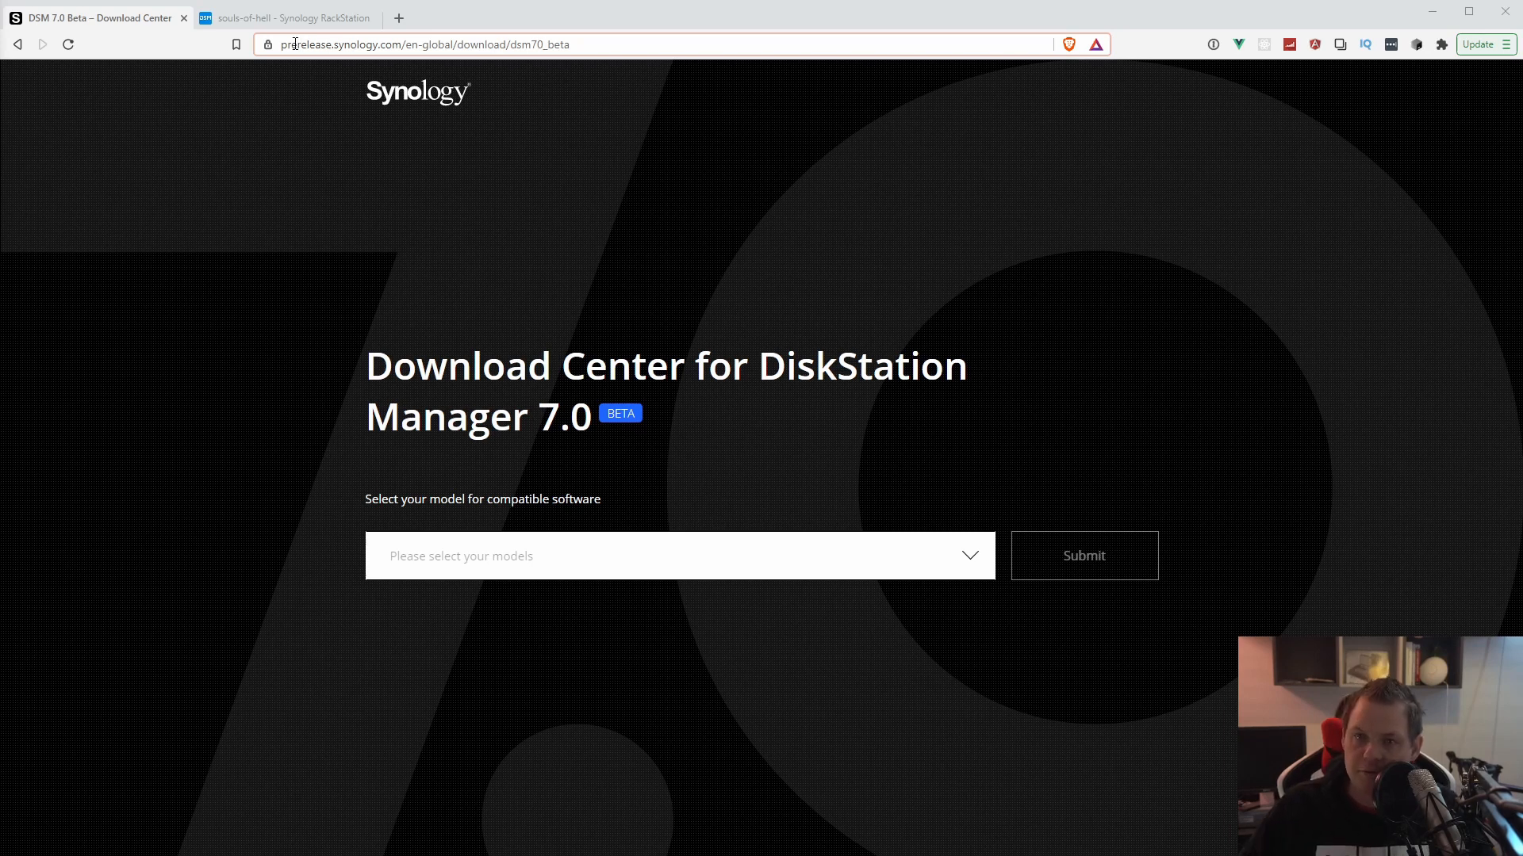
- Filter the Download Center model list by 'RS' and select RS2416+
{"action": "left_click", "coordinate": [423, 43]}
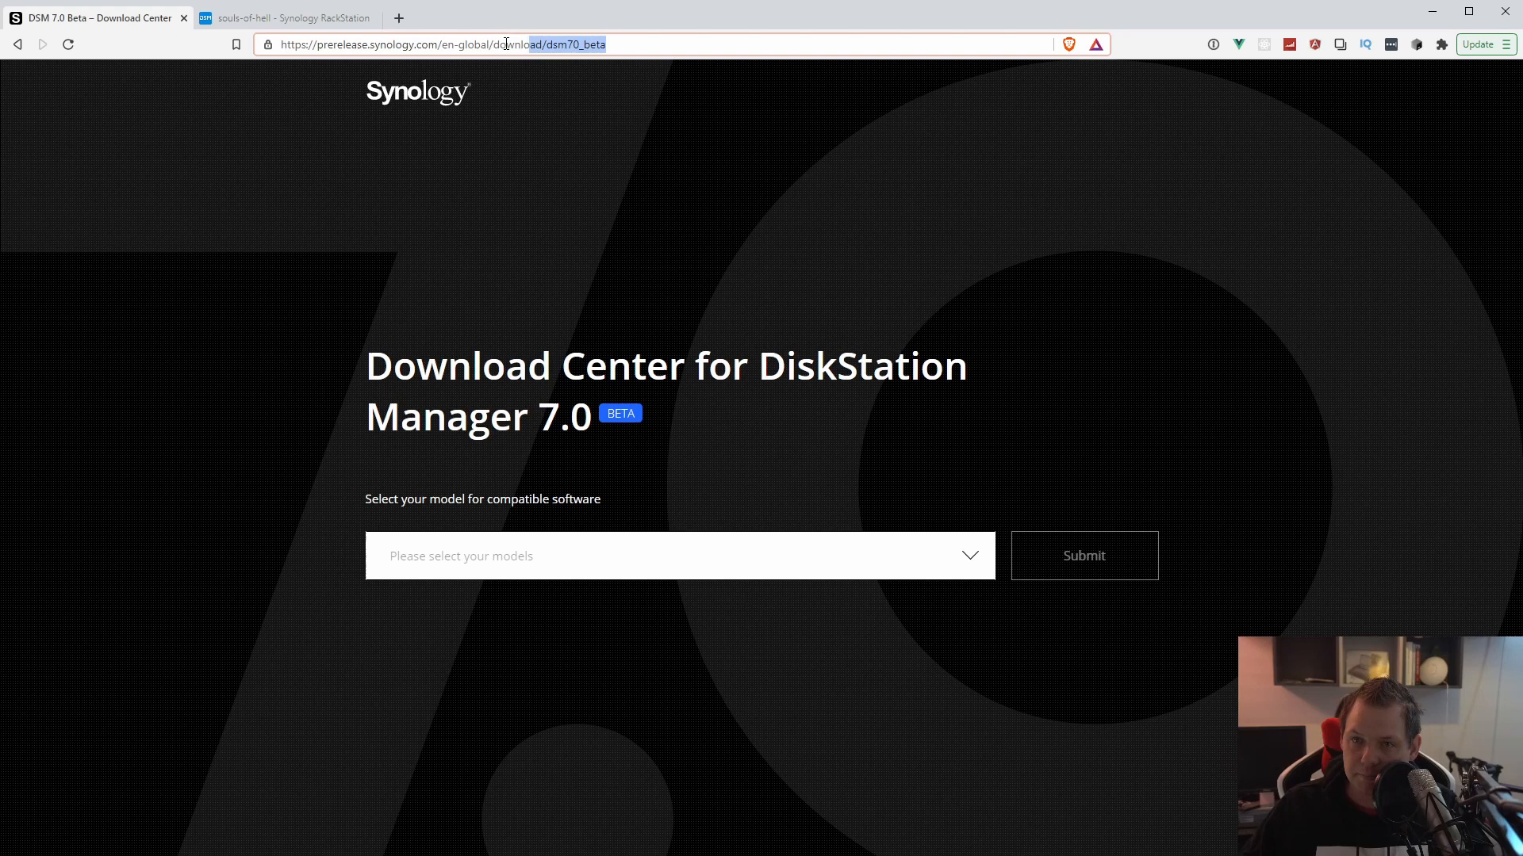
{"action": "left_click", "coordinate": [679, 556]}
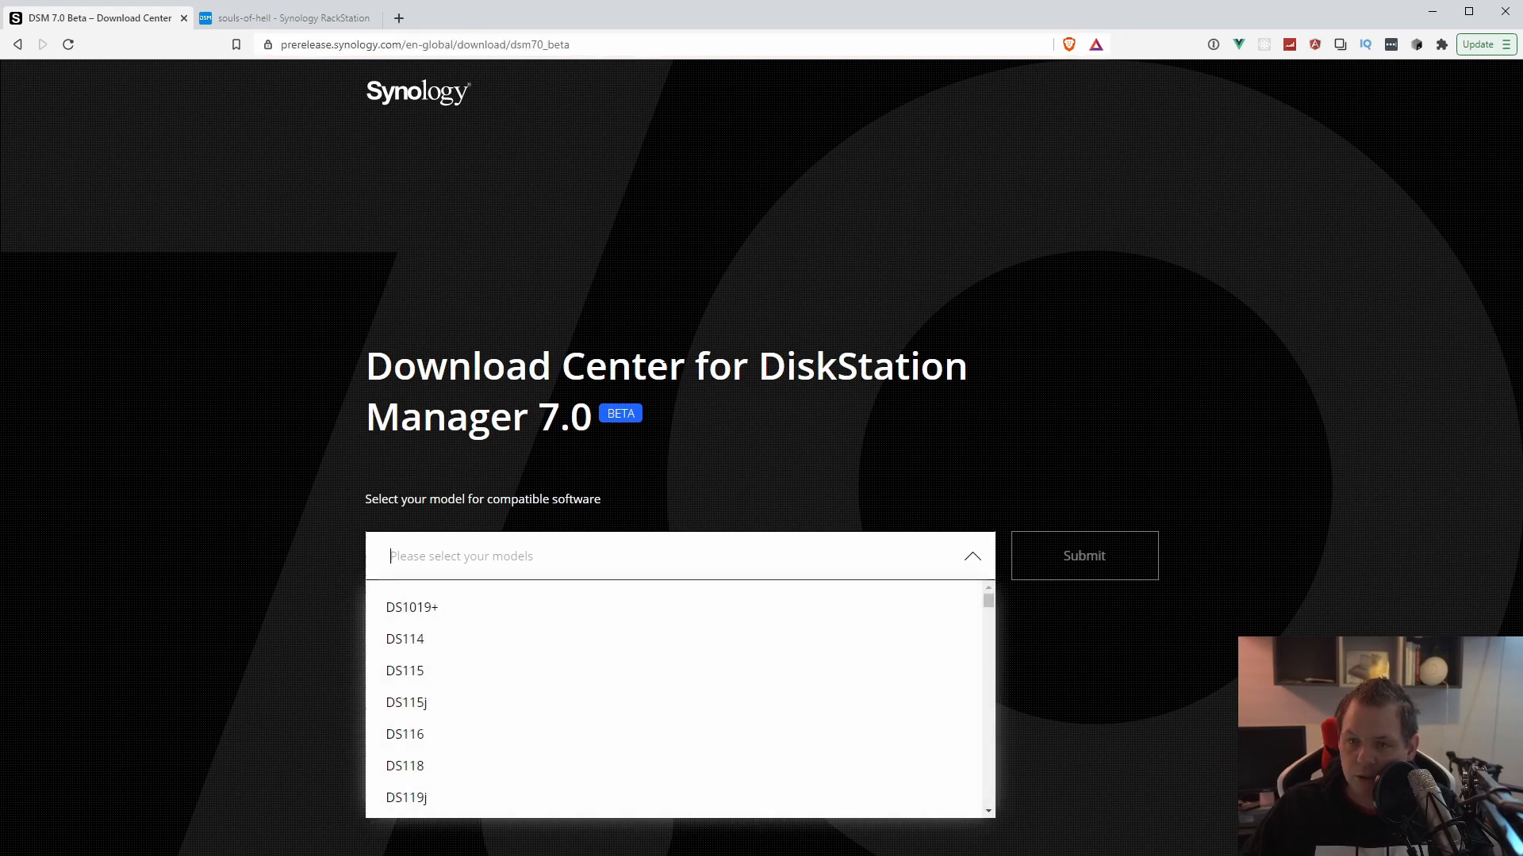
{"action": "type", "text": "DS"}
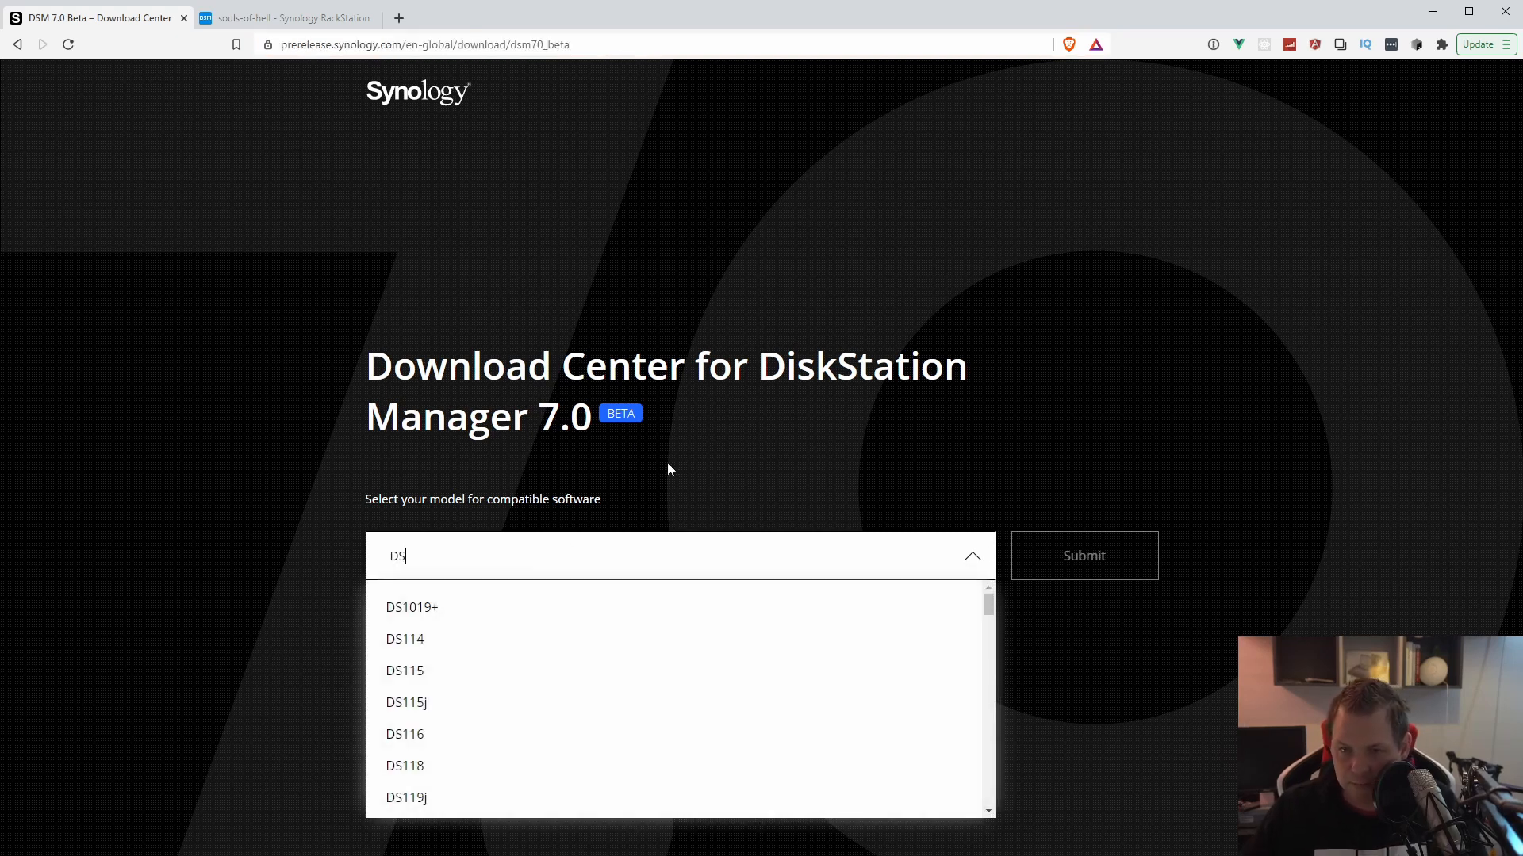
{"action": "type", "text": "RS2"}
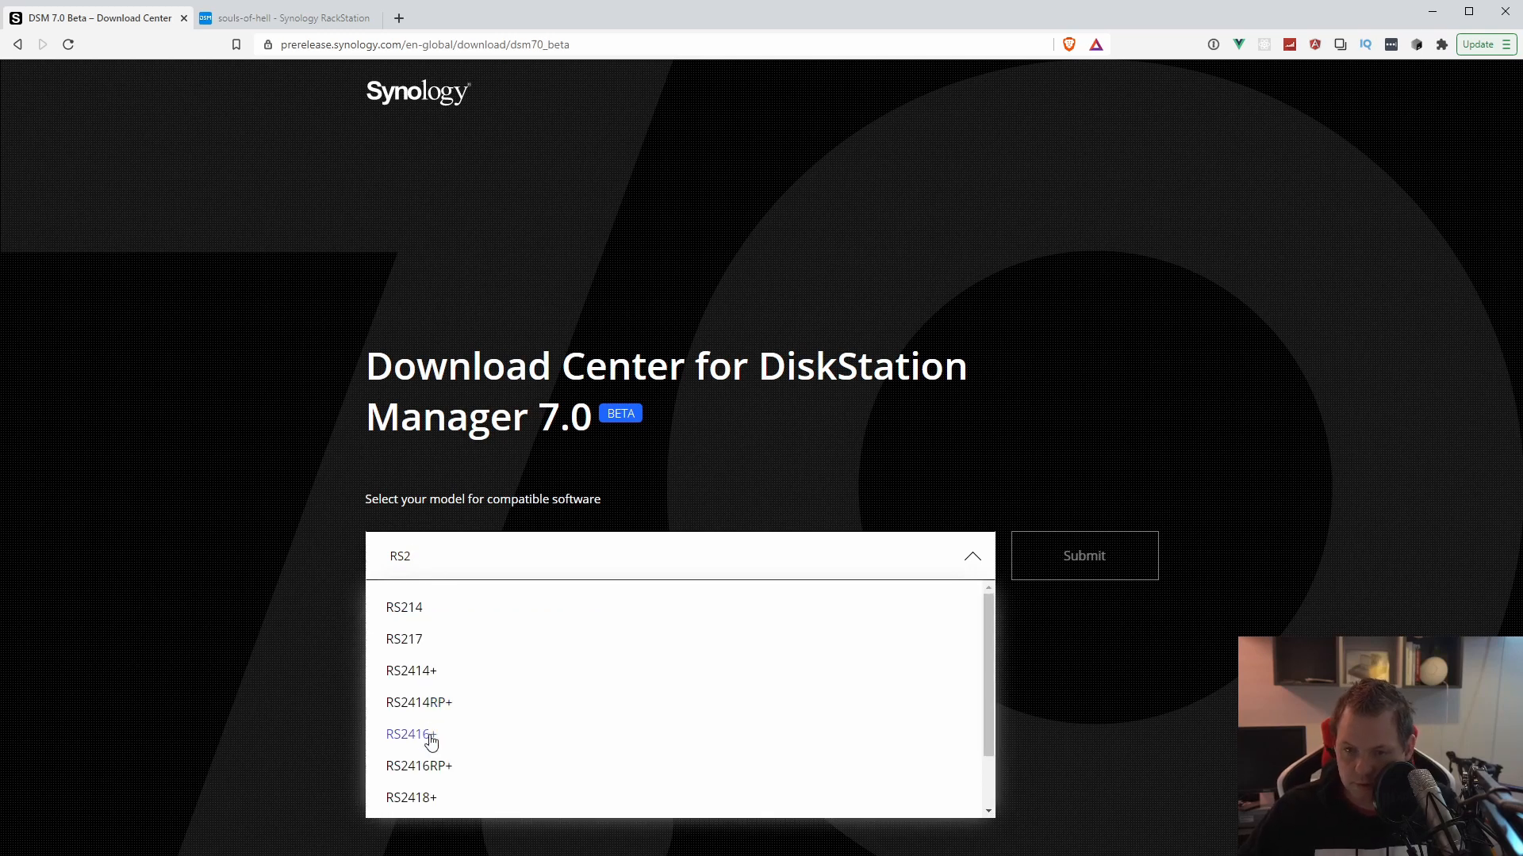
{"action": "left_click", "coordinate": [410, 734]}
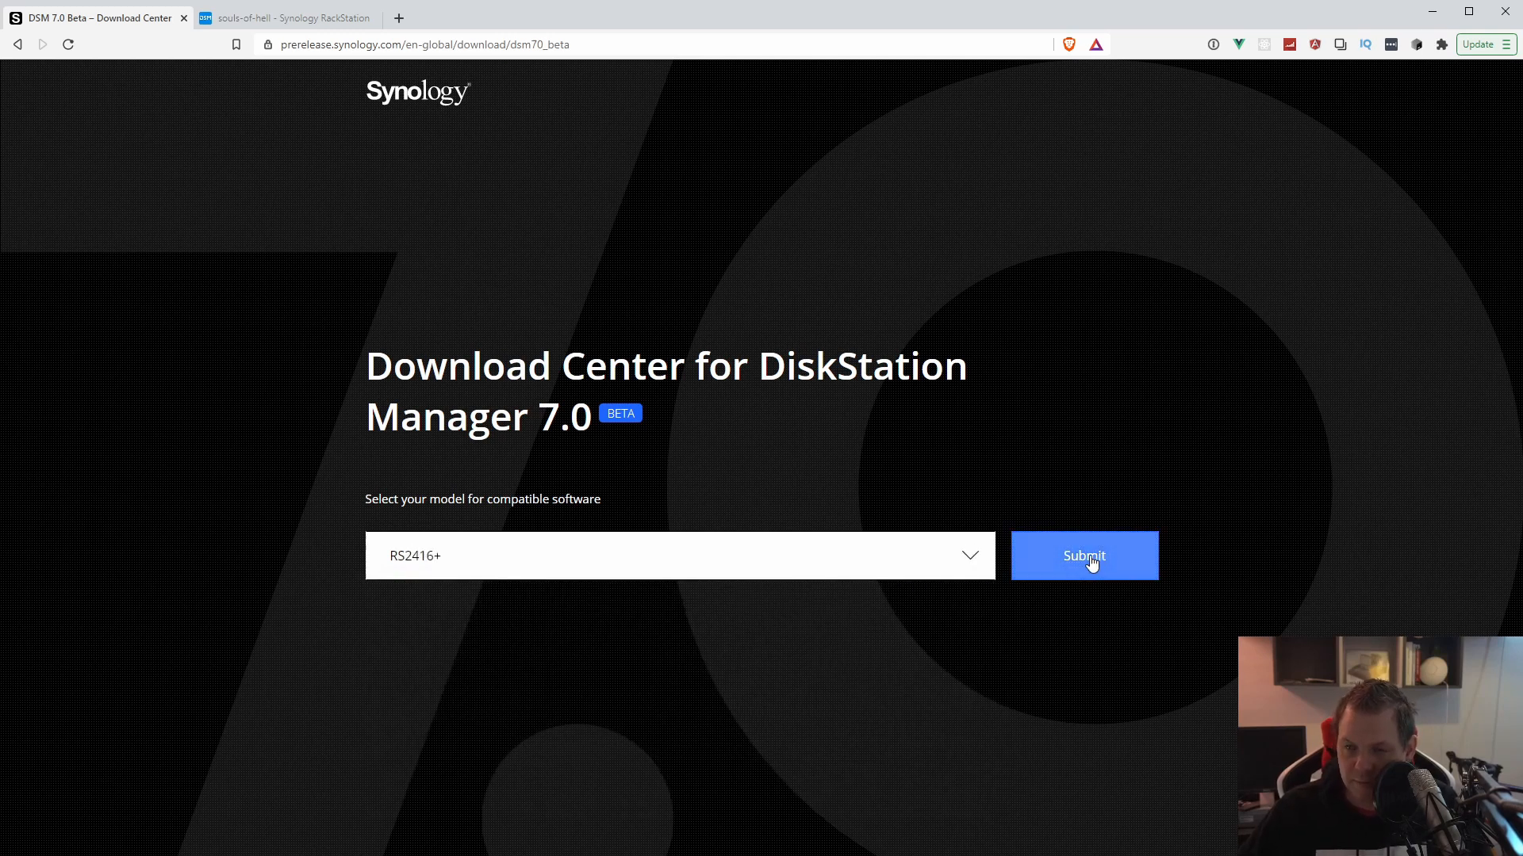
- Submit RS2416+ and save the DSM 7.0 build 41222 file to the computer
{"action": "left_click", "coordinate": [1084, 556]}
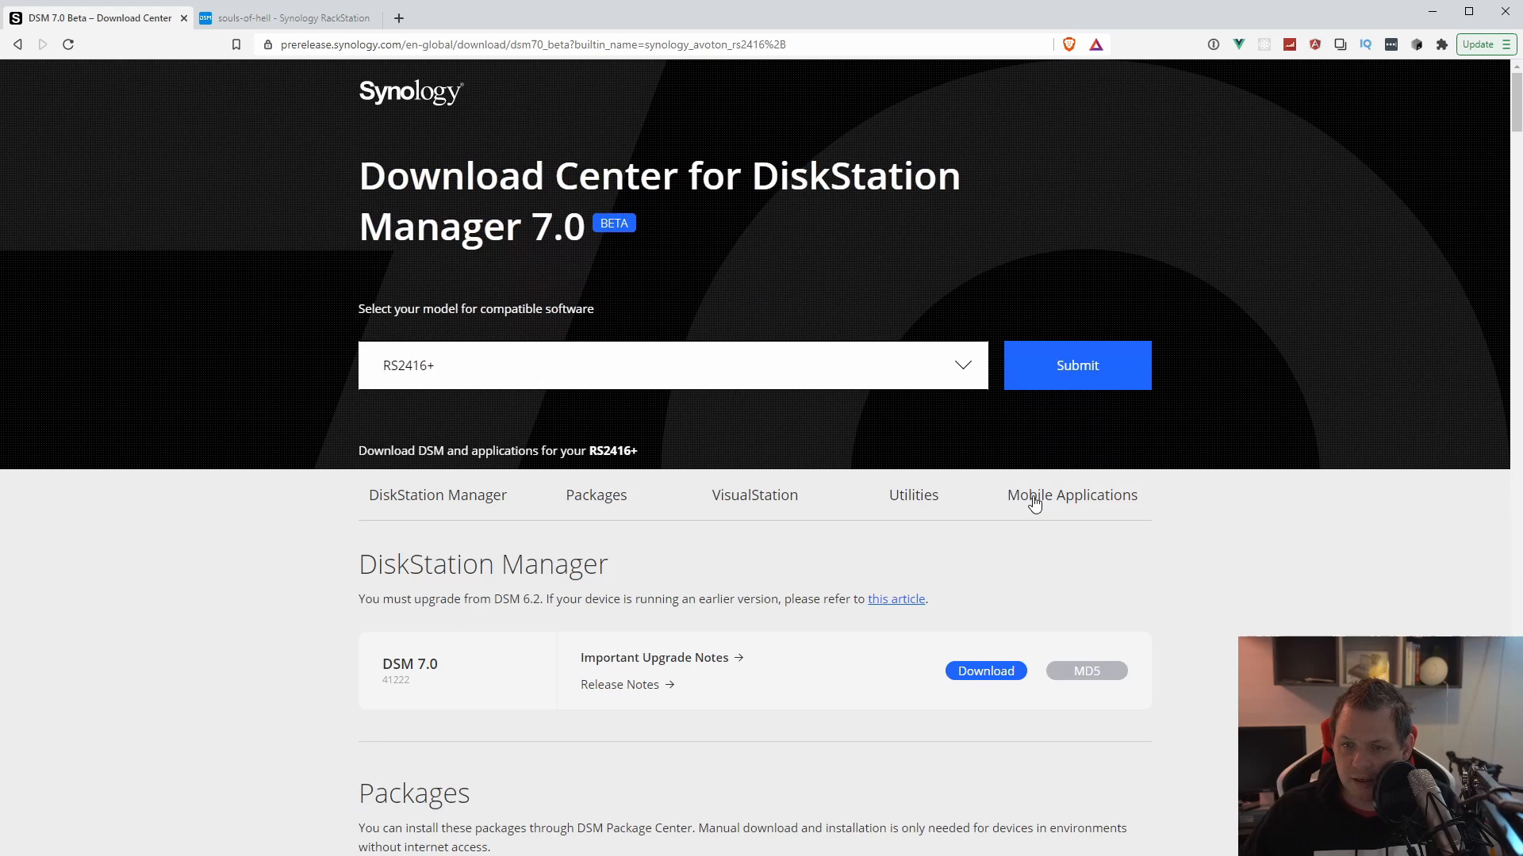
{"action": "scroll", "scroll_direction": "down", "scroll_amount": 3}
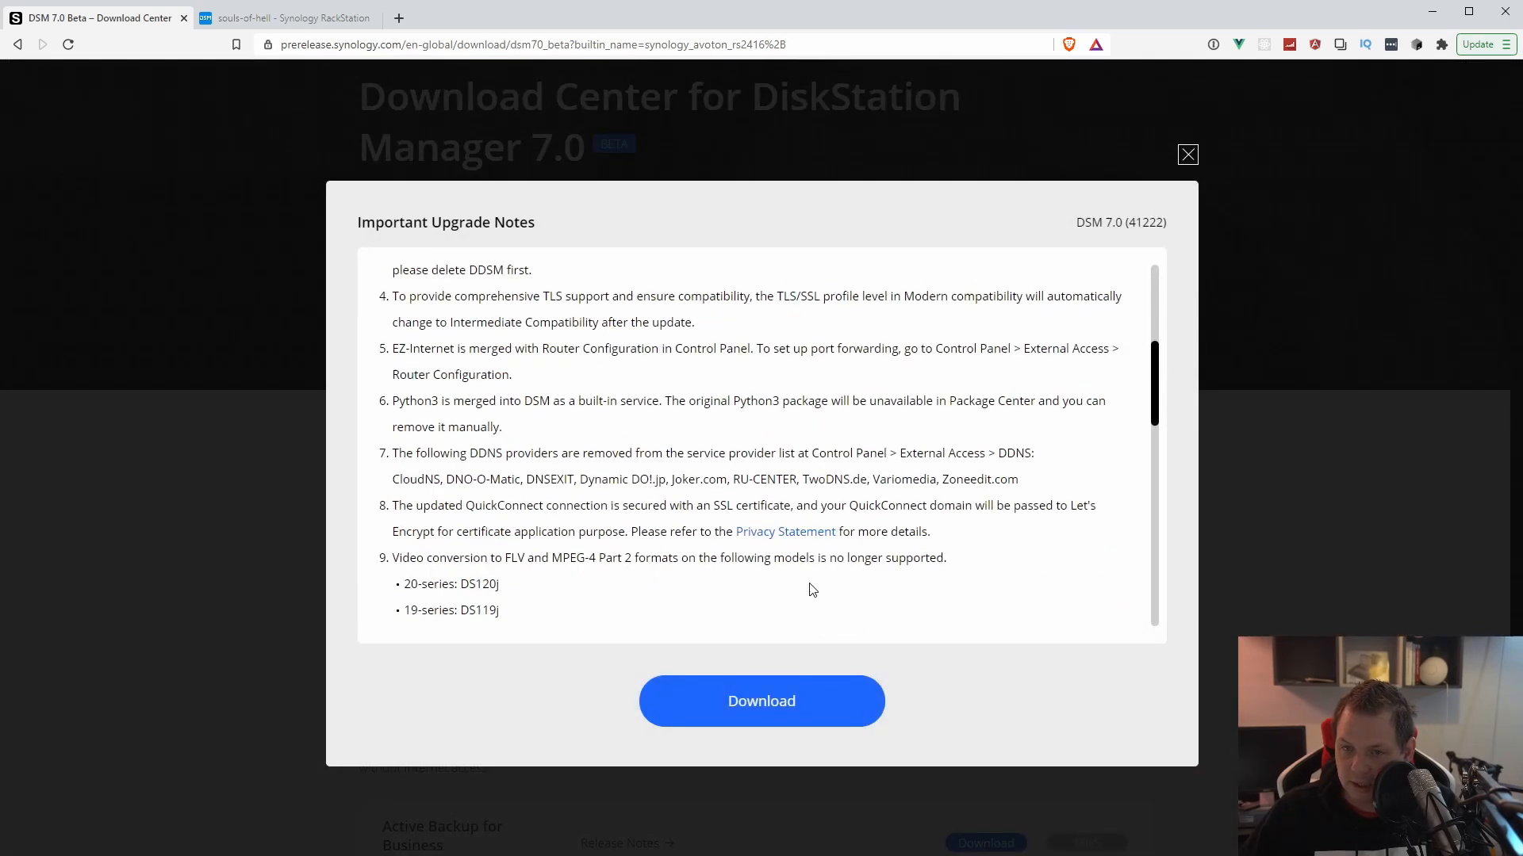
{"action": "scroll", "scroll_direction": "down", "scroll_amount": 3}
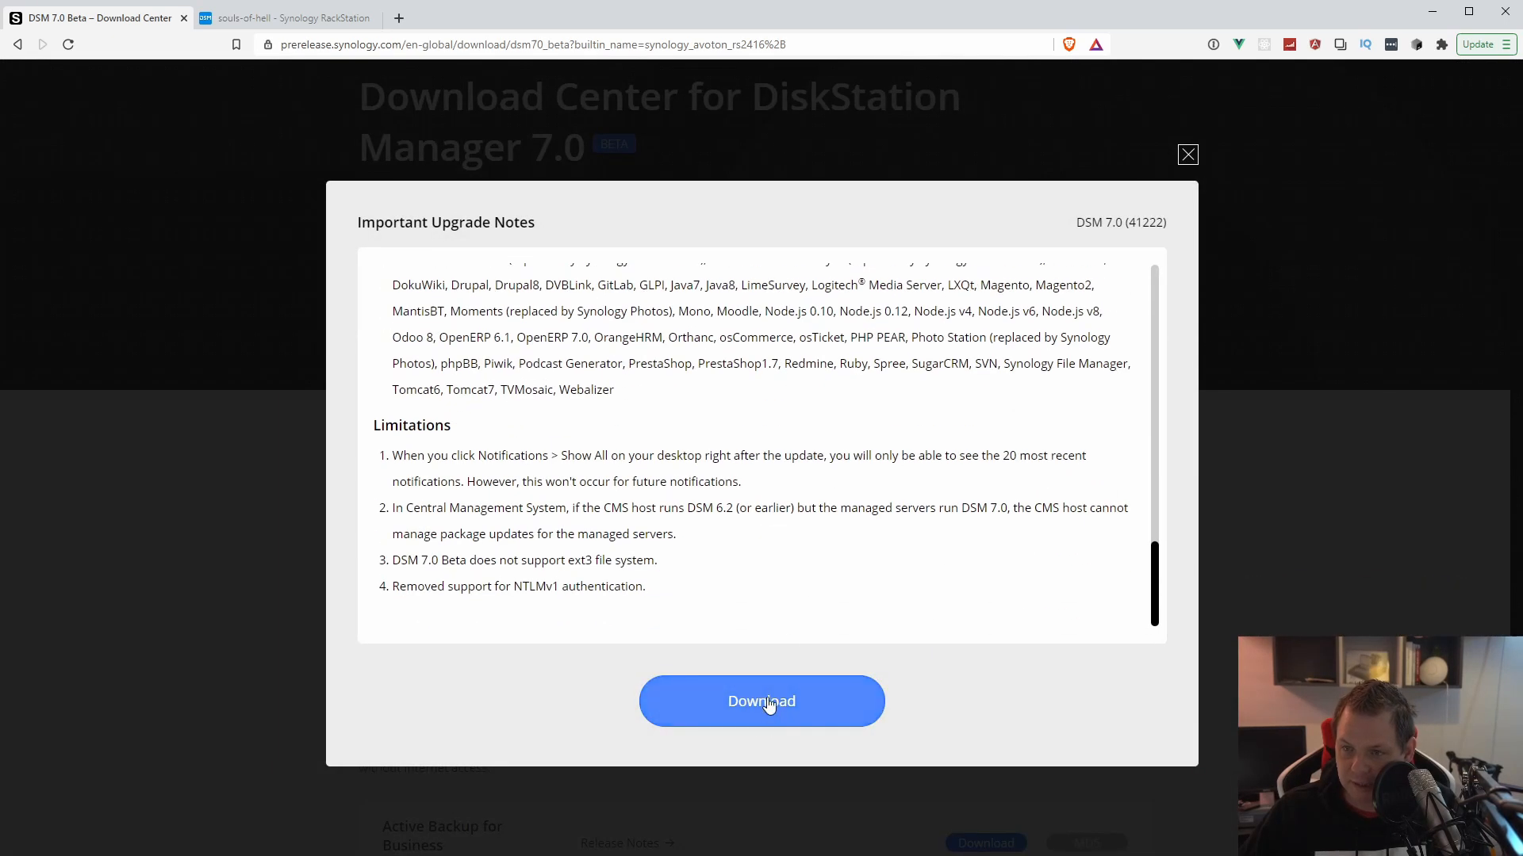
{"action": "left_click", "coordinate": [760, 701]}
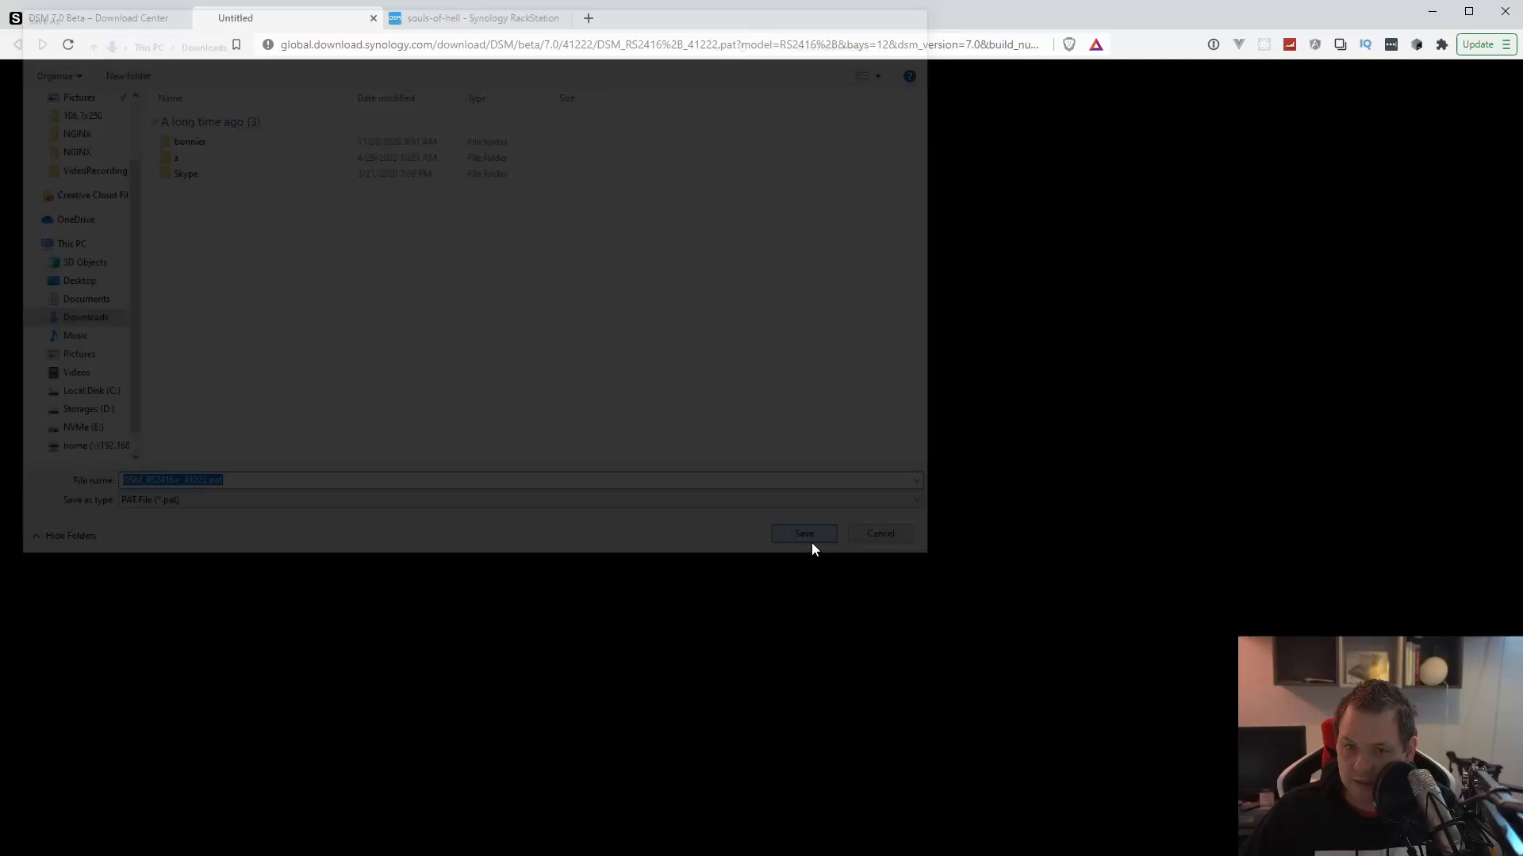
{"action": "left_click", "coordinate": [803, 533]}
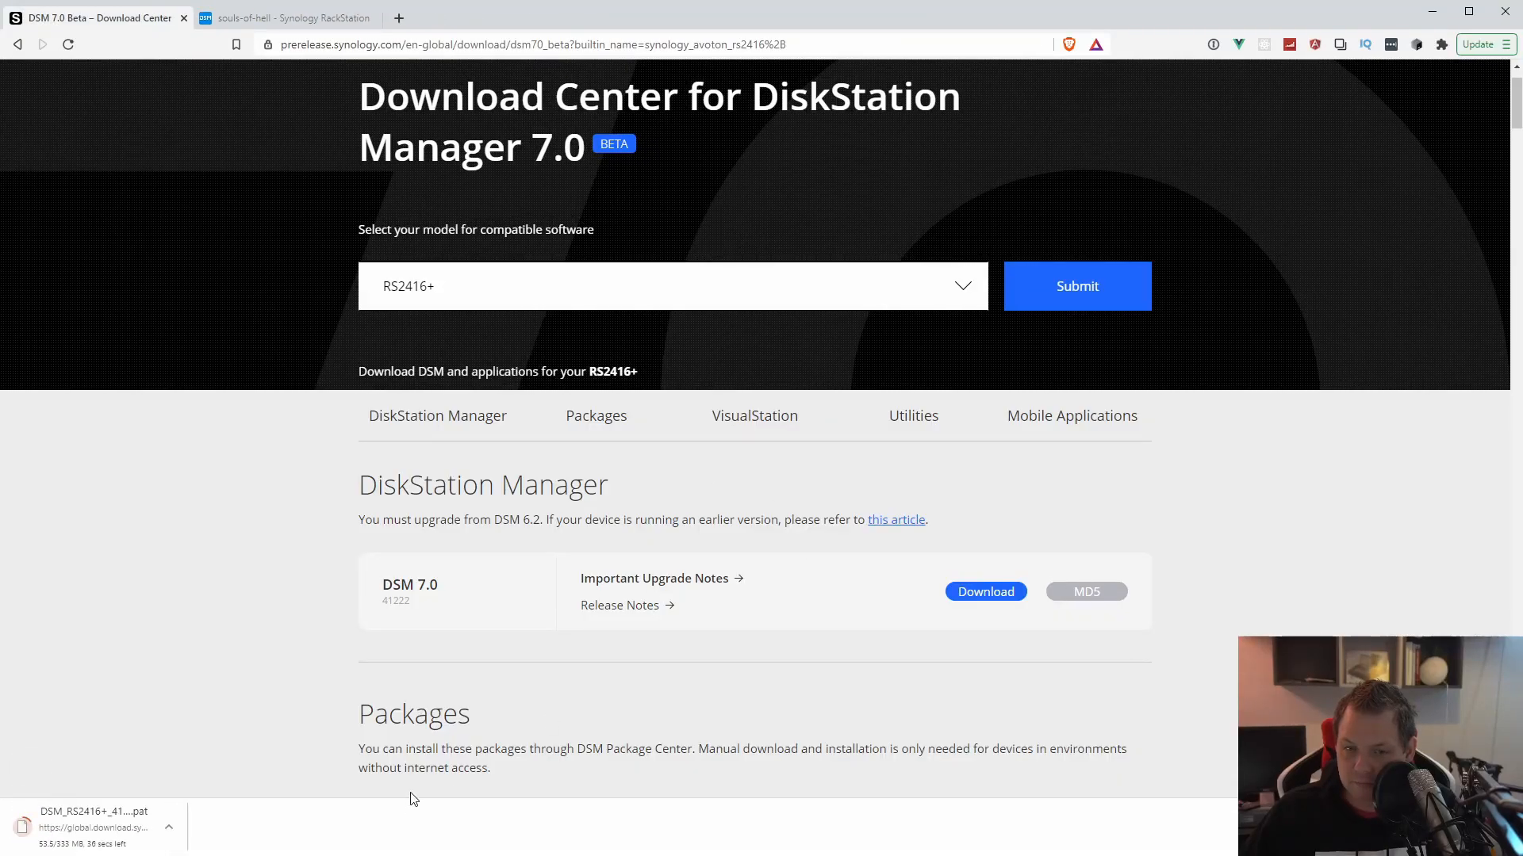
{"action": "mouse_move", "coordinate": [146, 813]}
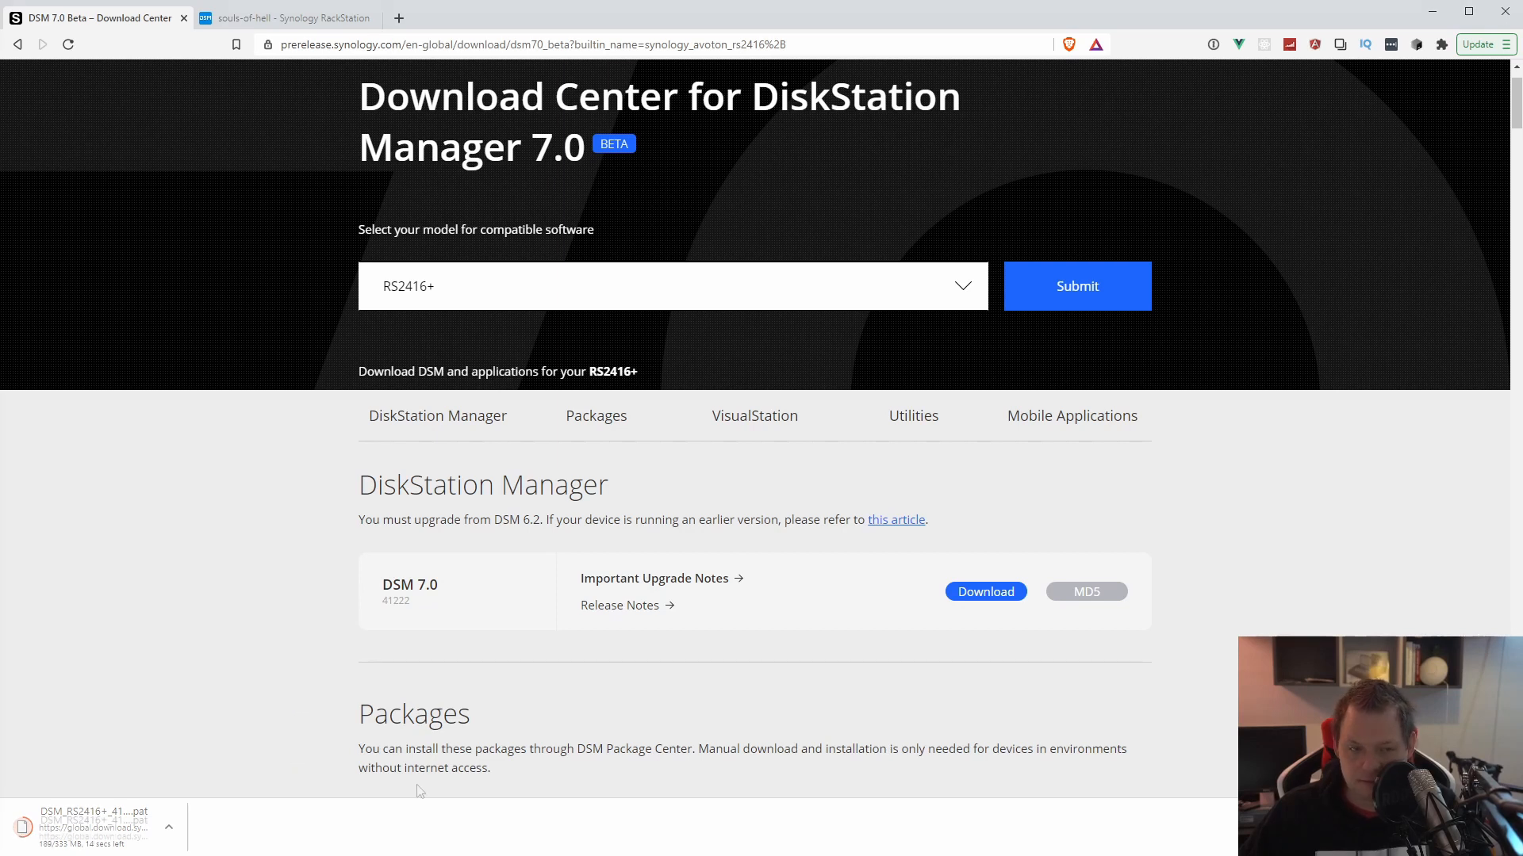
- Load DSM_RS2416+_41222.pat into the Update & Restore Manual DSM Update dialog
{"action": "left_click", "coordinate": [286, 18]}
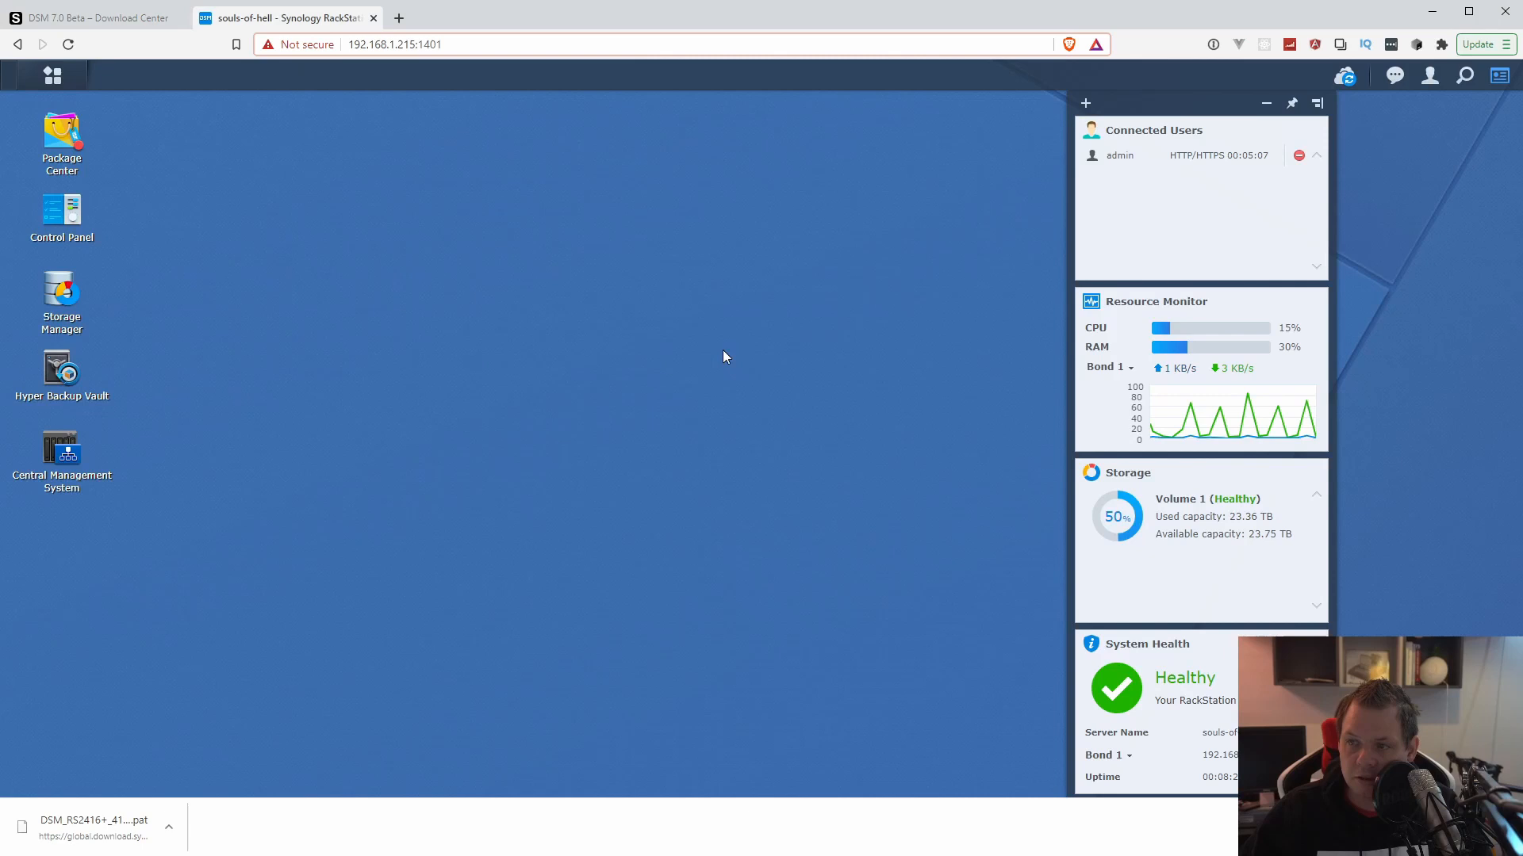
{"action": "mouse_move", "coordinate": [151, 164]}
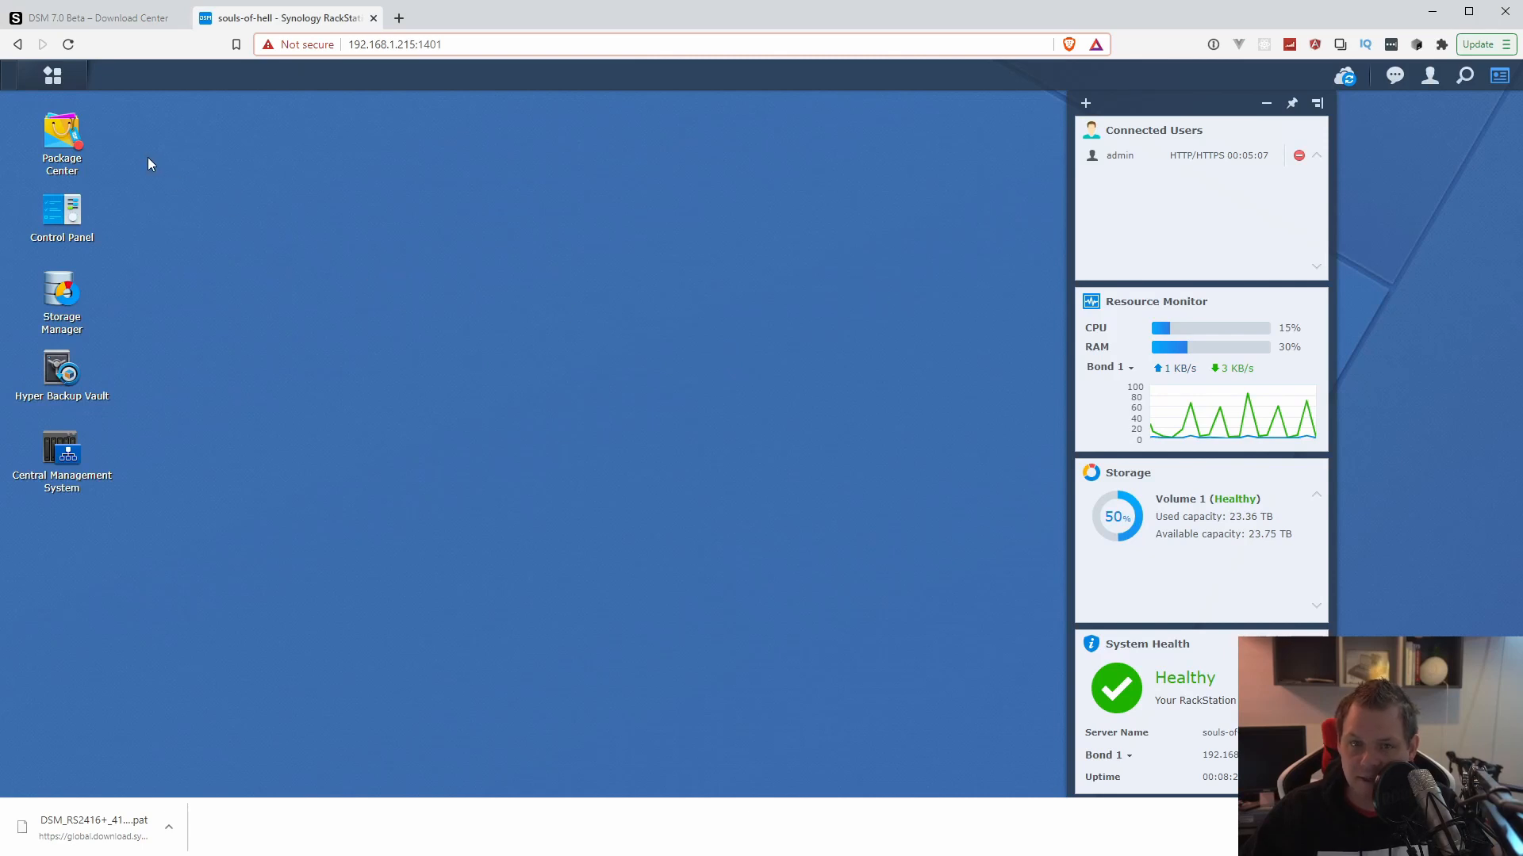
{"action": "mouse_move", "coordinate": [61, 212]}
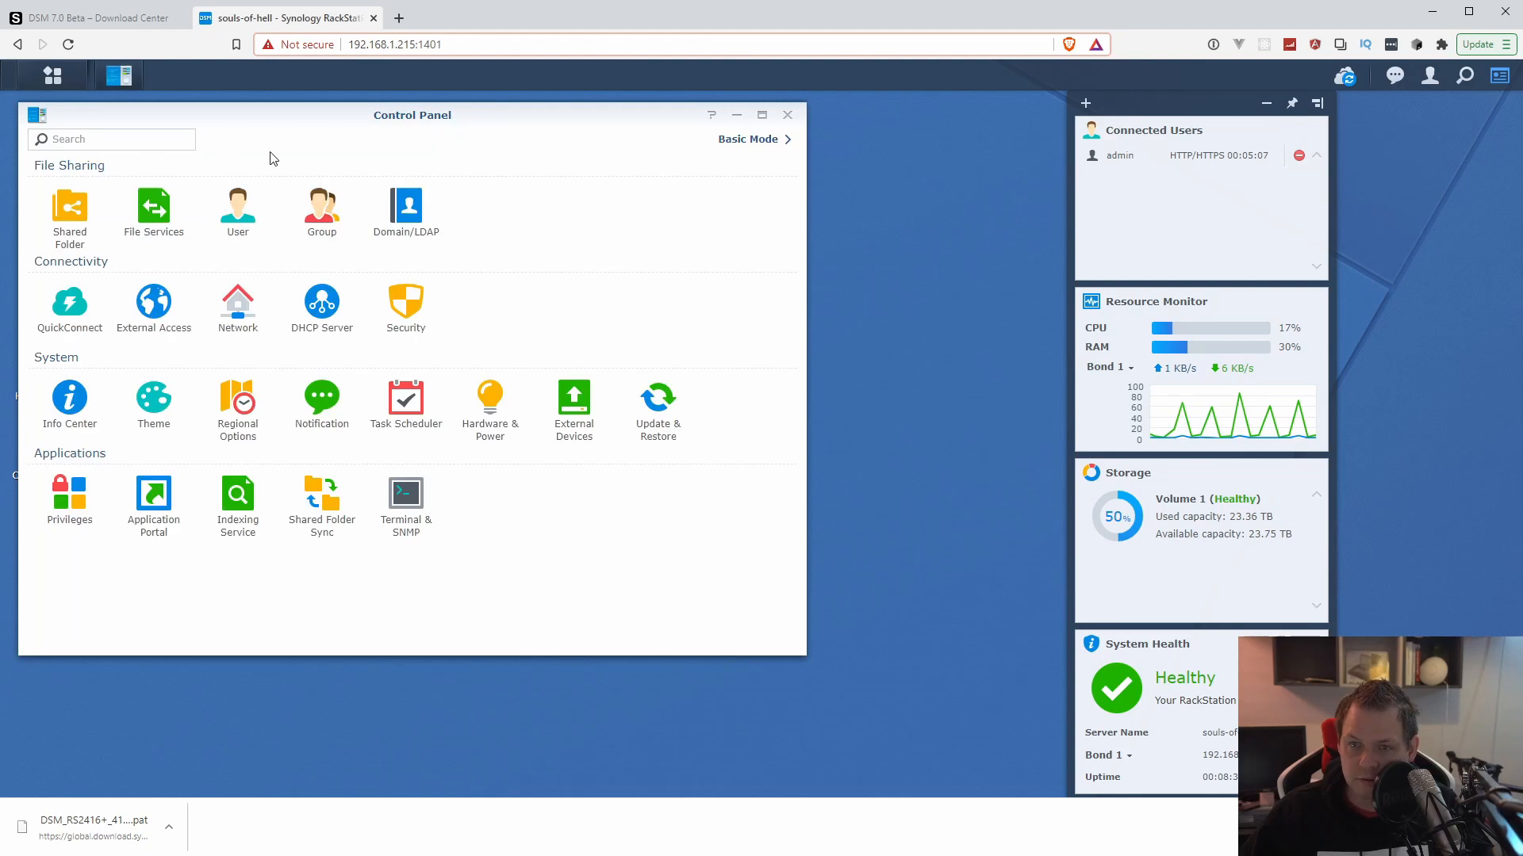
{"action": "left_click", "coordinate": [657, 403]}
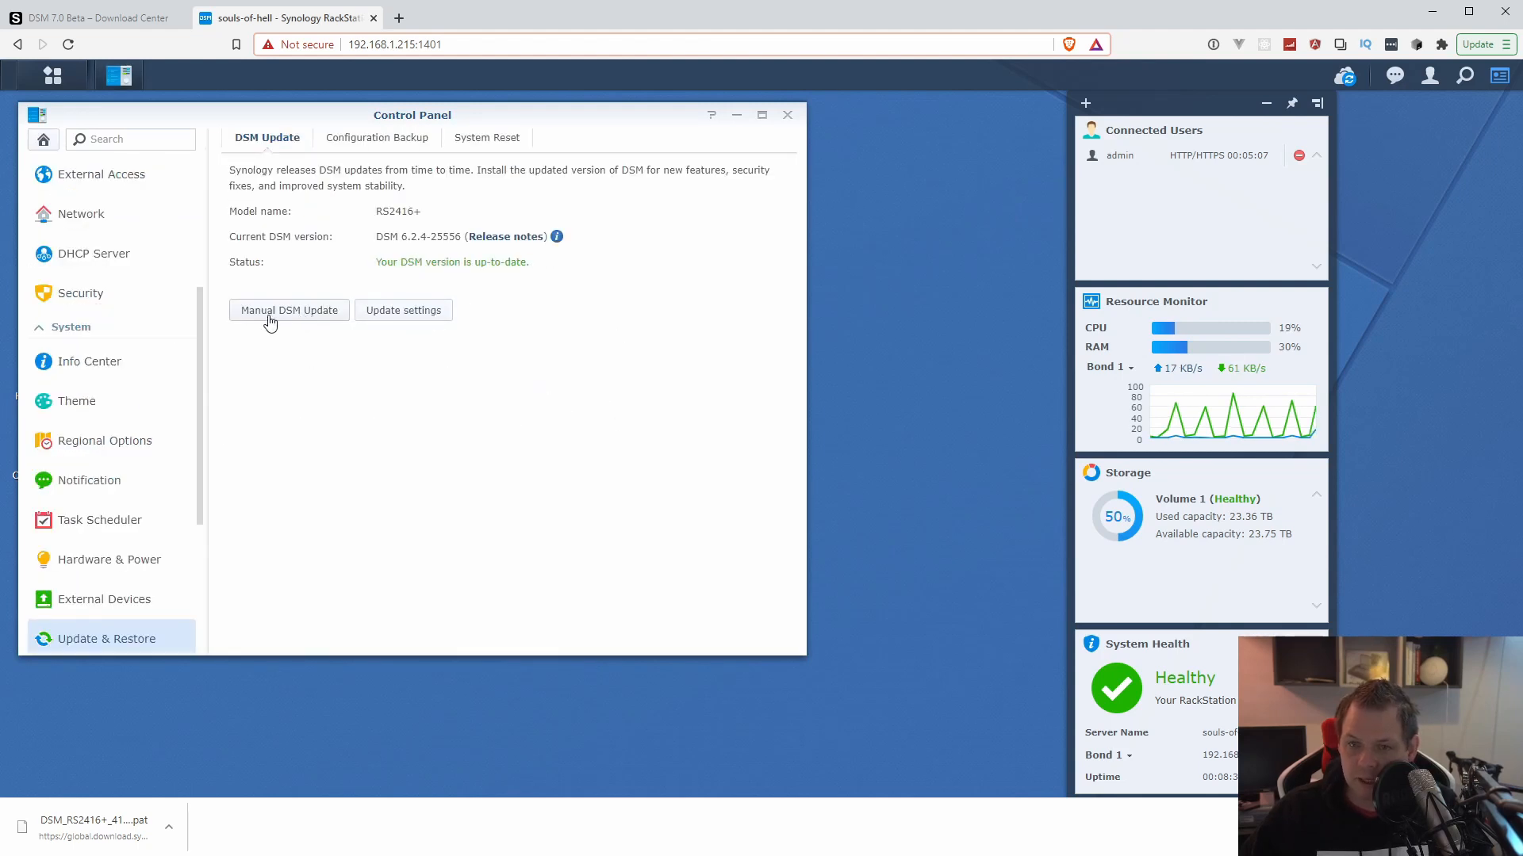
{"action": "left_click", "coordinate": [288, 310]}
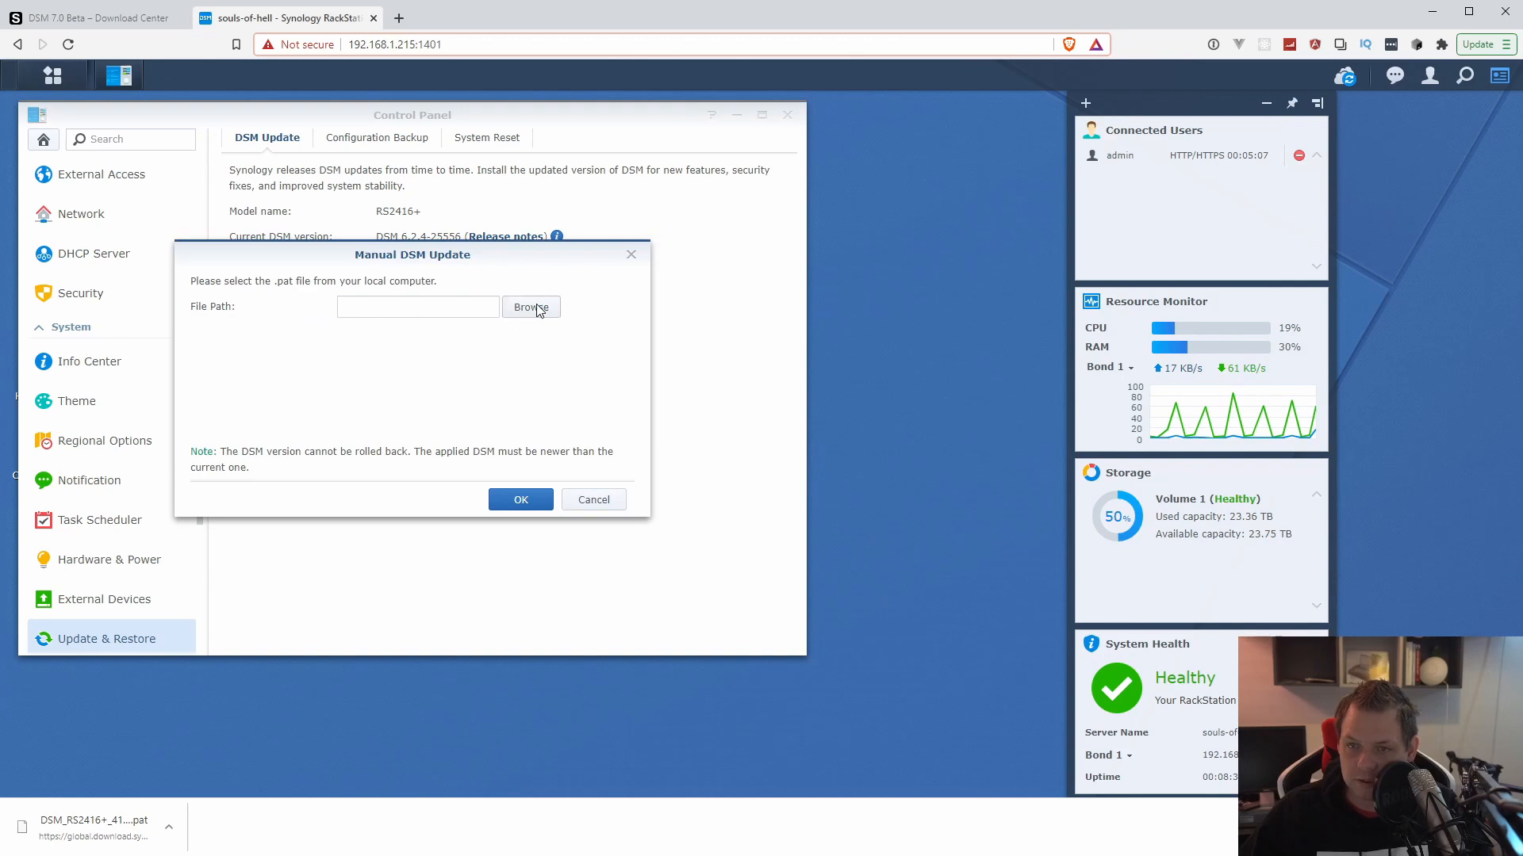
{"action": "left_click", "coordinate": [531, 307]}
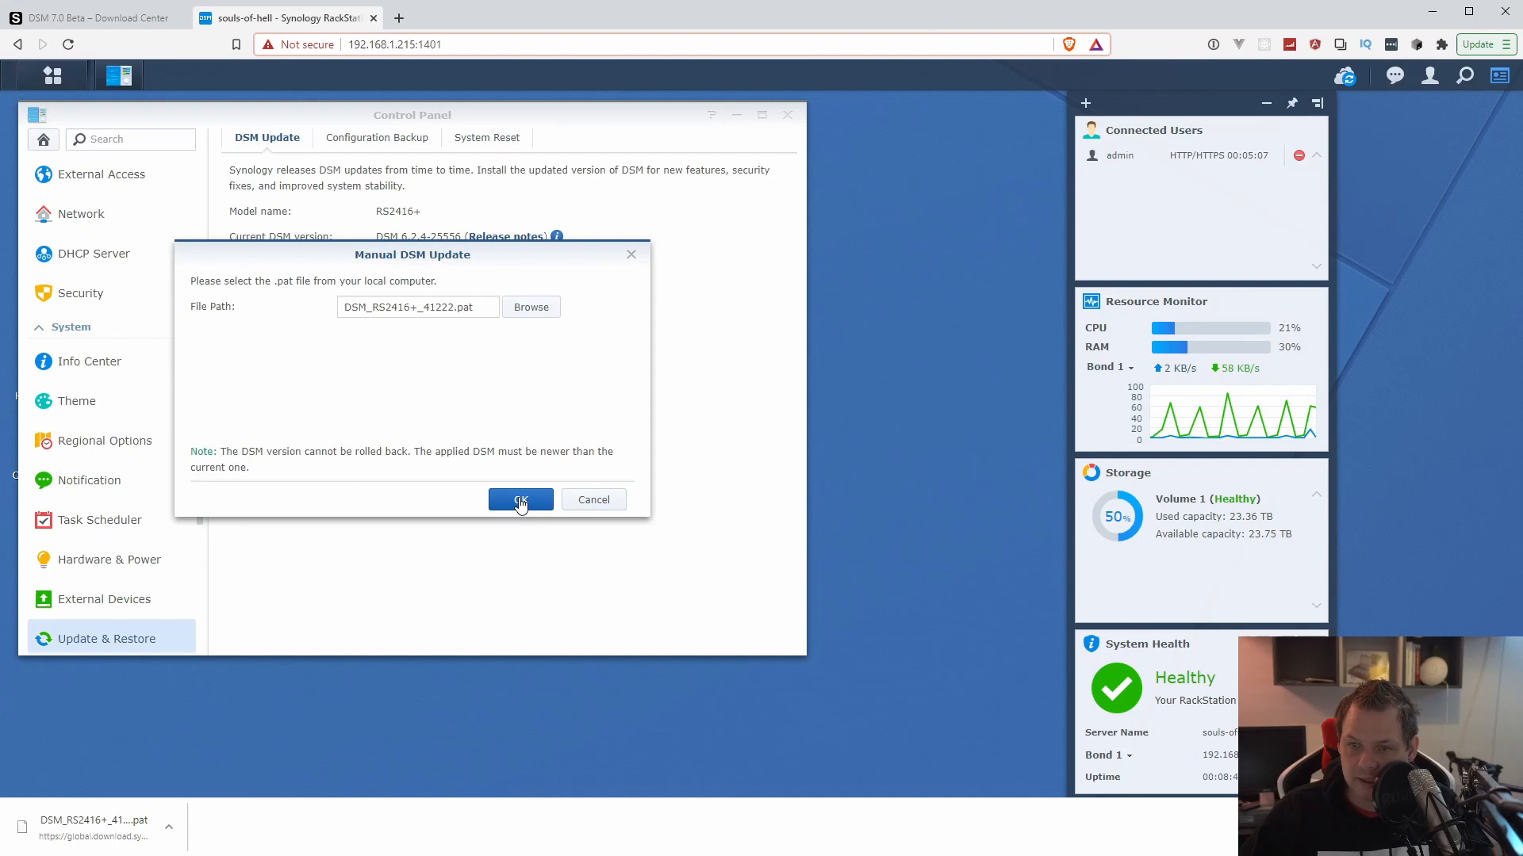
- Upload DSM_RS2416+_41222.pat to the RackStation and wait for the transfer
{"action": "left_click", "coordinate": [519, 499]}
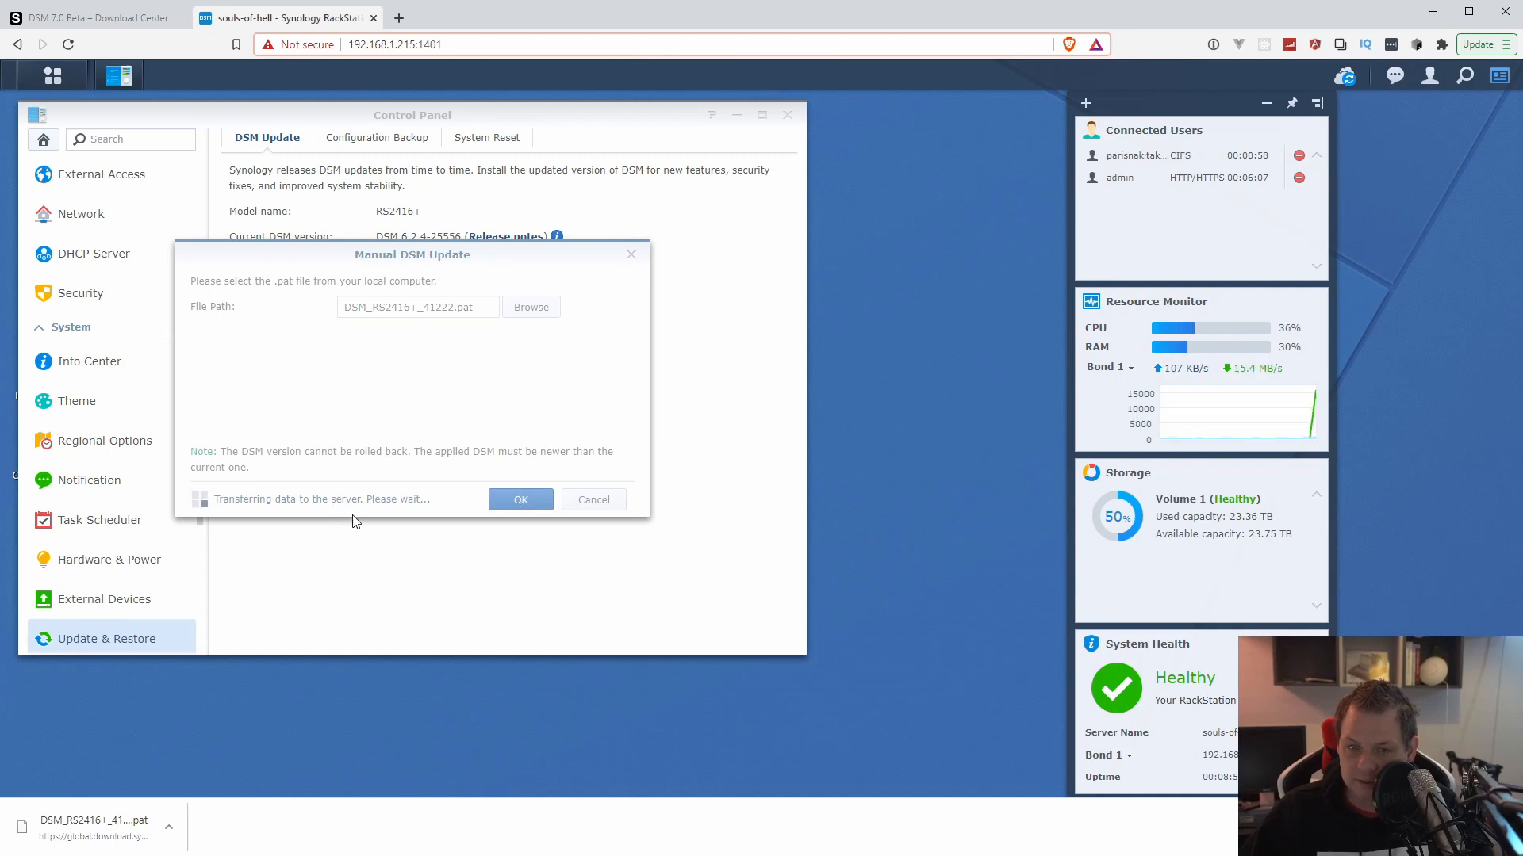
{"action": "mouse_move", "coordinate": [355, 267]}
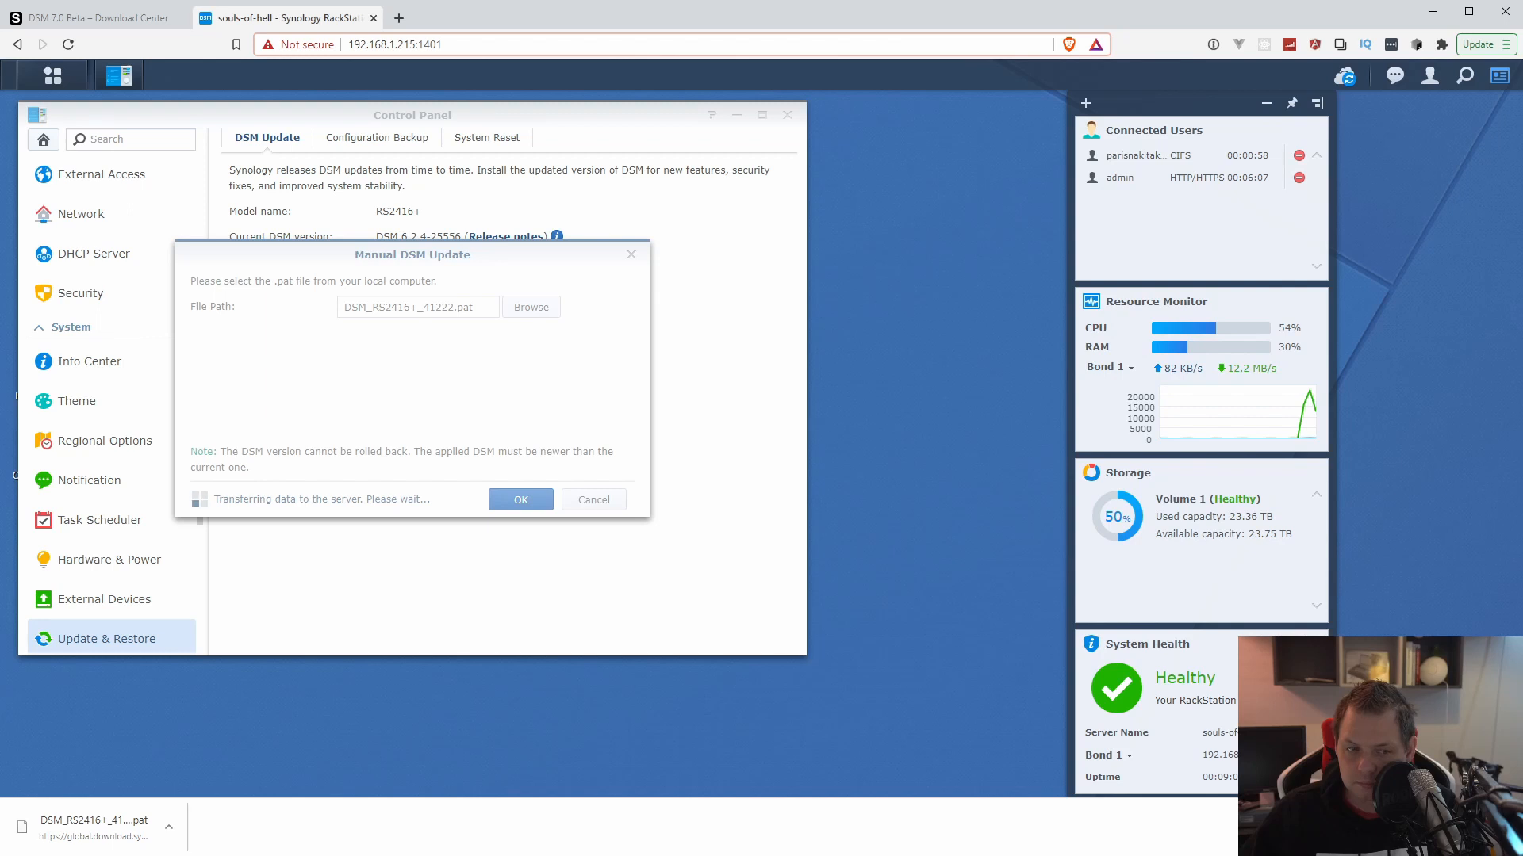
{"action": "left_click", "coordinate": [521, 499]}
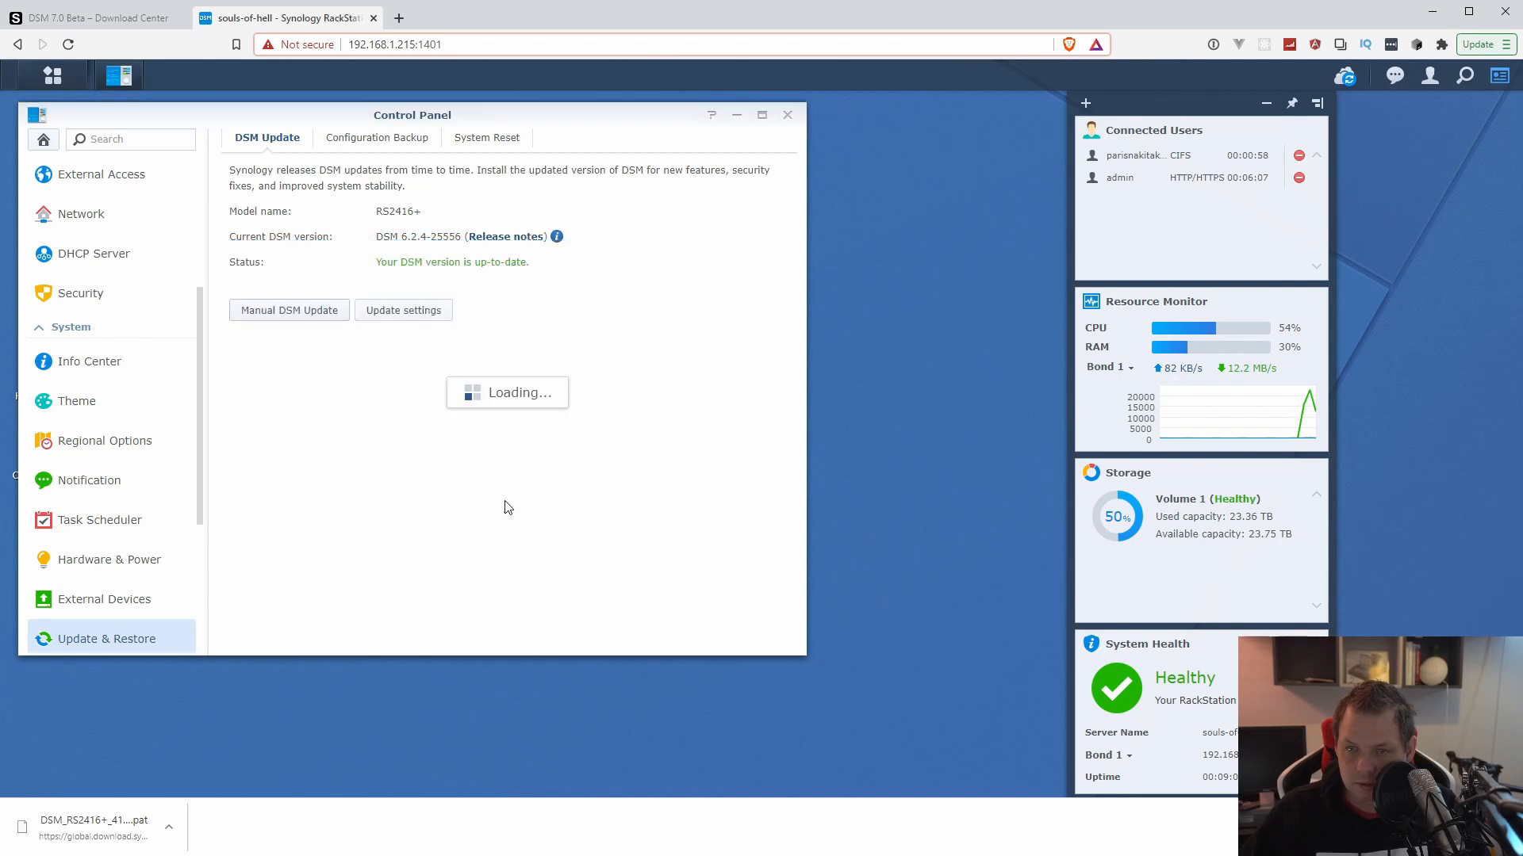
{"action": "mouse_move", "coordinate": [512, 475]}
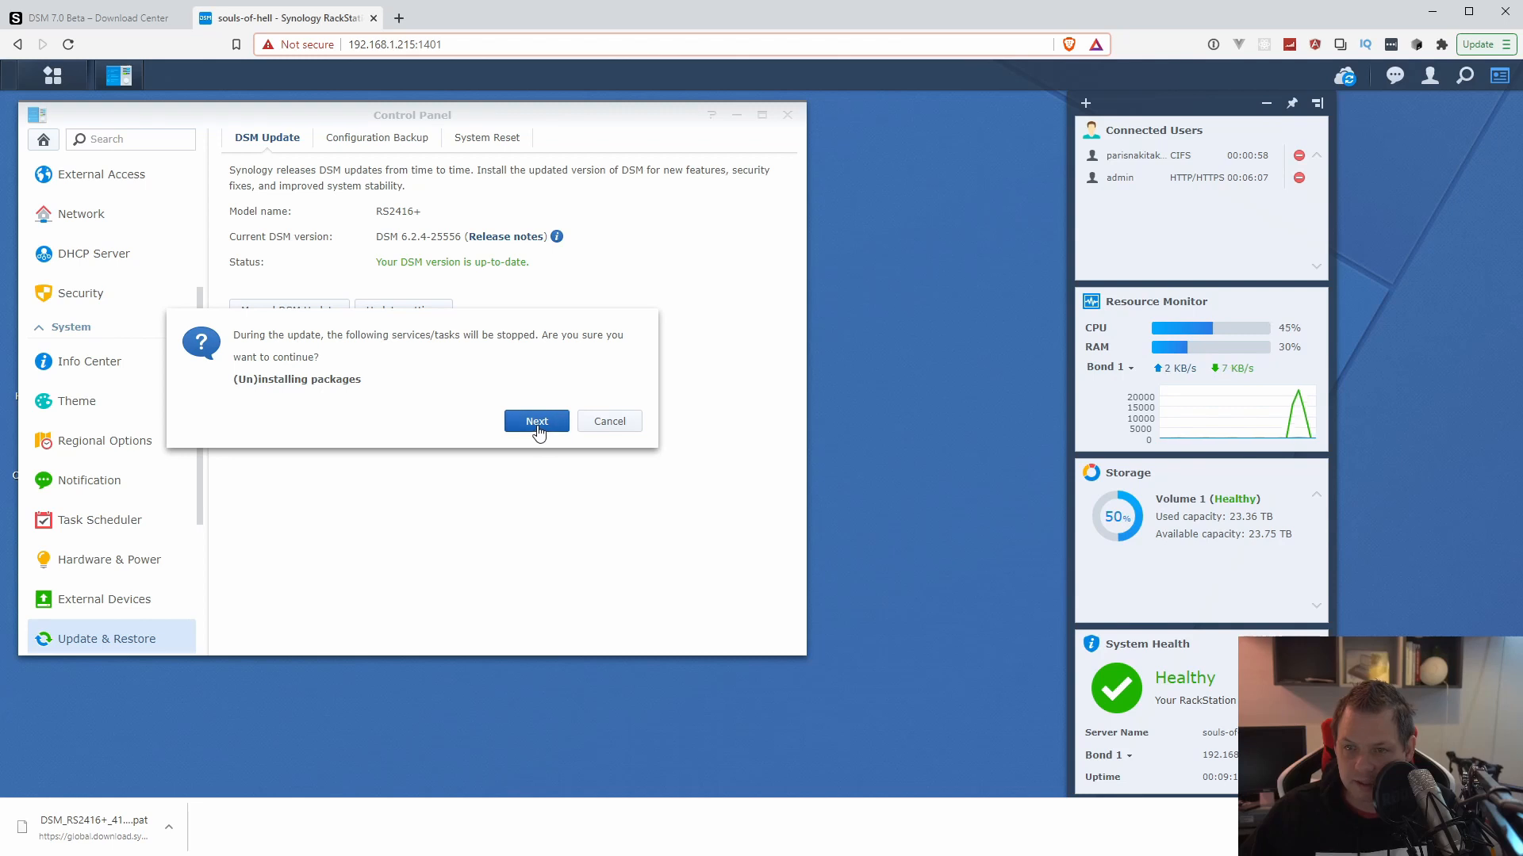
- Accept the package-stop warning and confirm starting the DSM 7.0 update
{"action": "left_click", "coordinate": [536, 420]}
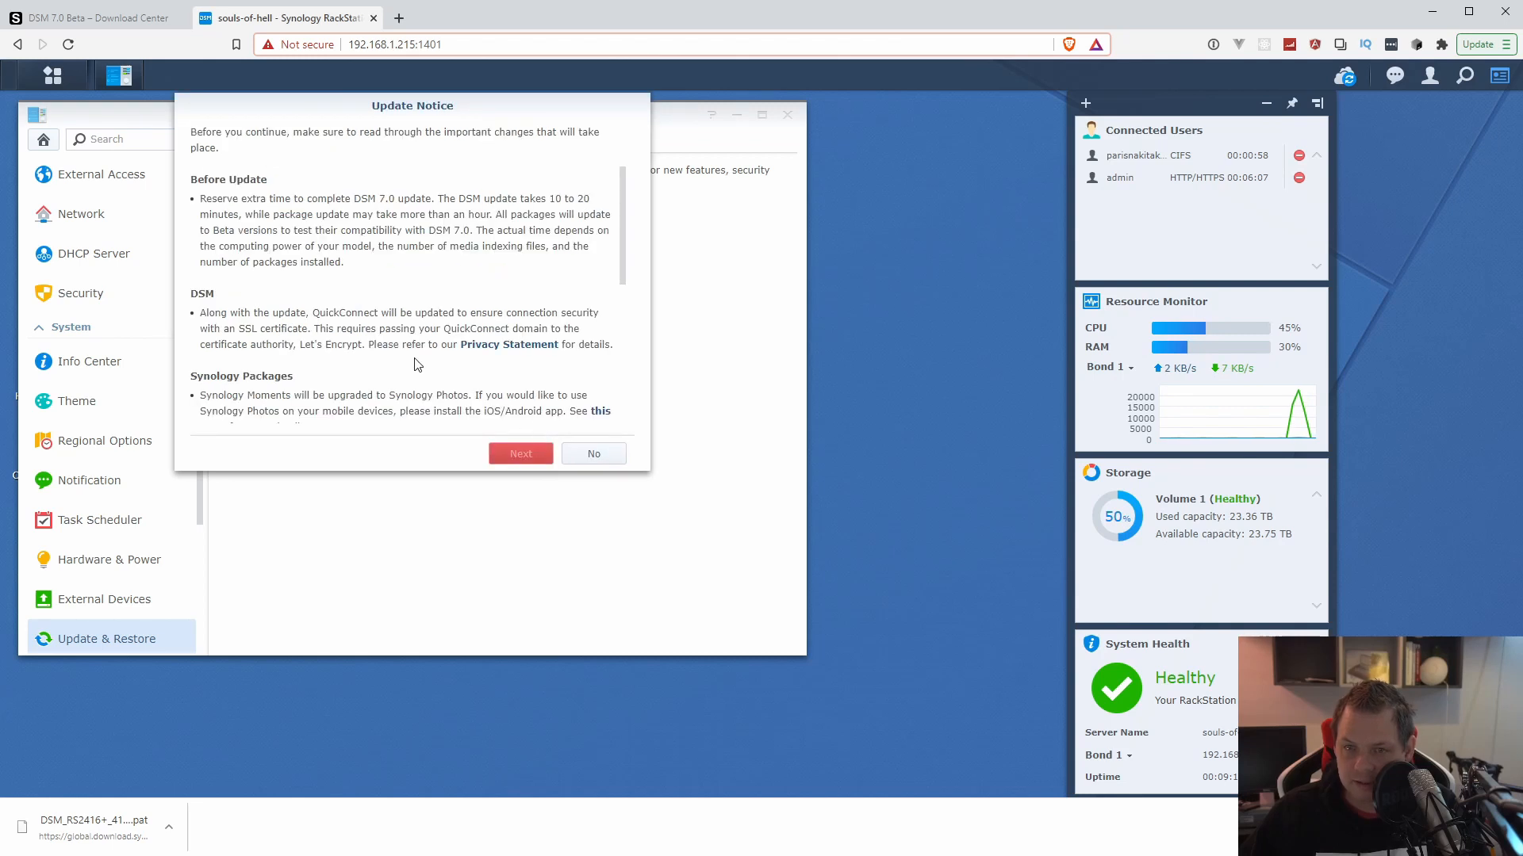
{"action": "scroll", "scroll_direction": "down", "scroll_amount": 3}
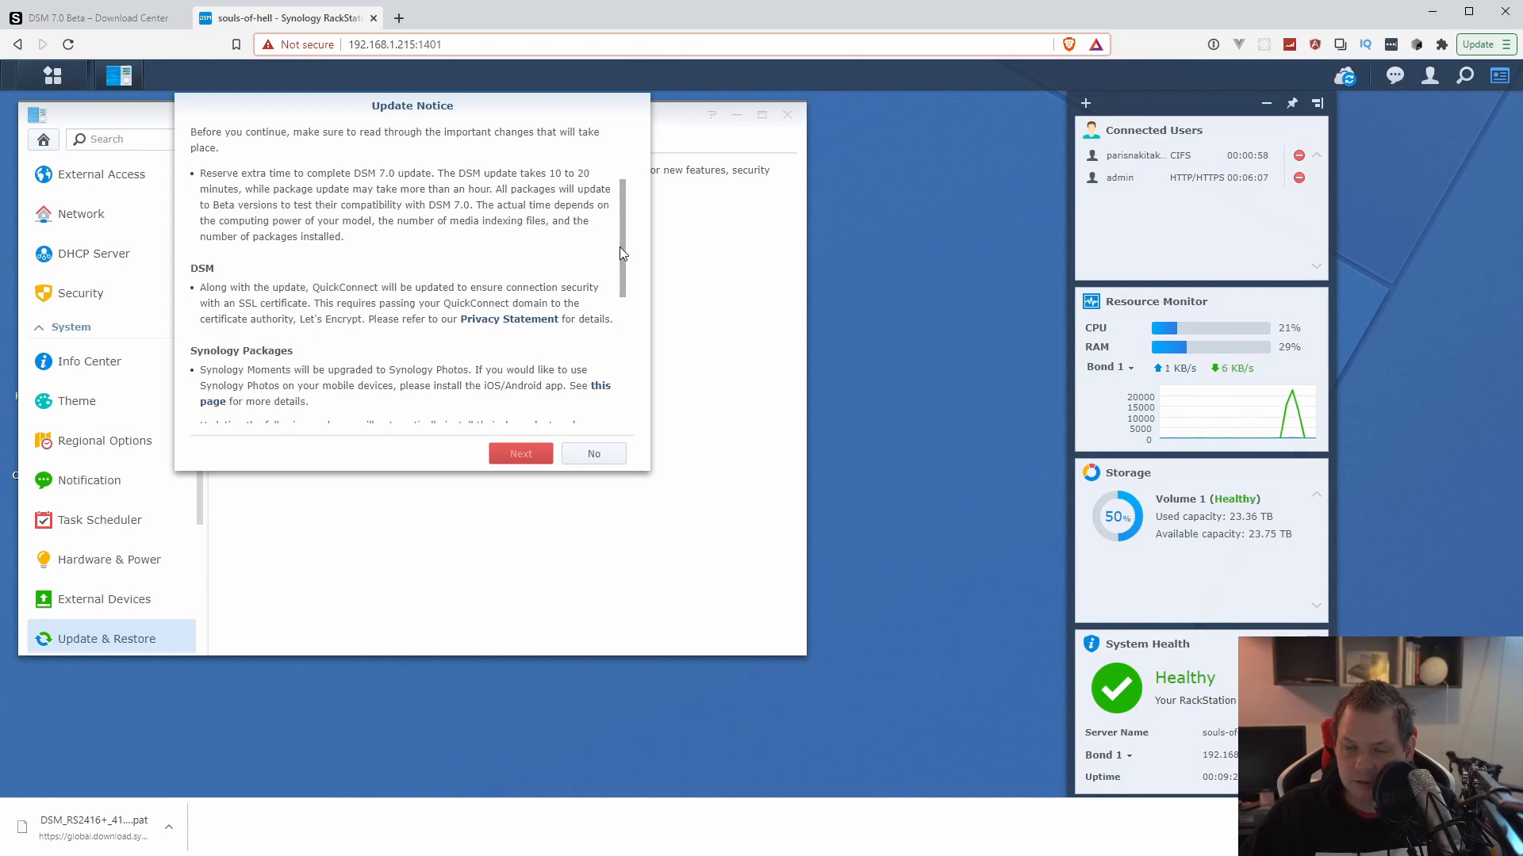
{"action": "scroll", "scroll_direction": "down", "scroll_amount": 3}
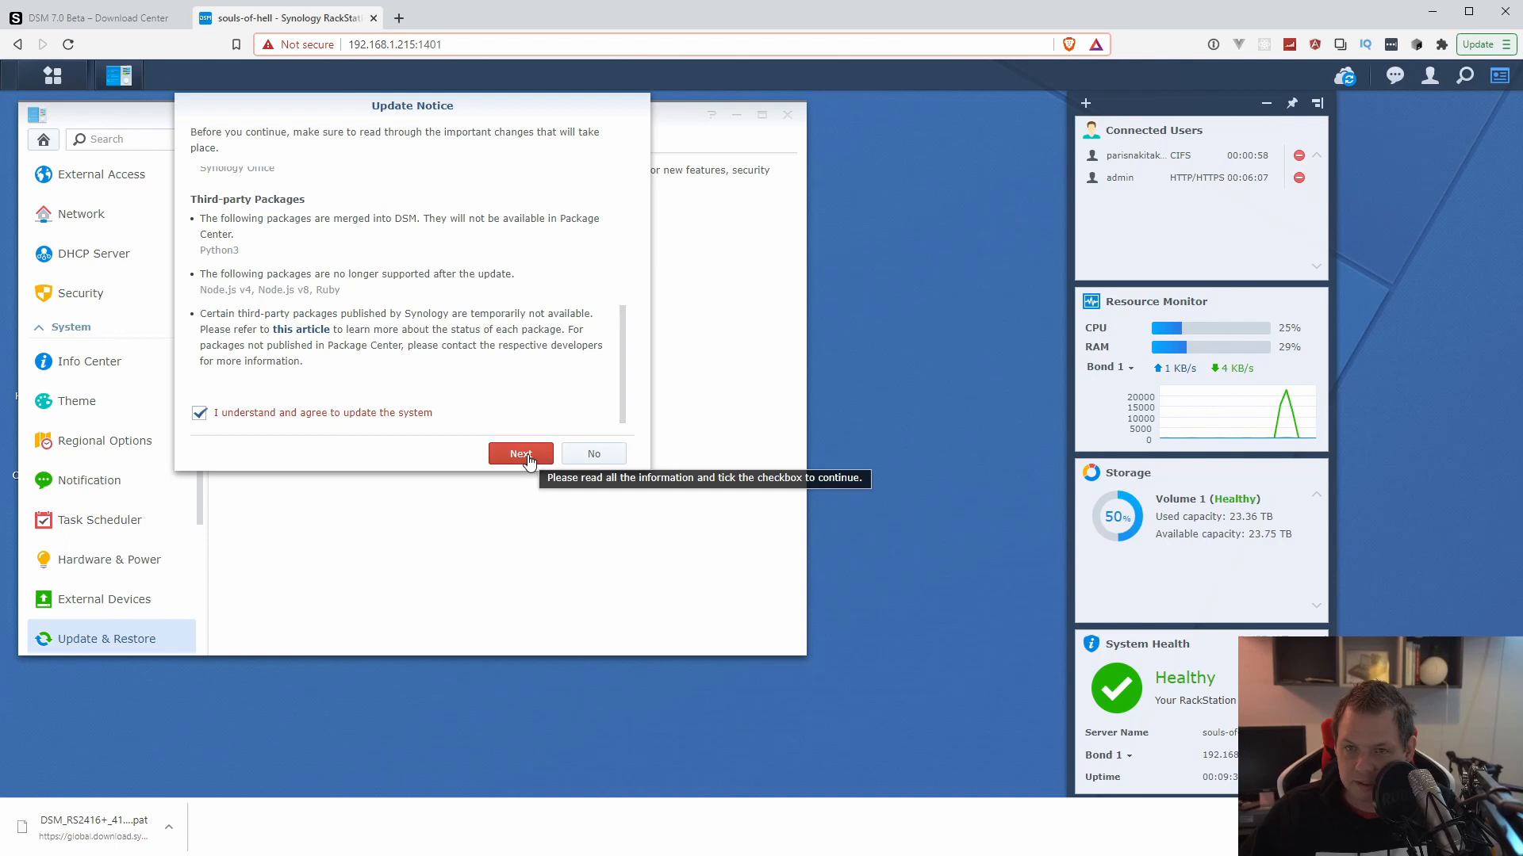
{"action": "left_click", "coordinate": [521, 454]}
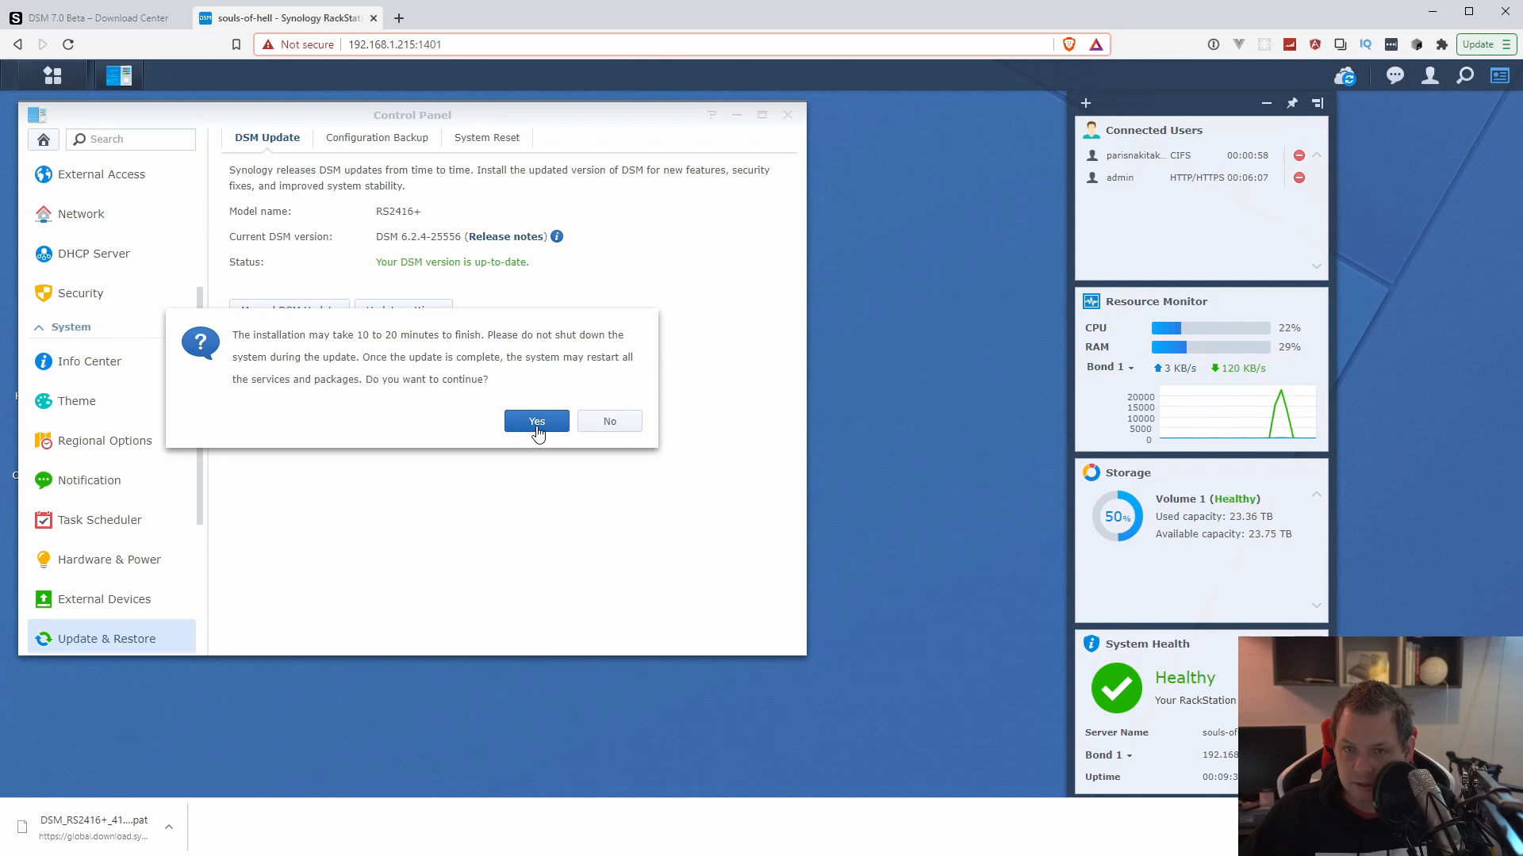
{"action": "left_click", "coordinate": [536, 420]}
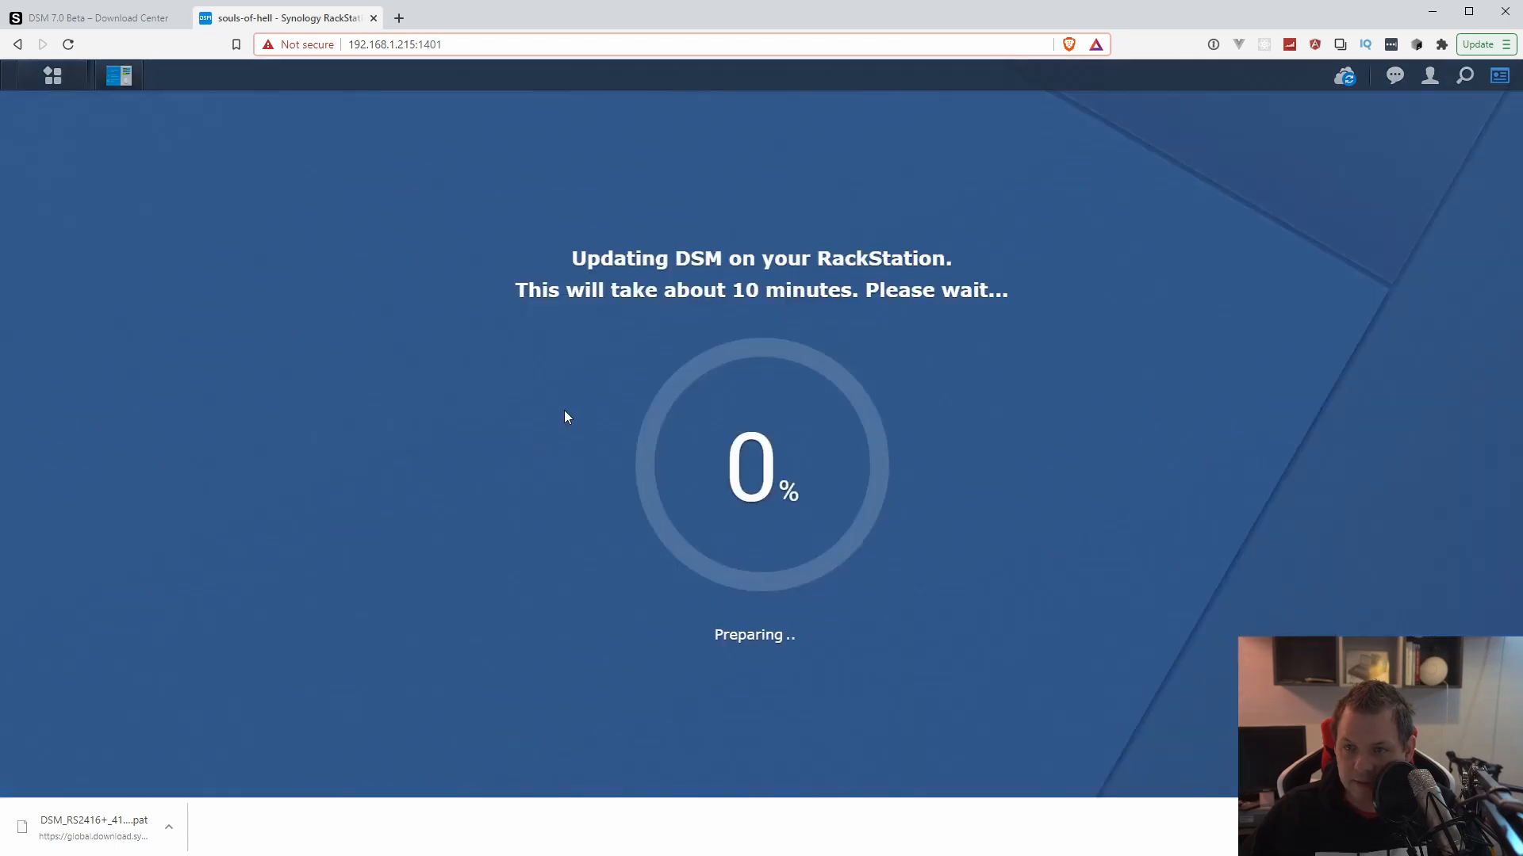
{"action": "mouse_move", "coordinate": [657, 376]}
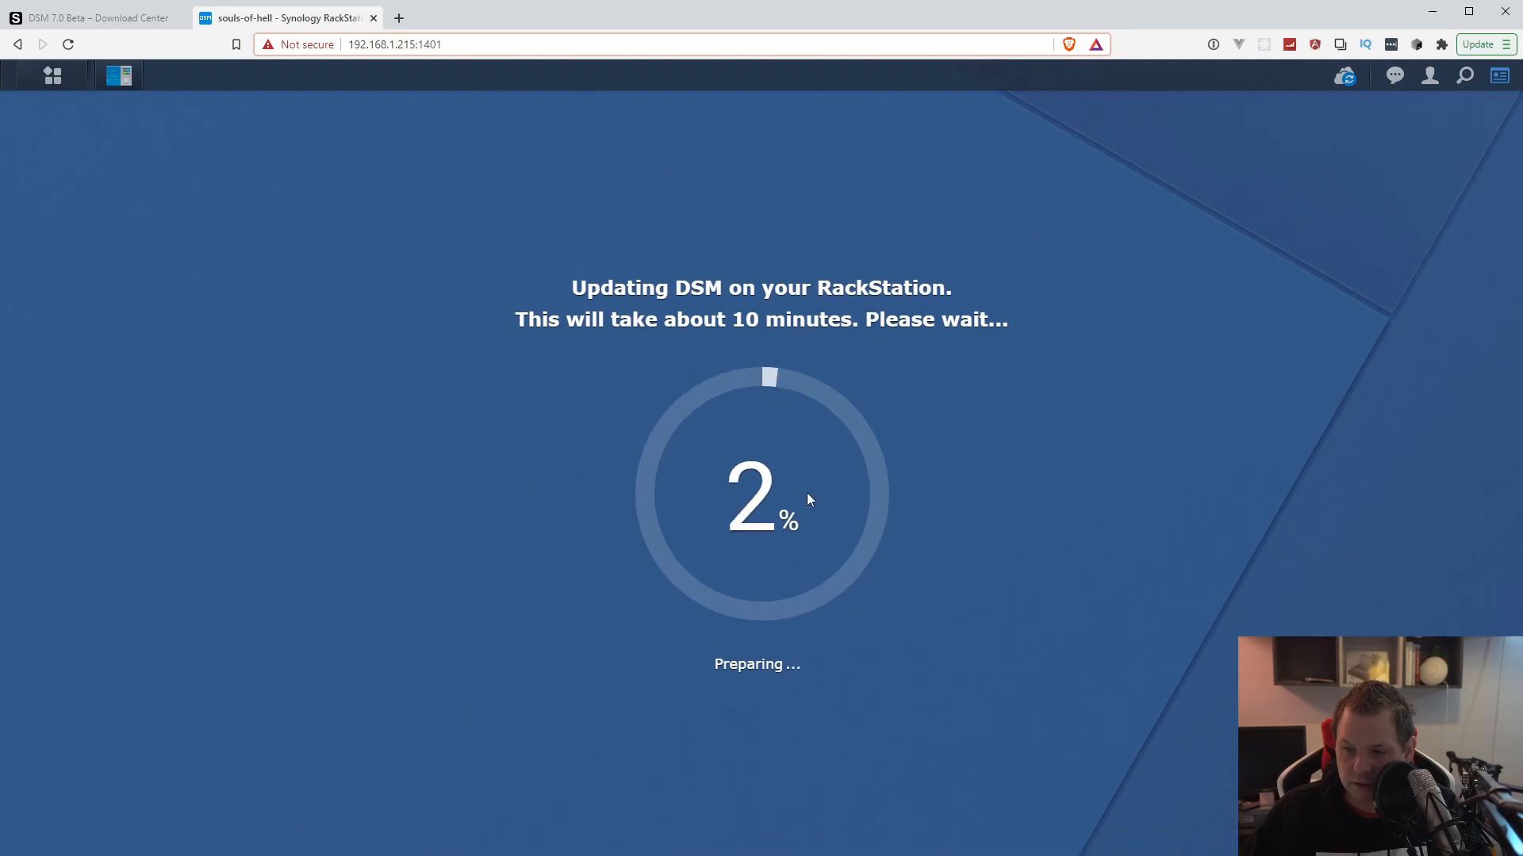
{"action": "mouse_move", "coordinate": [729, 632]}
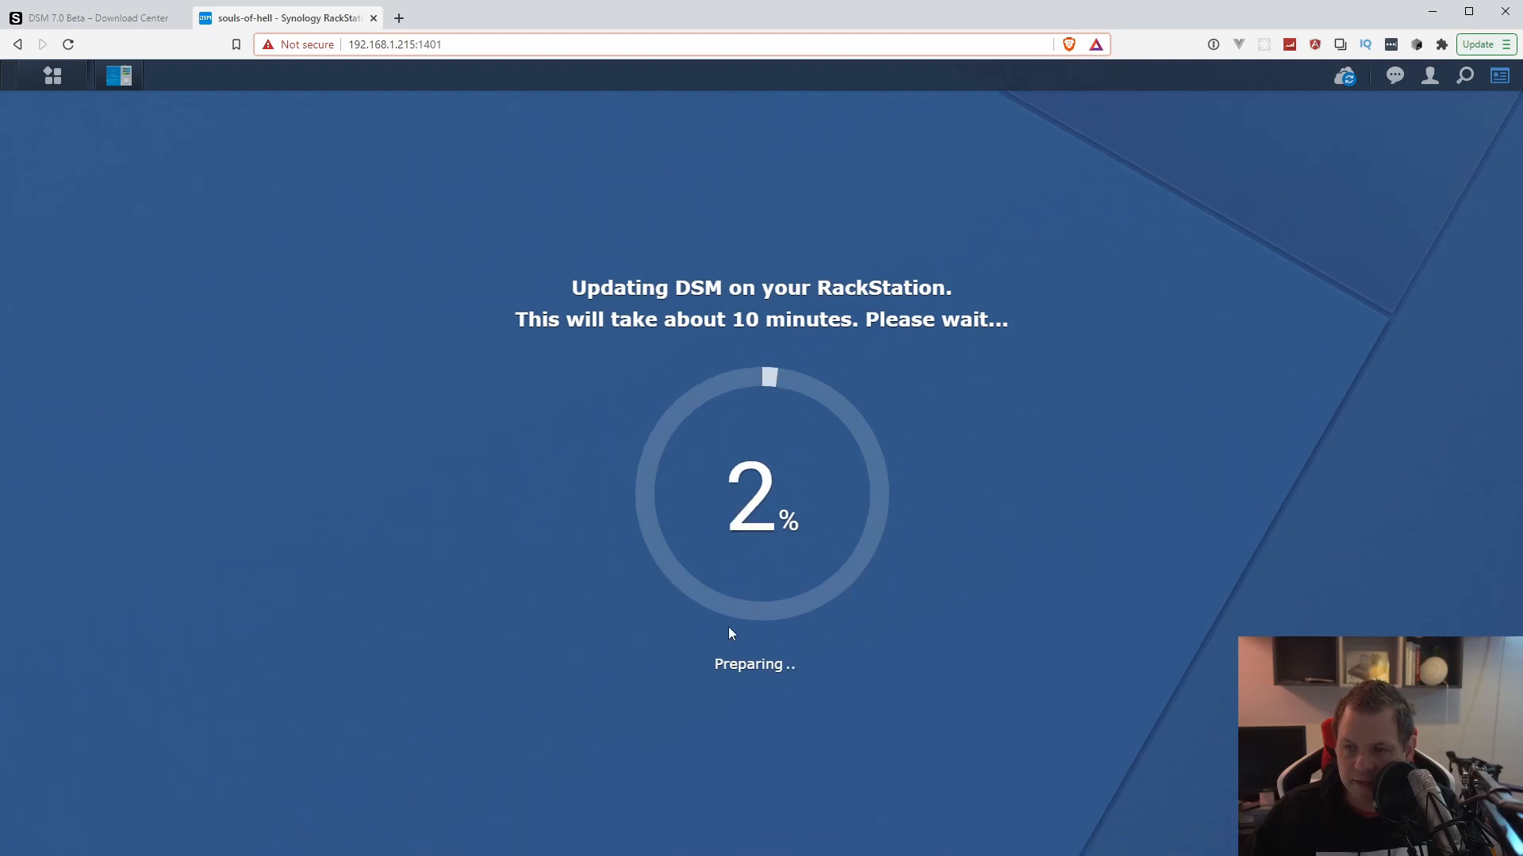
{"action": "mouse_move", "coordinate": [825, 424]}
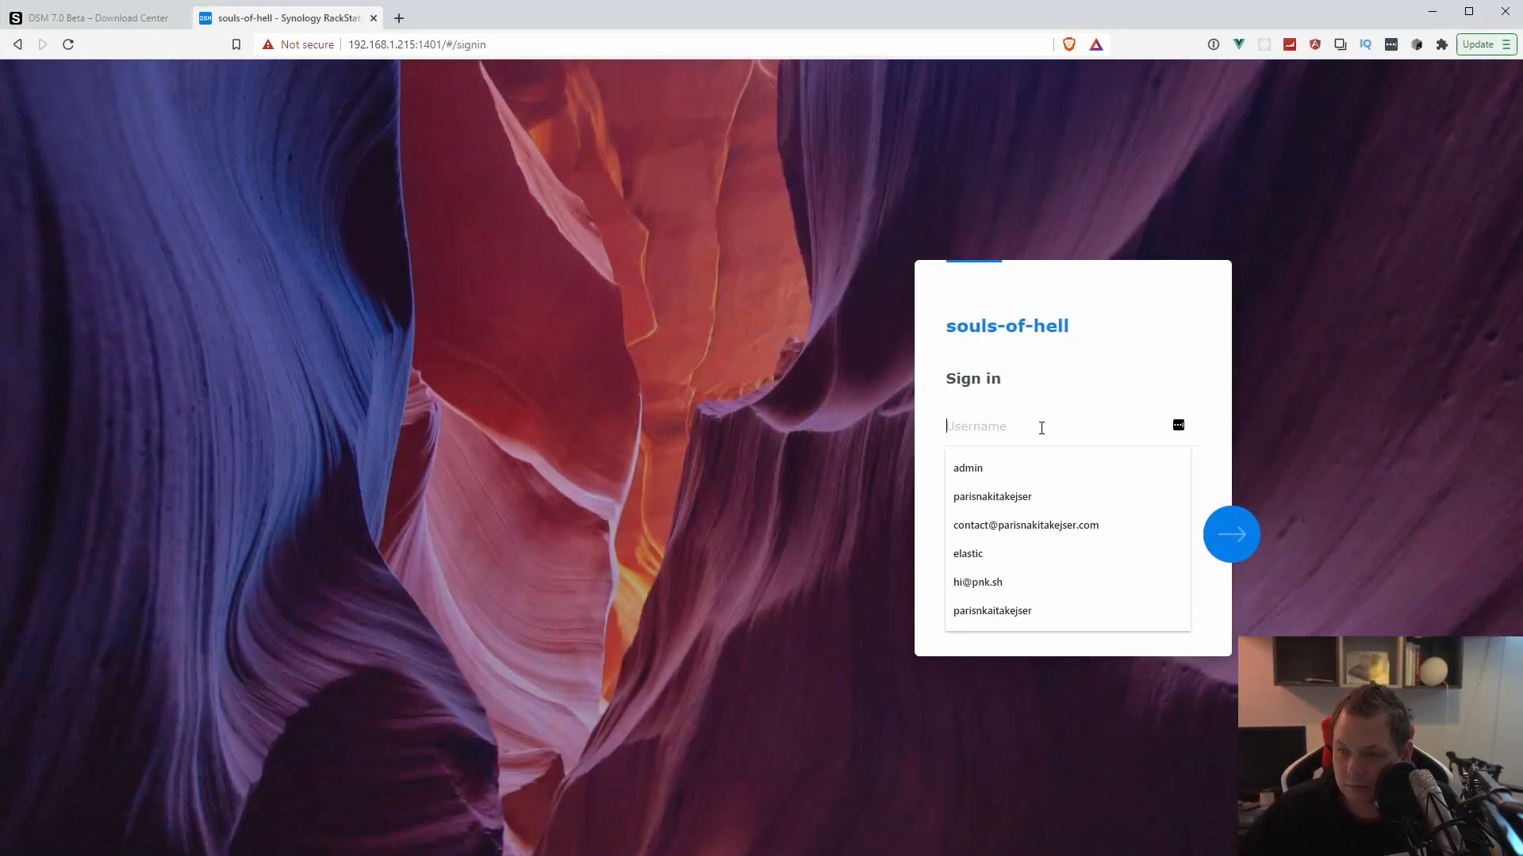
- Sign in to the RackStation as admin with Stay signed in ticked
{"action": "left_click", "coordinate": [967, 468]}
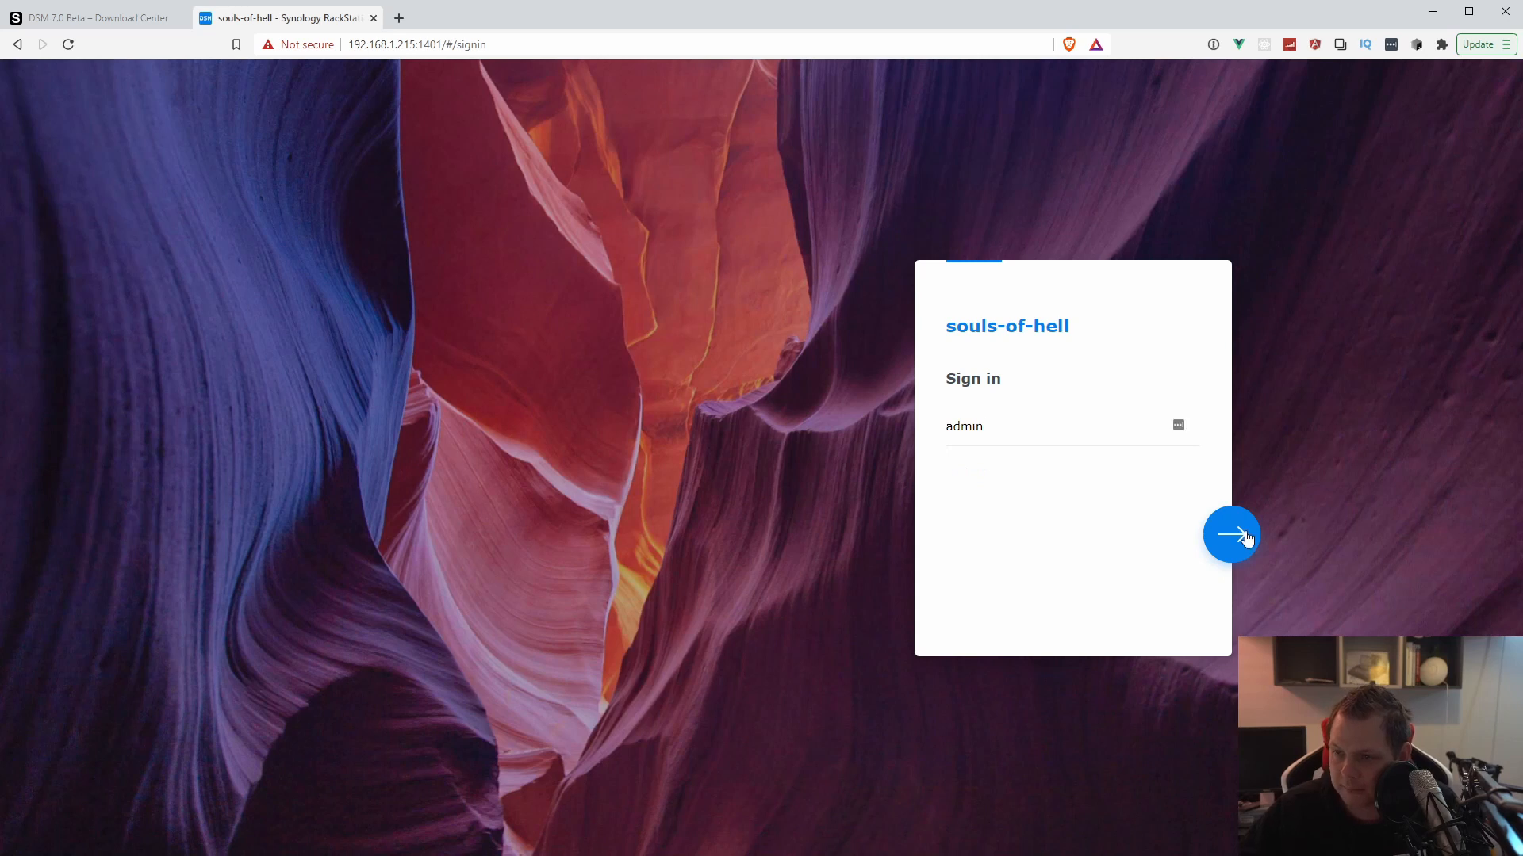
{"action": "left_click", "coordinate": [1229, 533]}
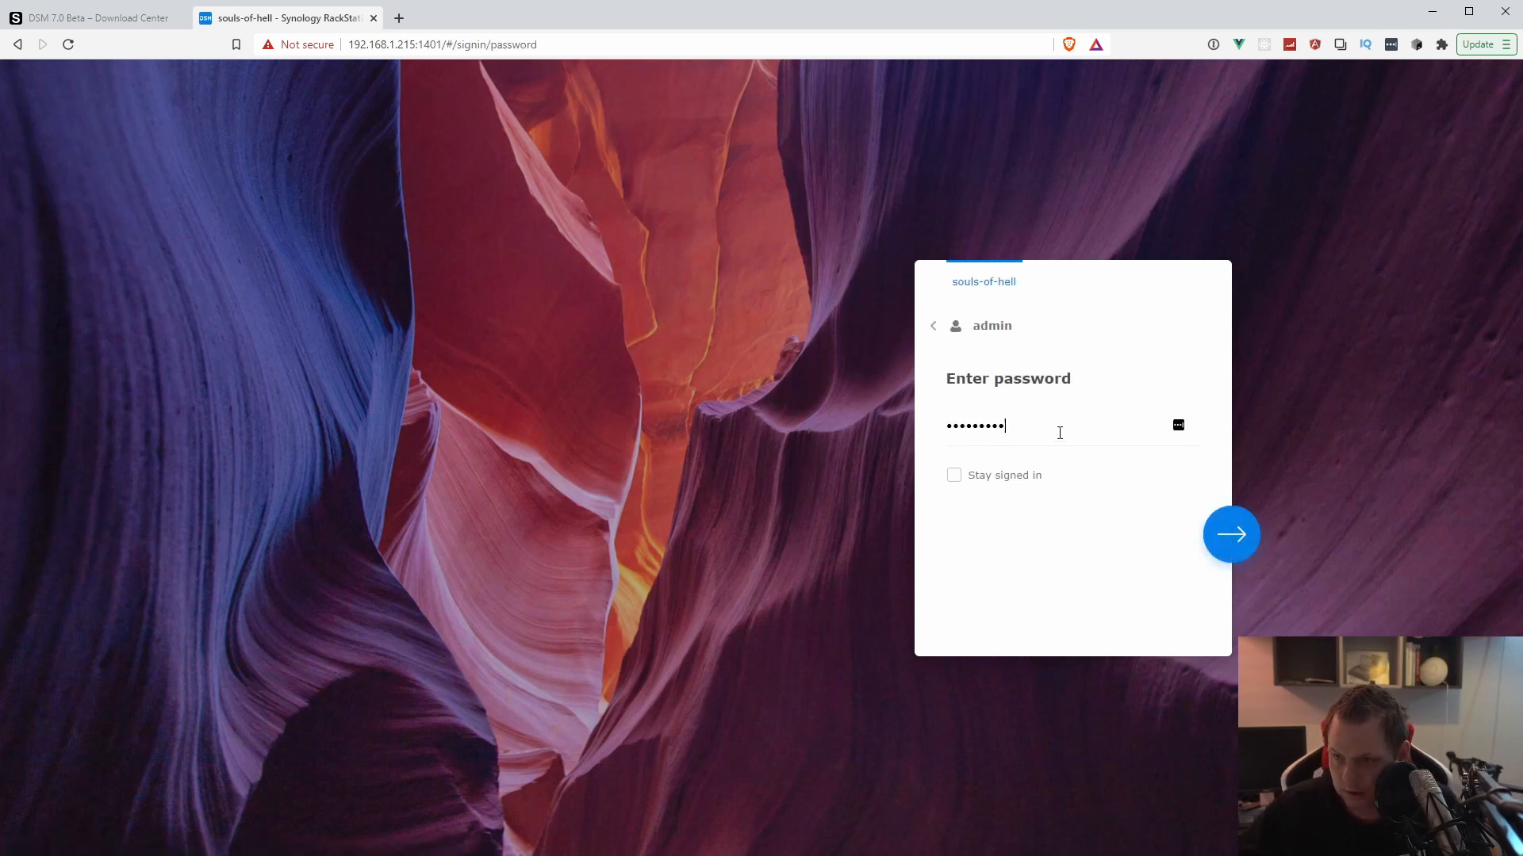
{"action": "left_click", "coordinate": [953, 475]}
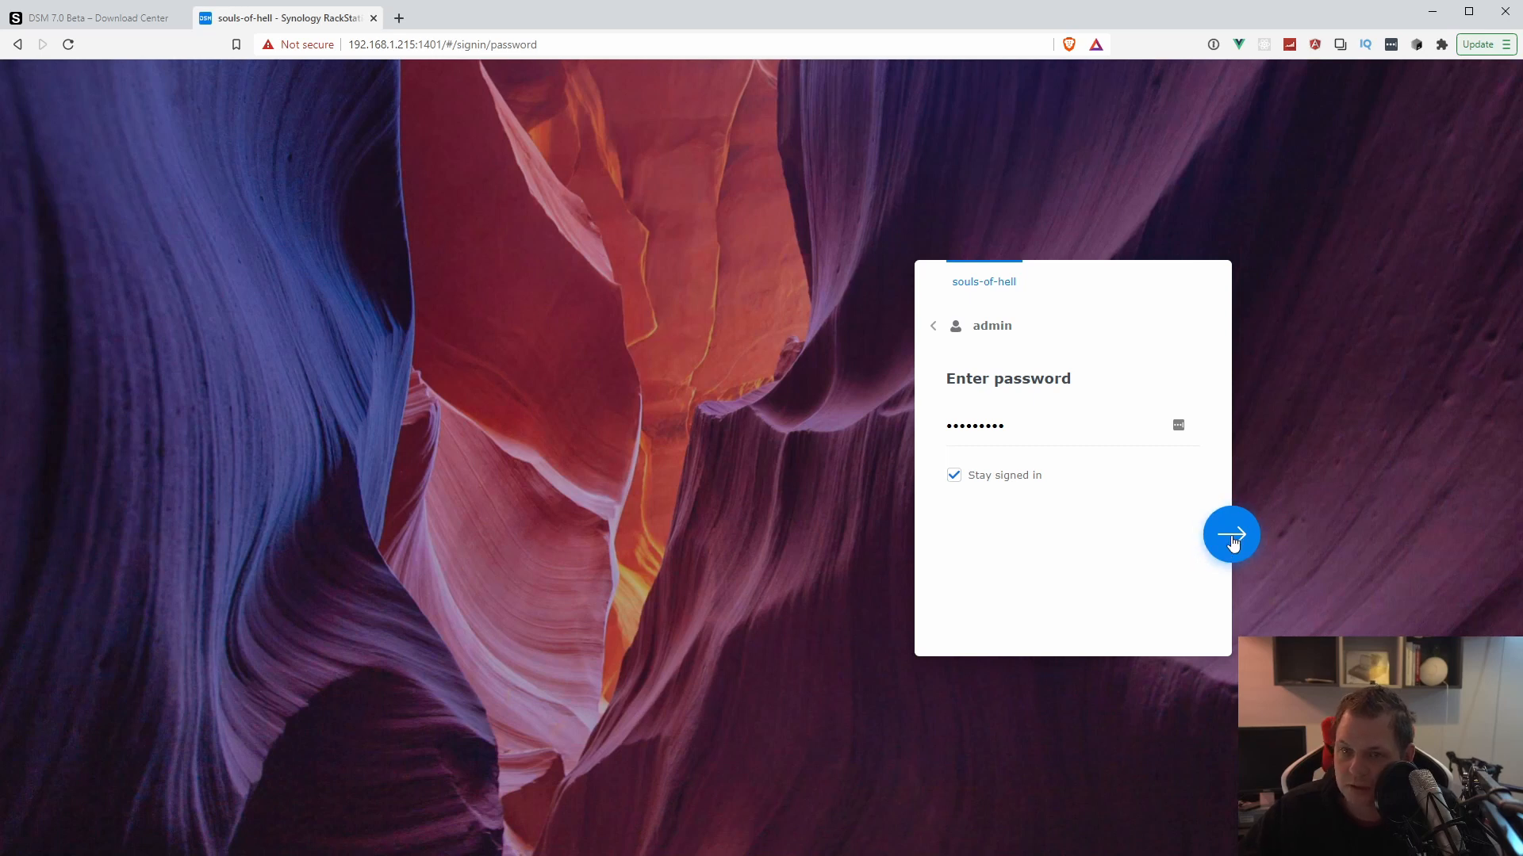
{"action": "left_click", "coordinate": [1229, 534]}
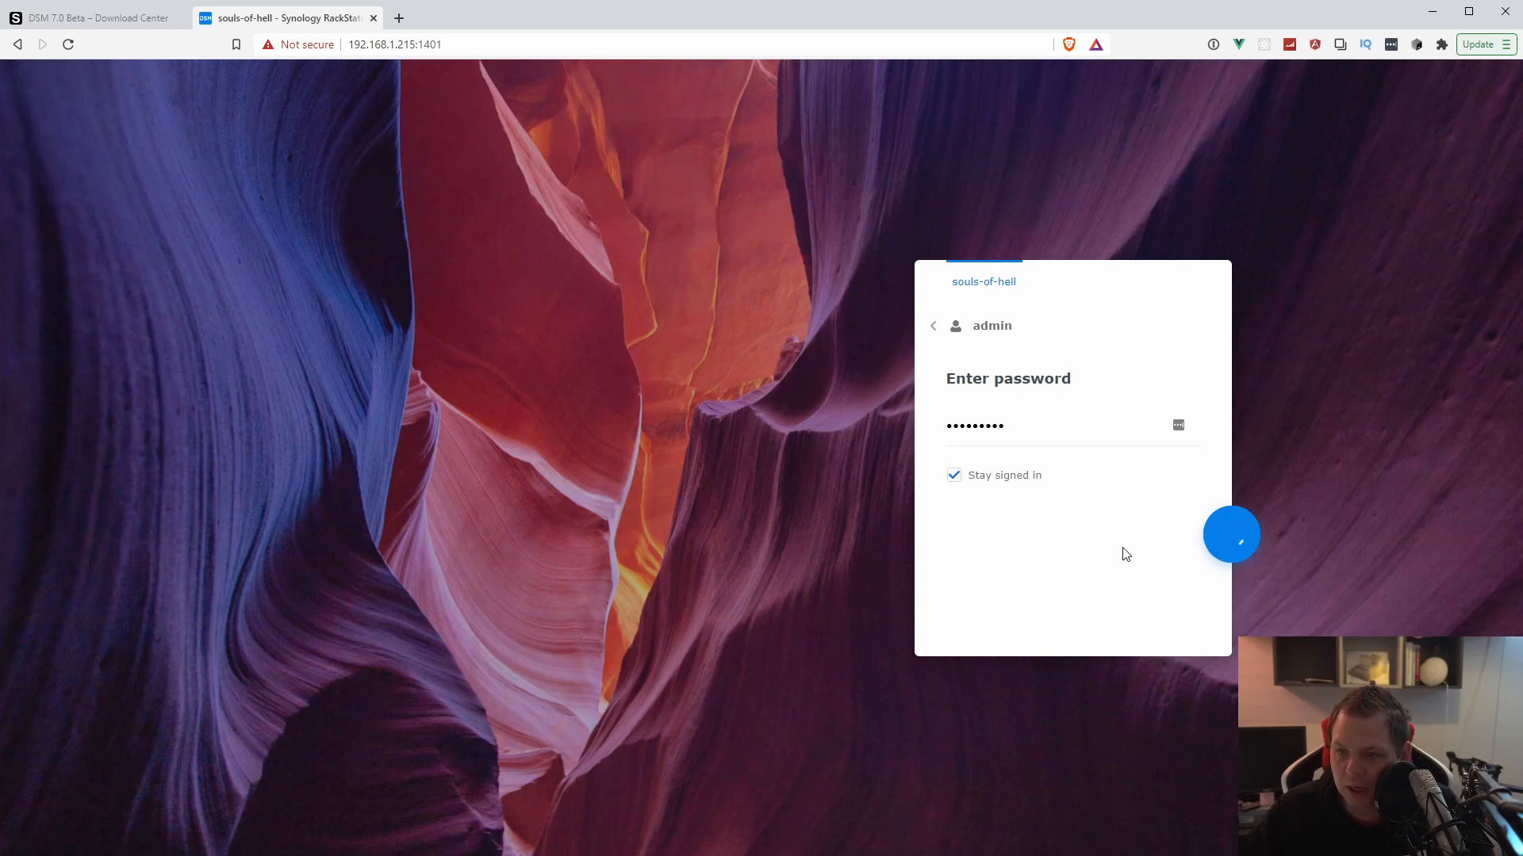
{"action": "left_click", "coordinate": [1230, 534]}
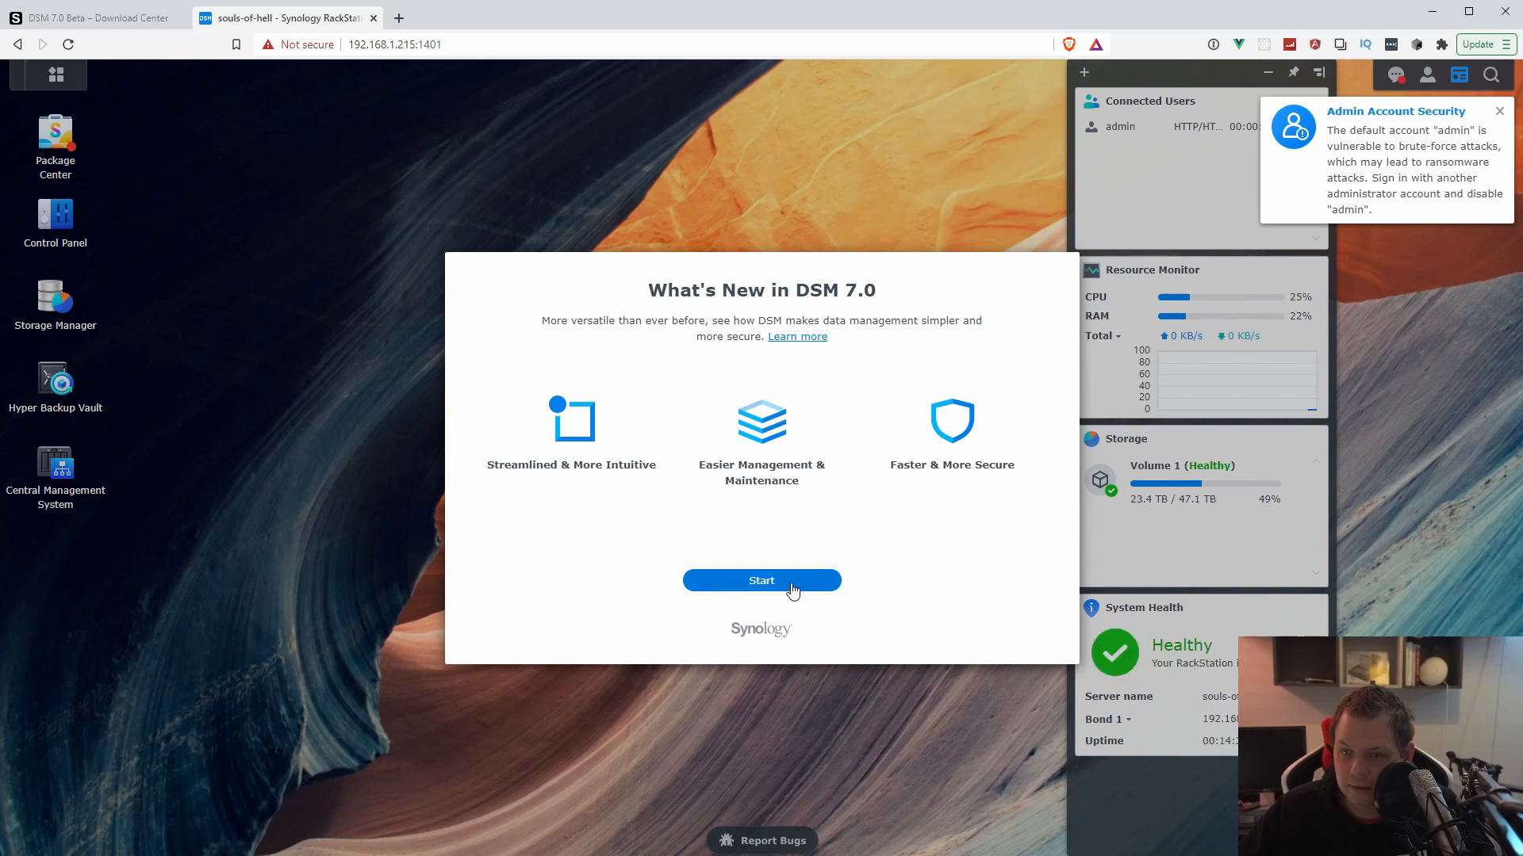
- Click through What's New in DSM 7.0 with no account services, then start the quick tour
{"action": "left_click", "coordinate": [761, 579]}
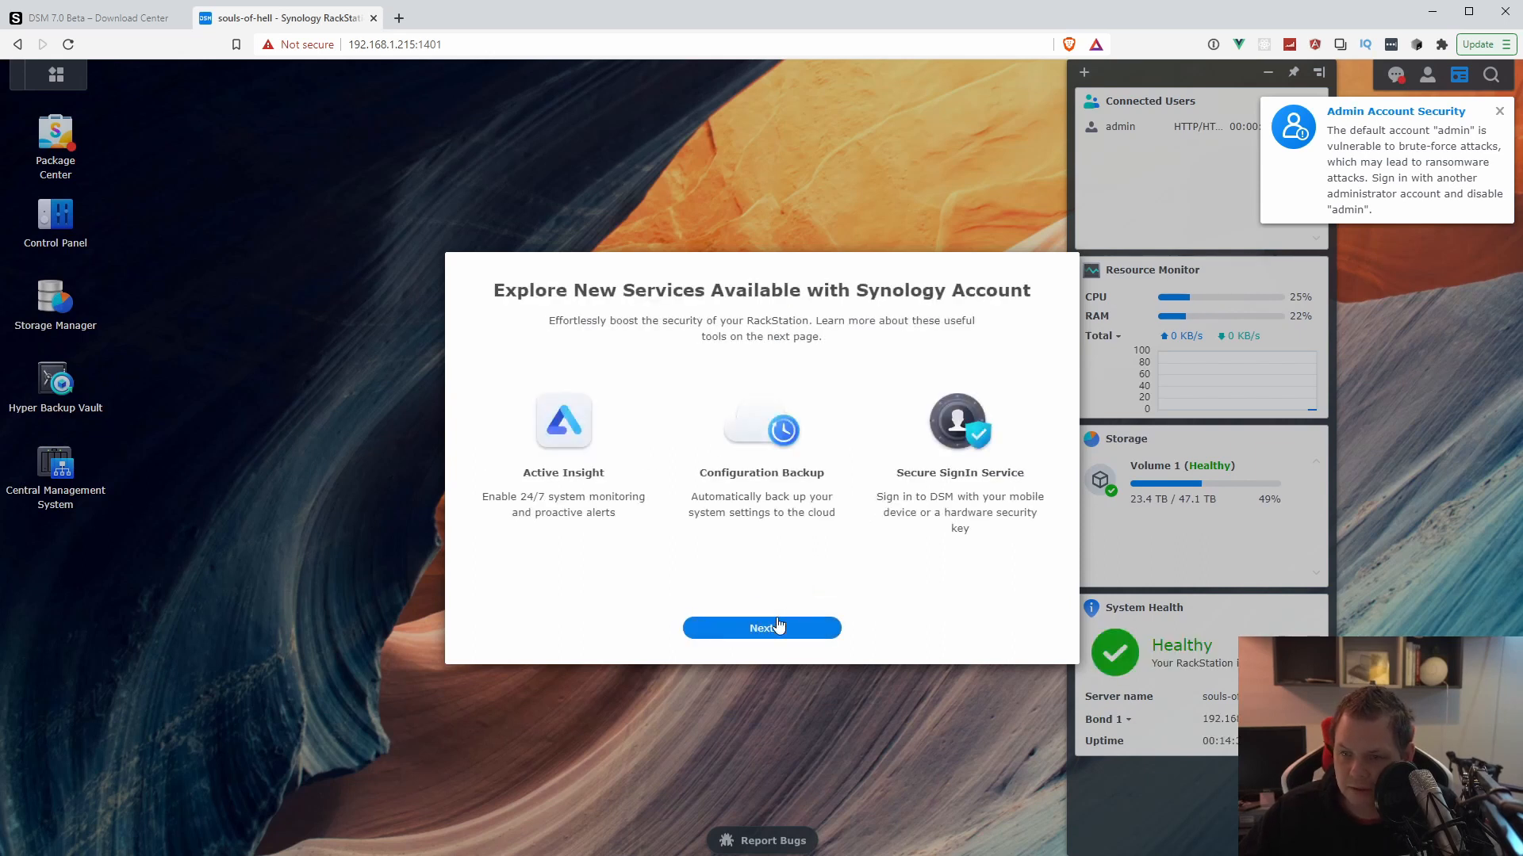
{"action": "left_click", "coordinate": [761, 628]}
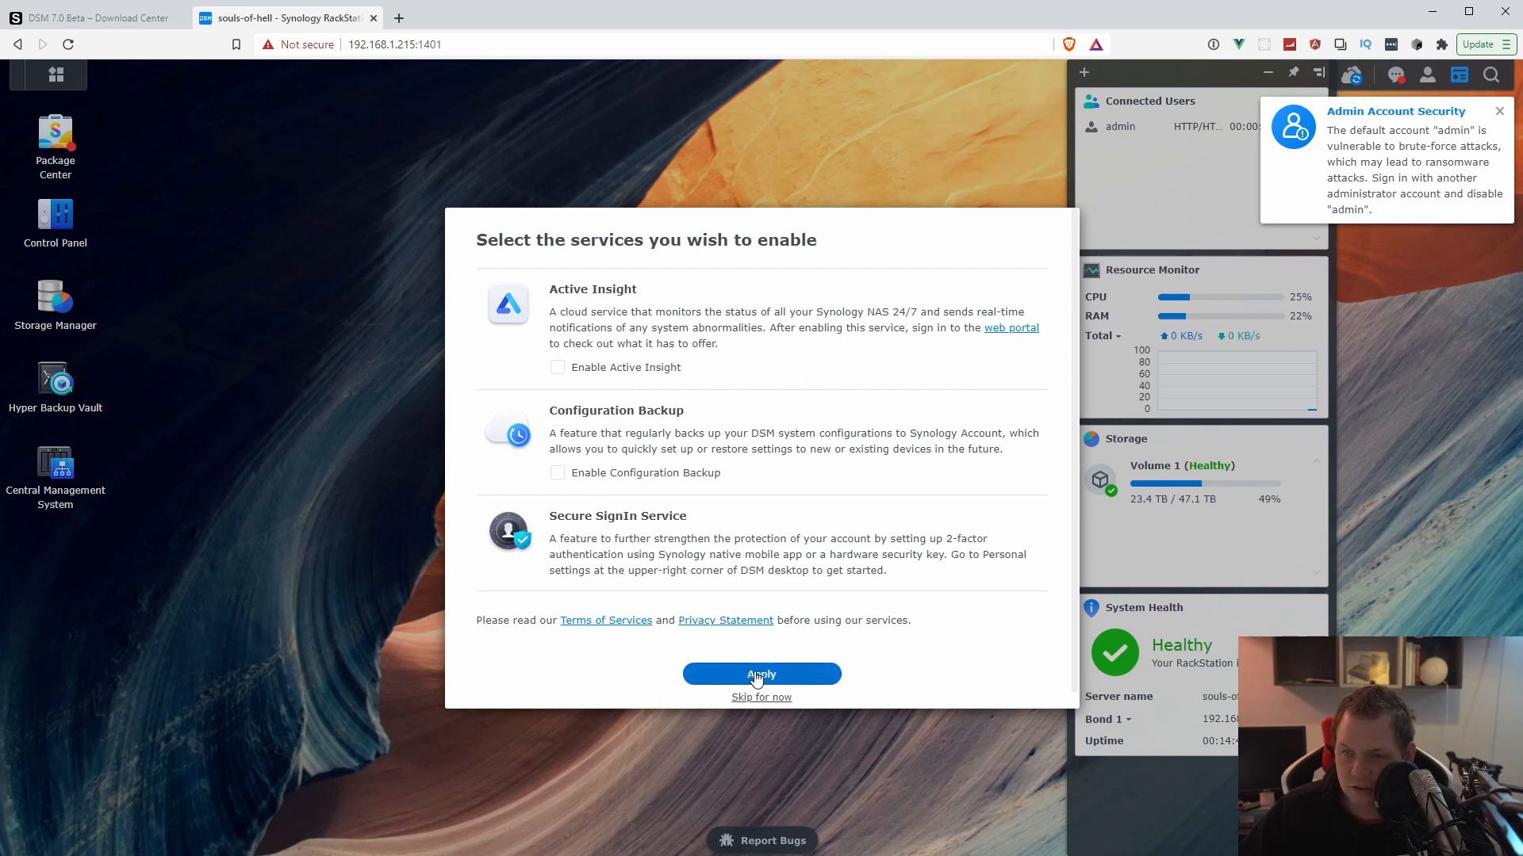
{"action": "left_click", "coordinate": [761, 674]}
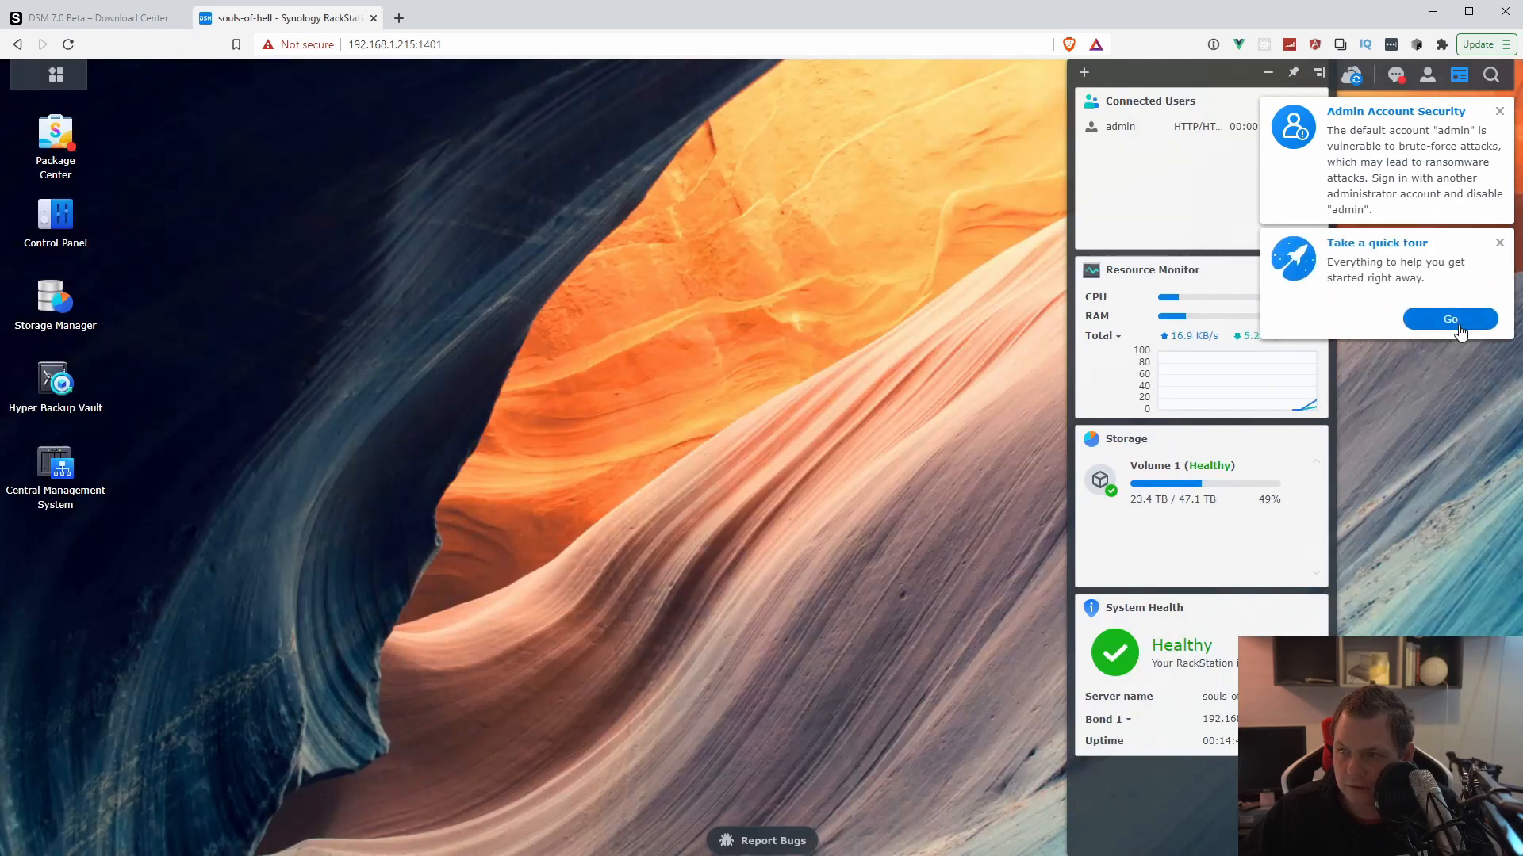
{"action": "left_click", "coordinate": [1448, 319]}
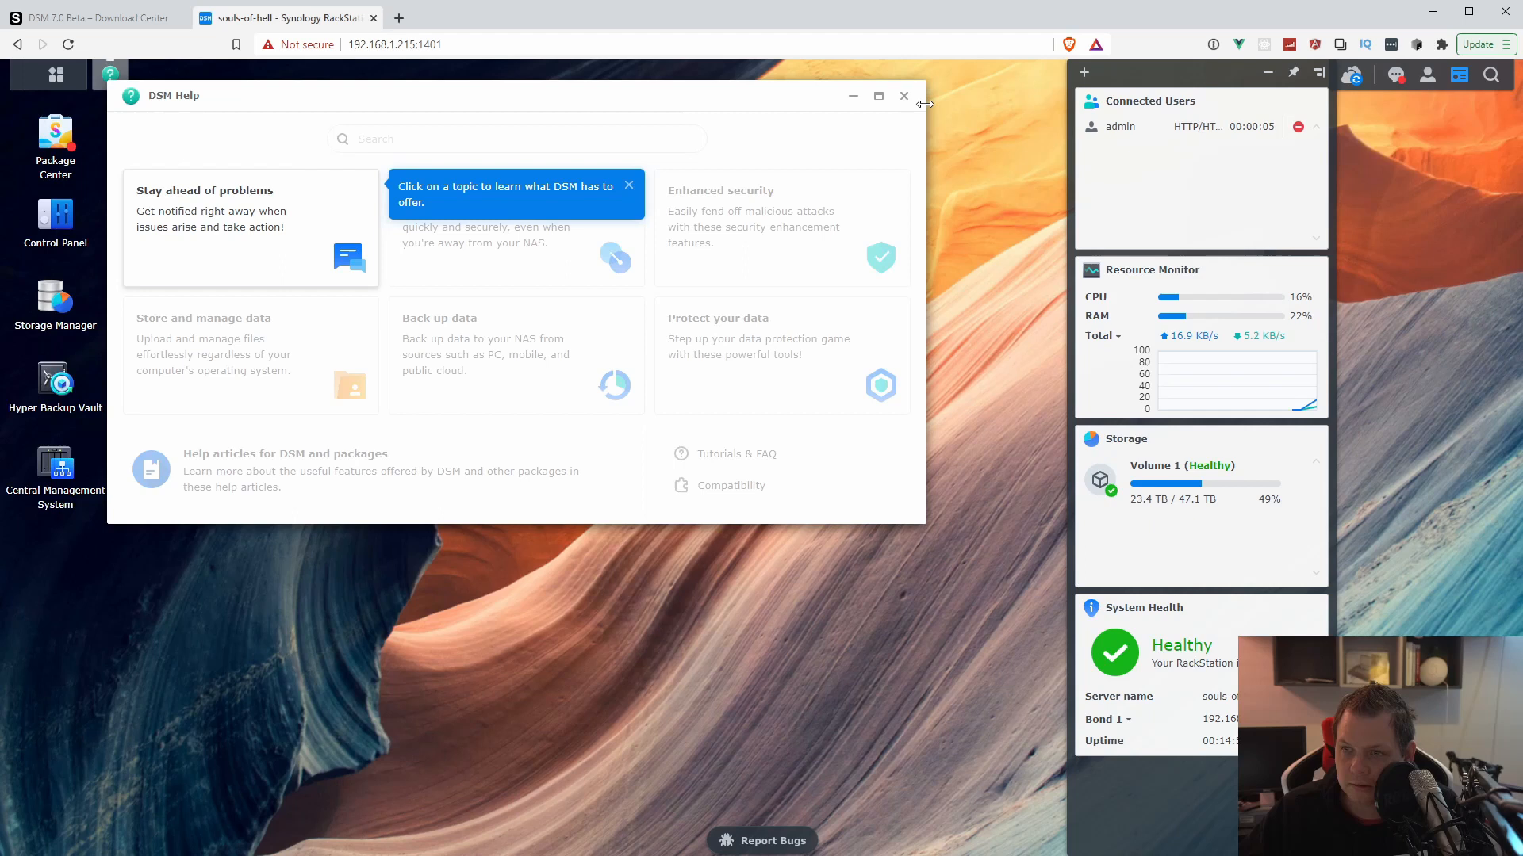
- Close the DSM Help window and open the Main Menu
{"action": "left_click", "coordinate": [903, 96]}
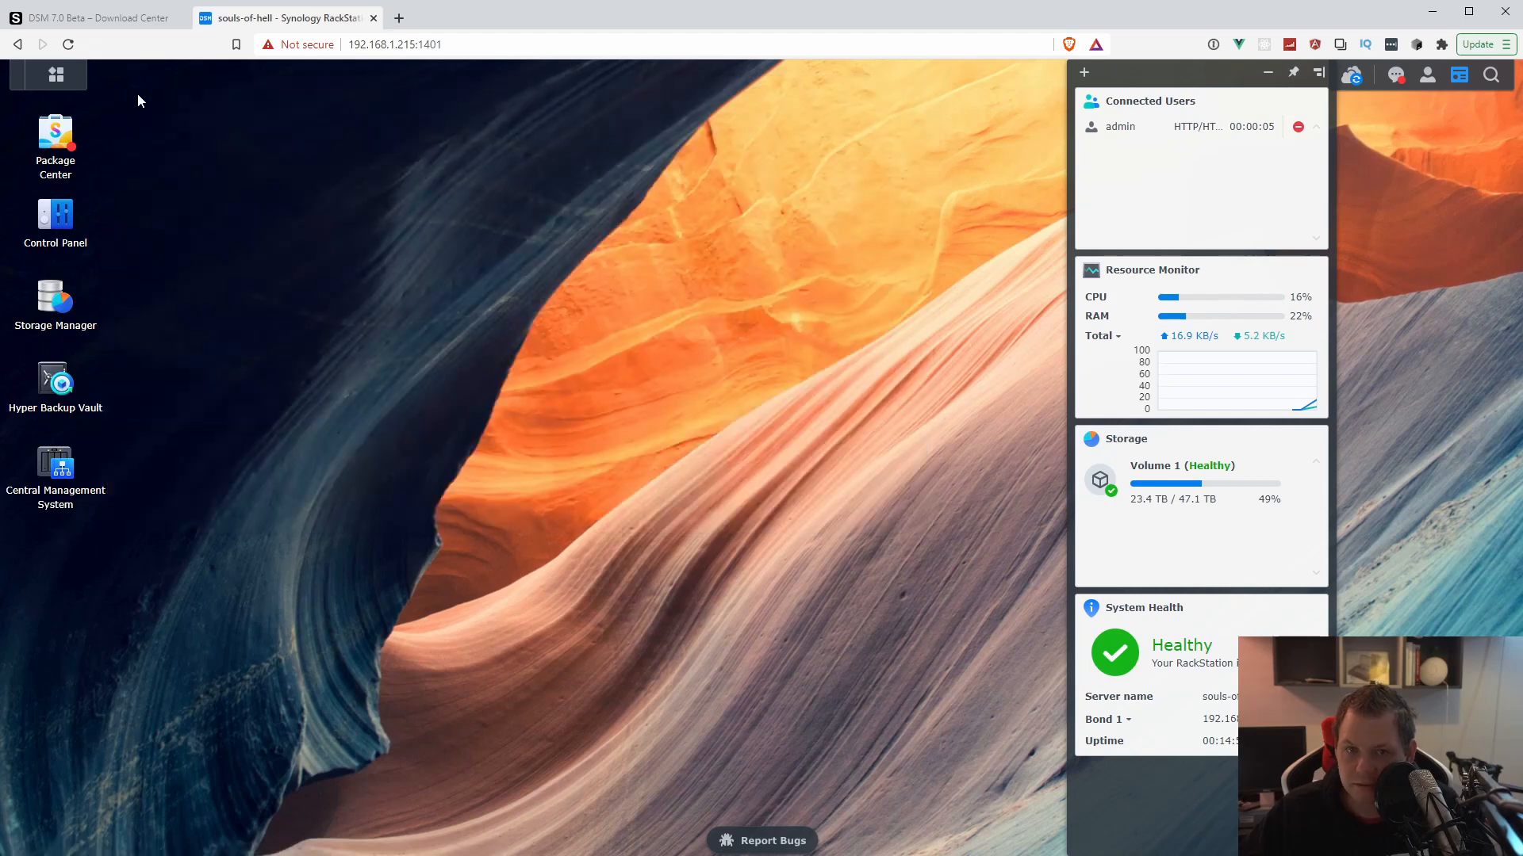
{"action": "left_click", "coordinate": [56, 75]}
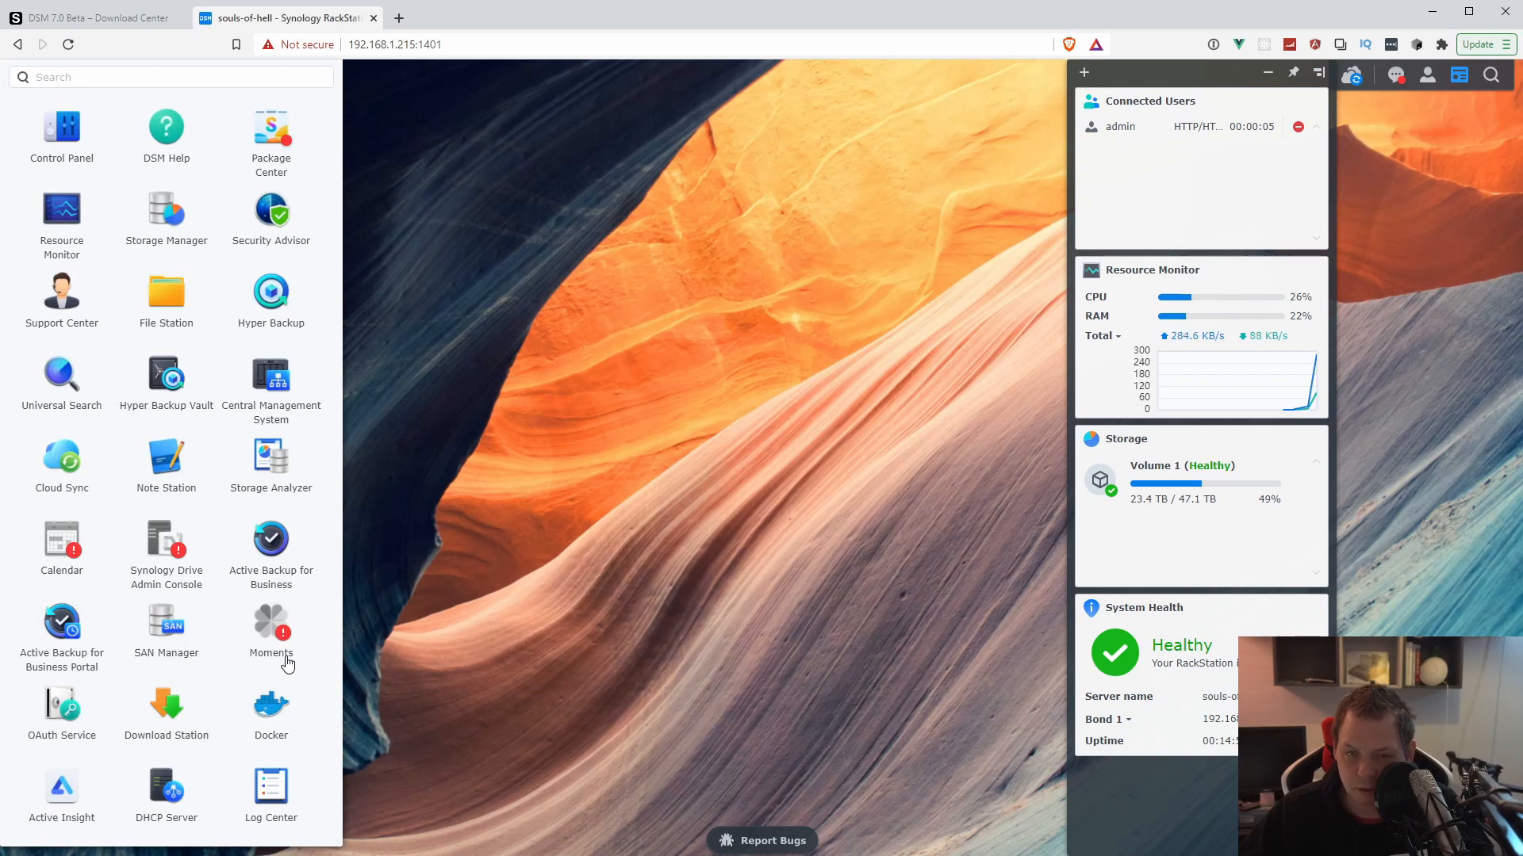
{"action": "mouse_move", "coordinate": [95, 604]}
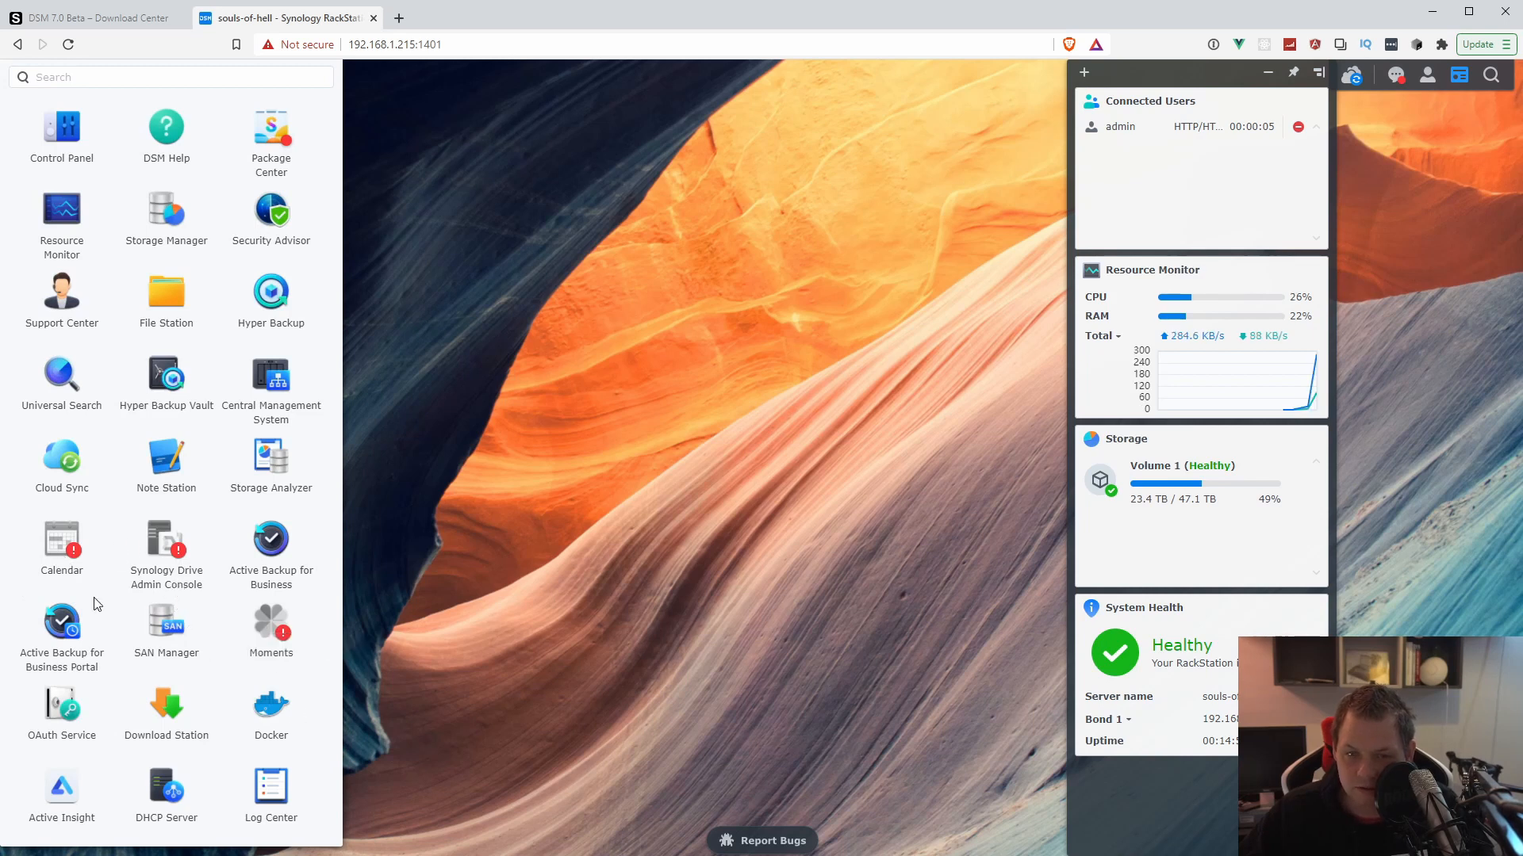
{"action": "mouse_move", "coordinate": [272, 131]}
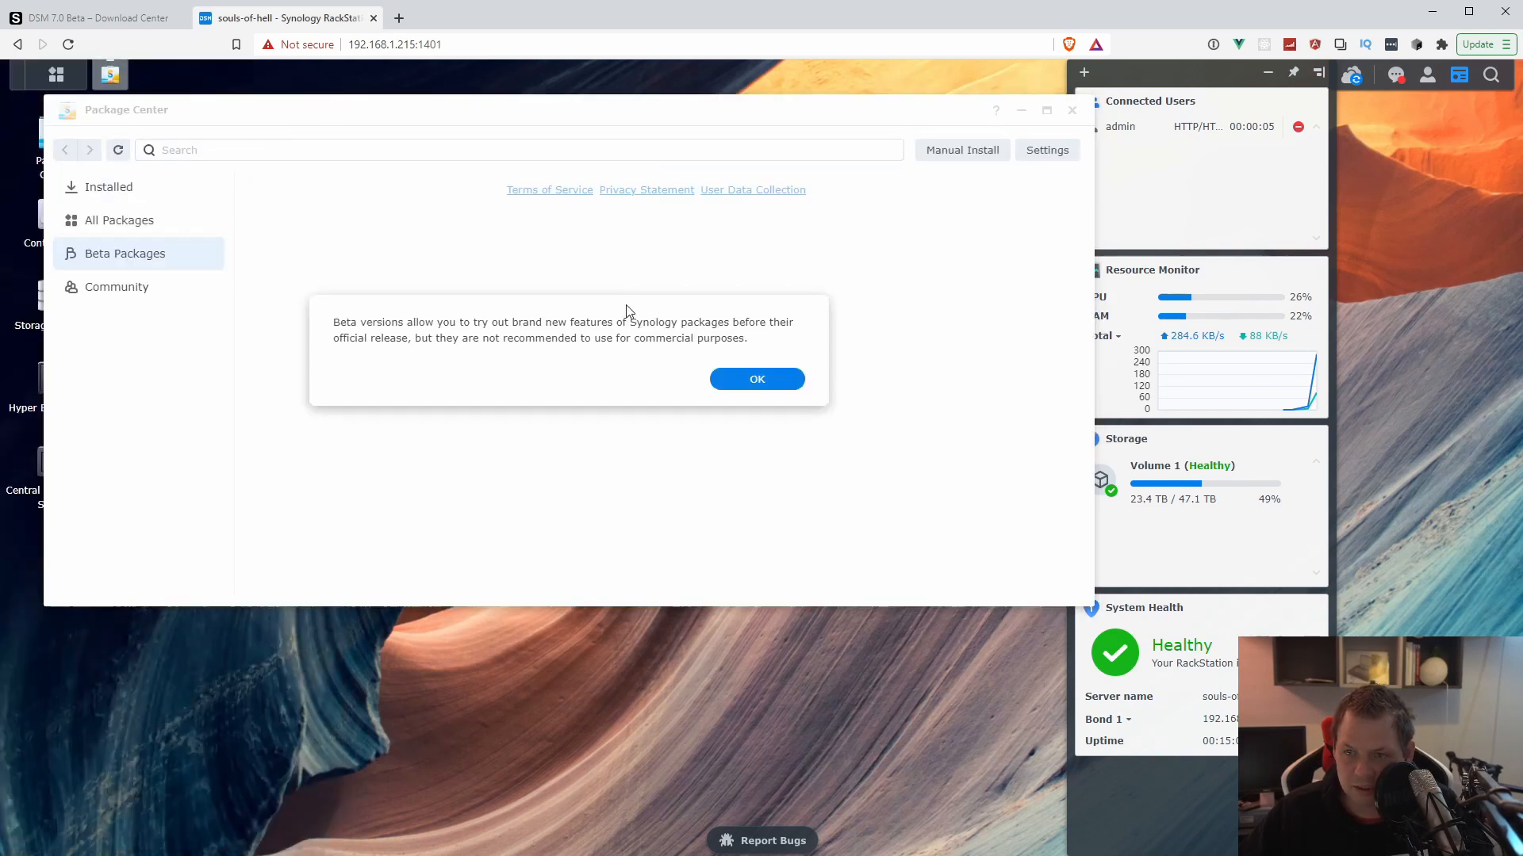
- Acknowledge the beta notice, confirm Repair All, and dismiss Python's root-privilege error
{"action": "left_click", "coordinate": [756, 379]}
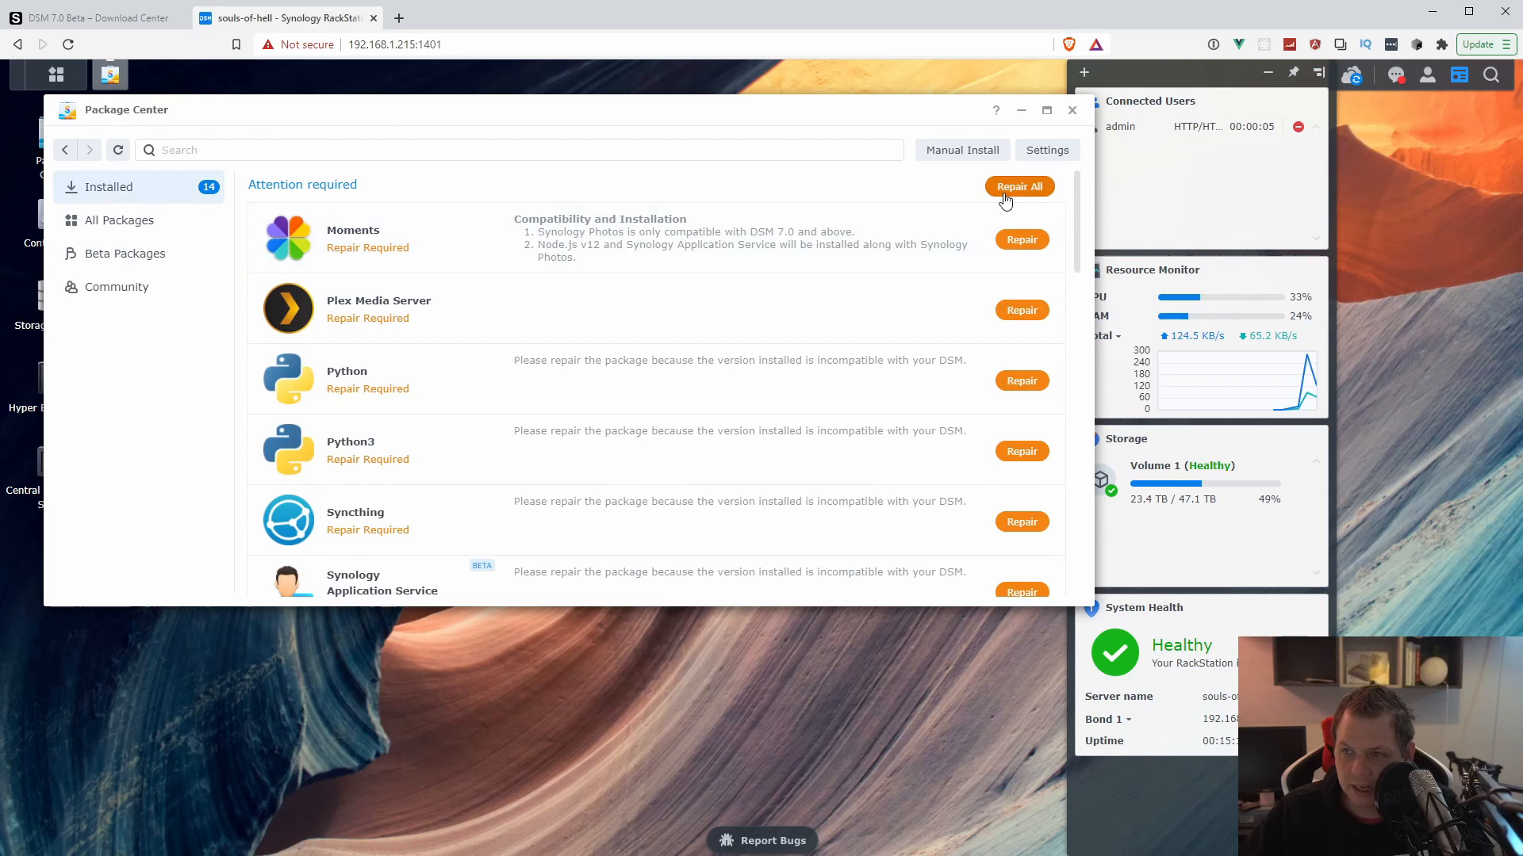
{"action": "scroll", "scroll_direction": "down", "scroll_amount": 3}
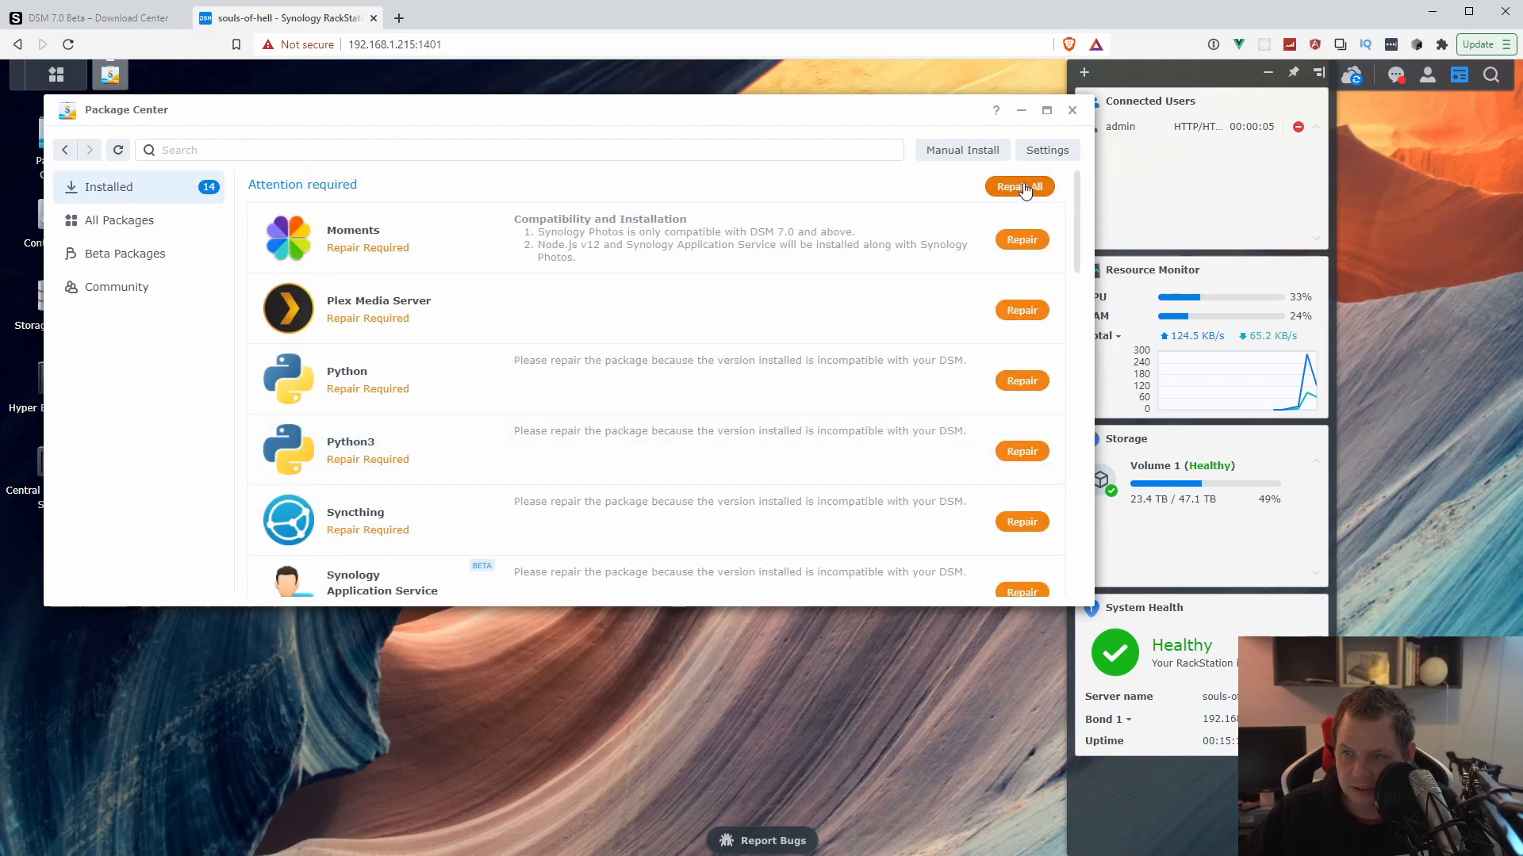
{"action": "left_click", "coordinate": [1019, 185]}
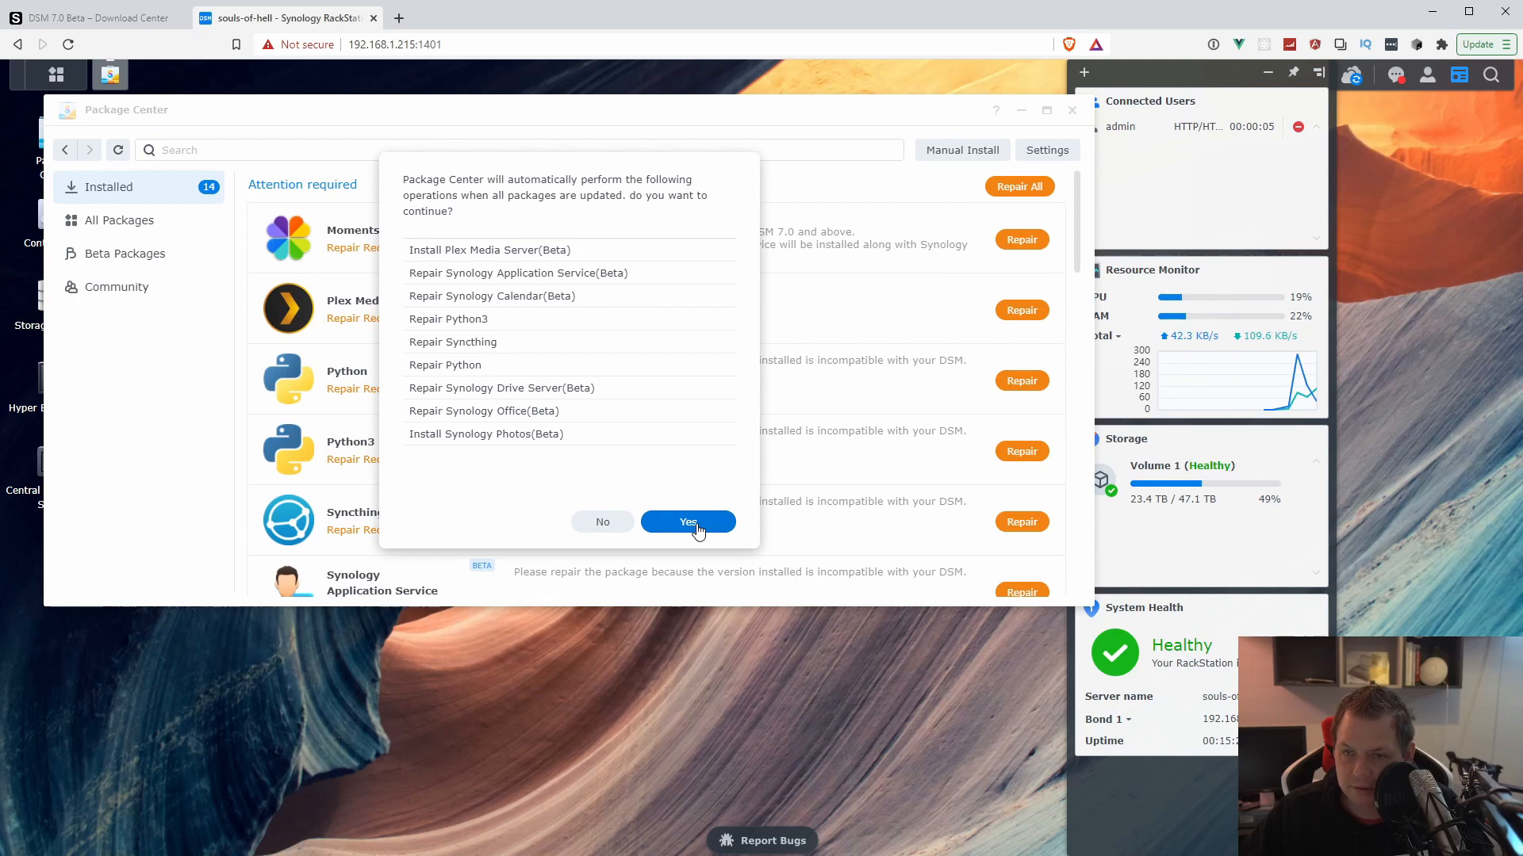
{"action": "left_click", "coordinate": [687, 522]}
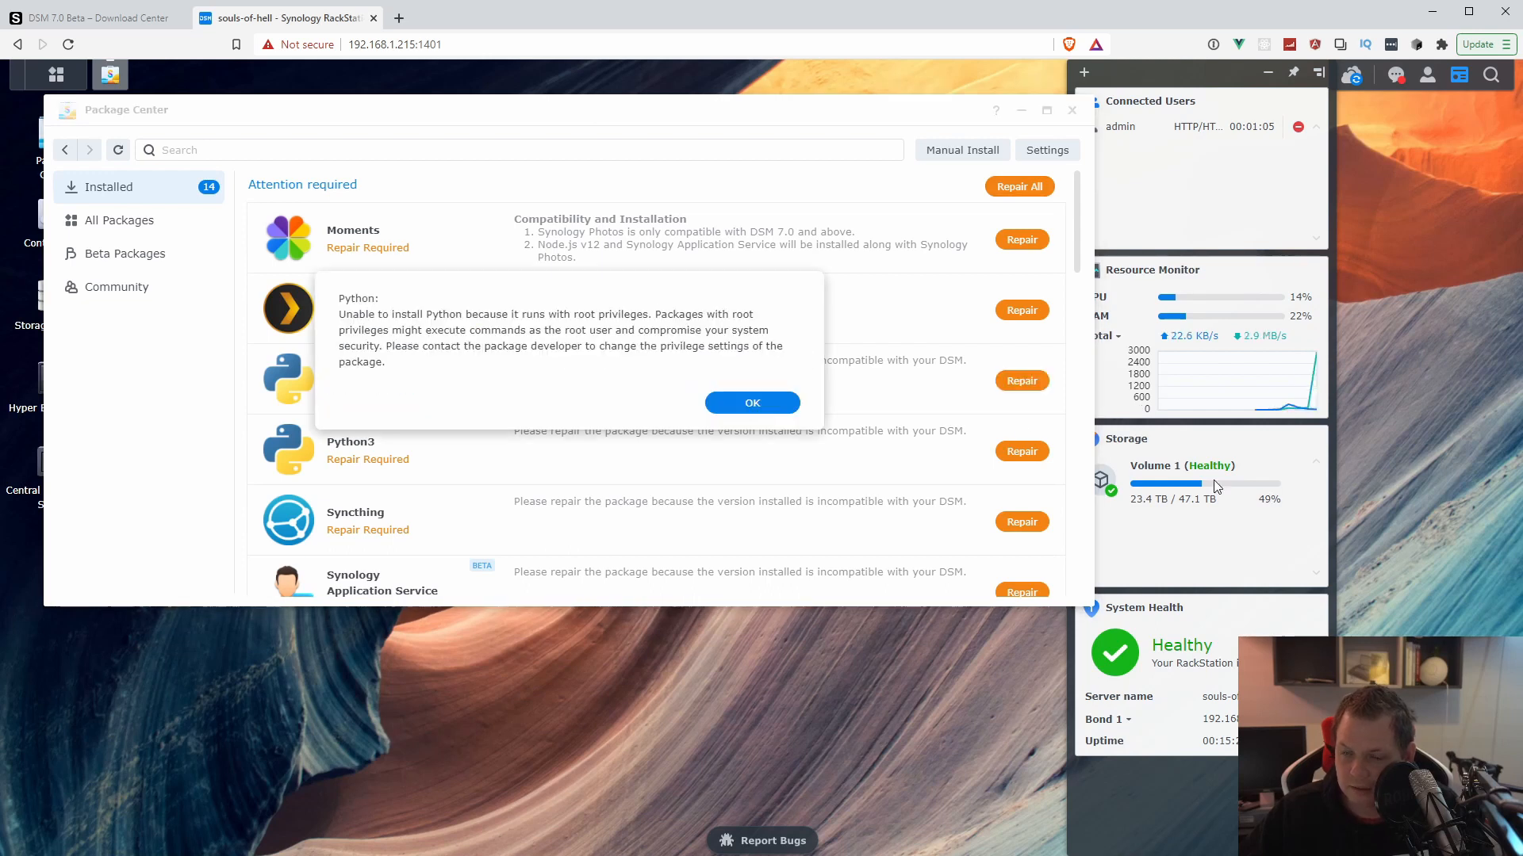
{"action": "left_click", "coordinate": [751, 402]}
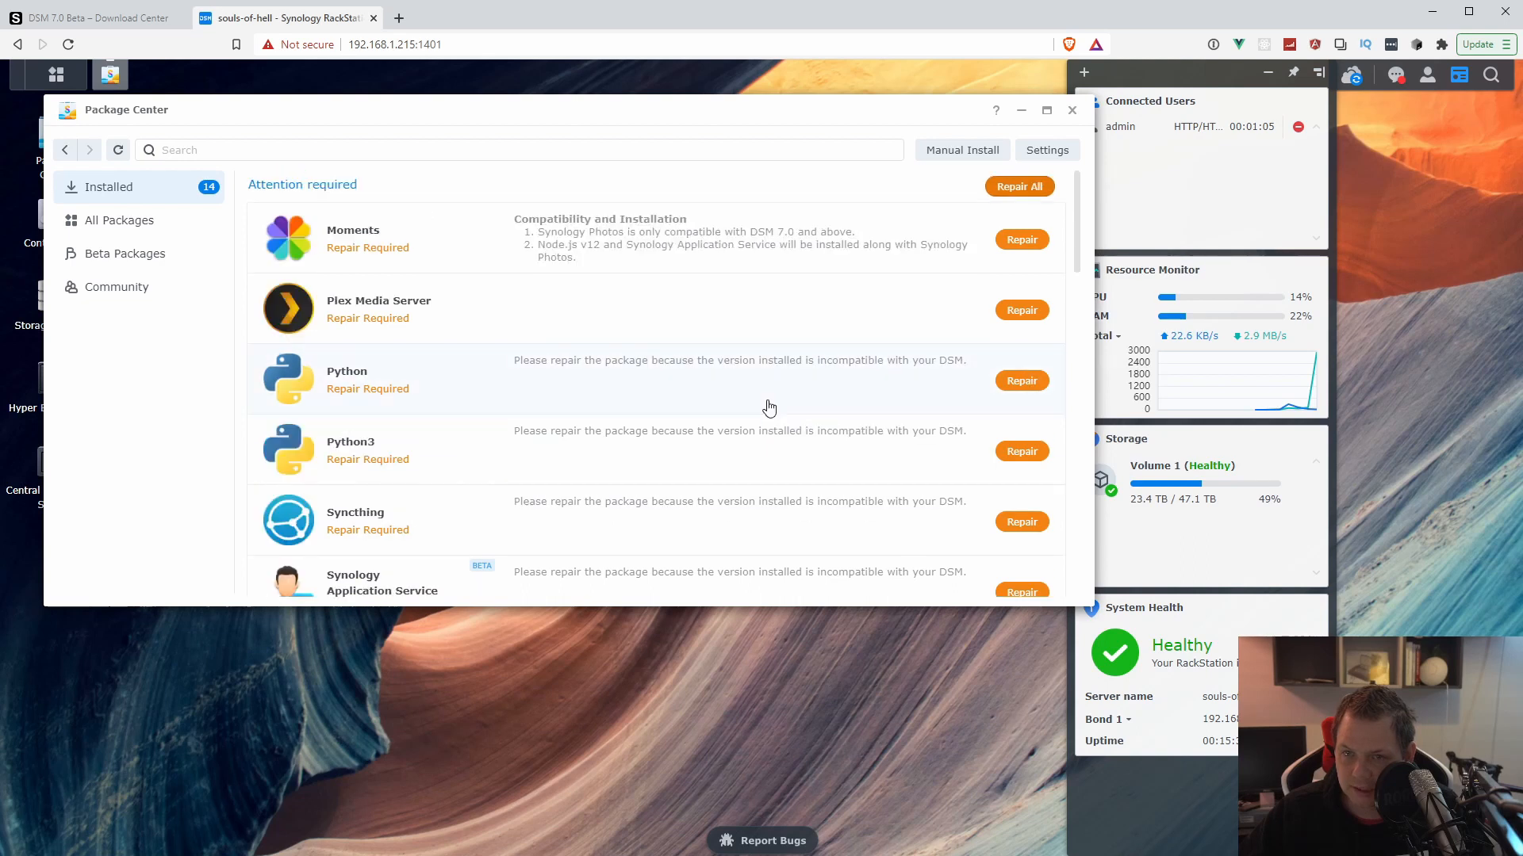
- Try repairing Synology Application Service and dismiss its Node.js v12 requirement notice
{"action": "scroll", "scroll_direction": "down", "scroll_amount": 3}
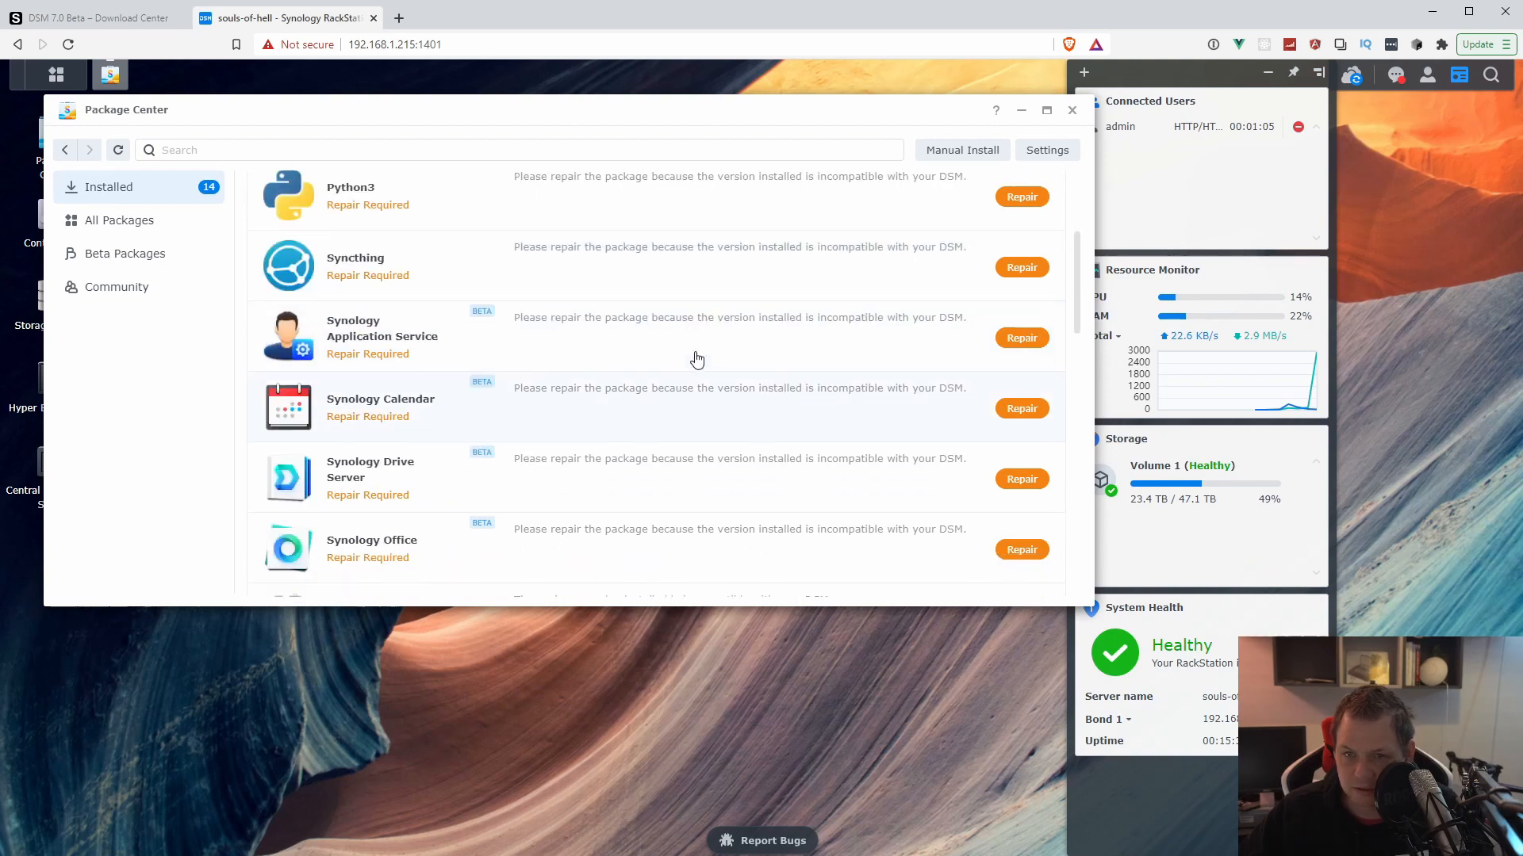
{"action": "left_click", "coordinate": [1021, 337]}
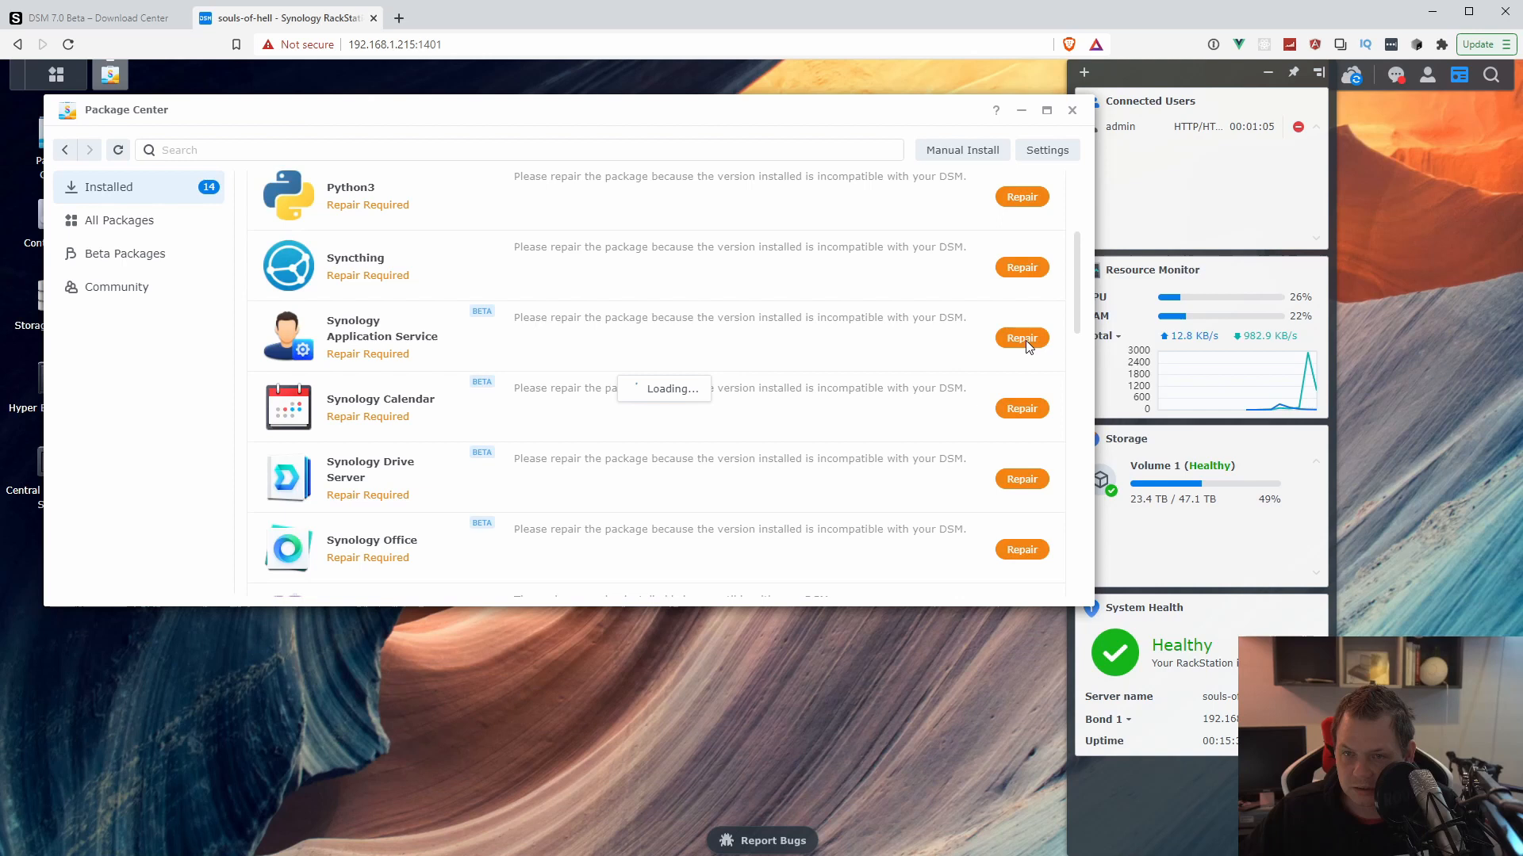
{"action": "left_click", "coordinate": [1021, 338]}
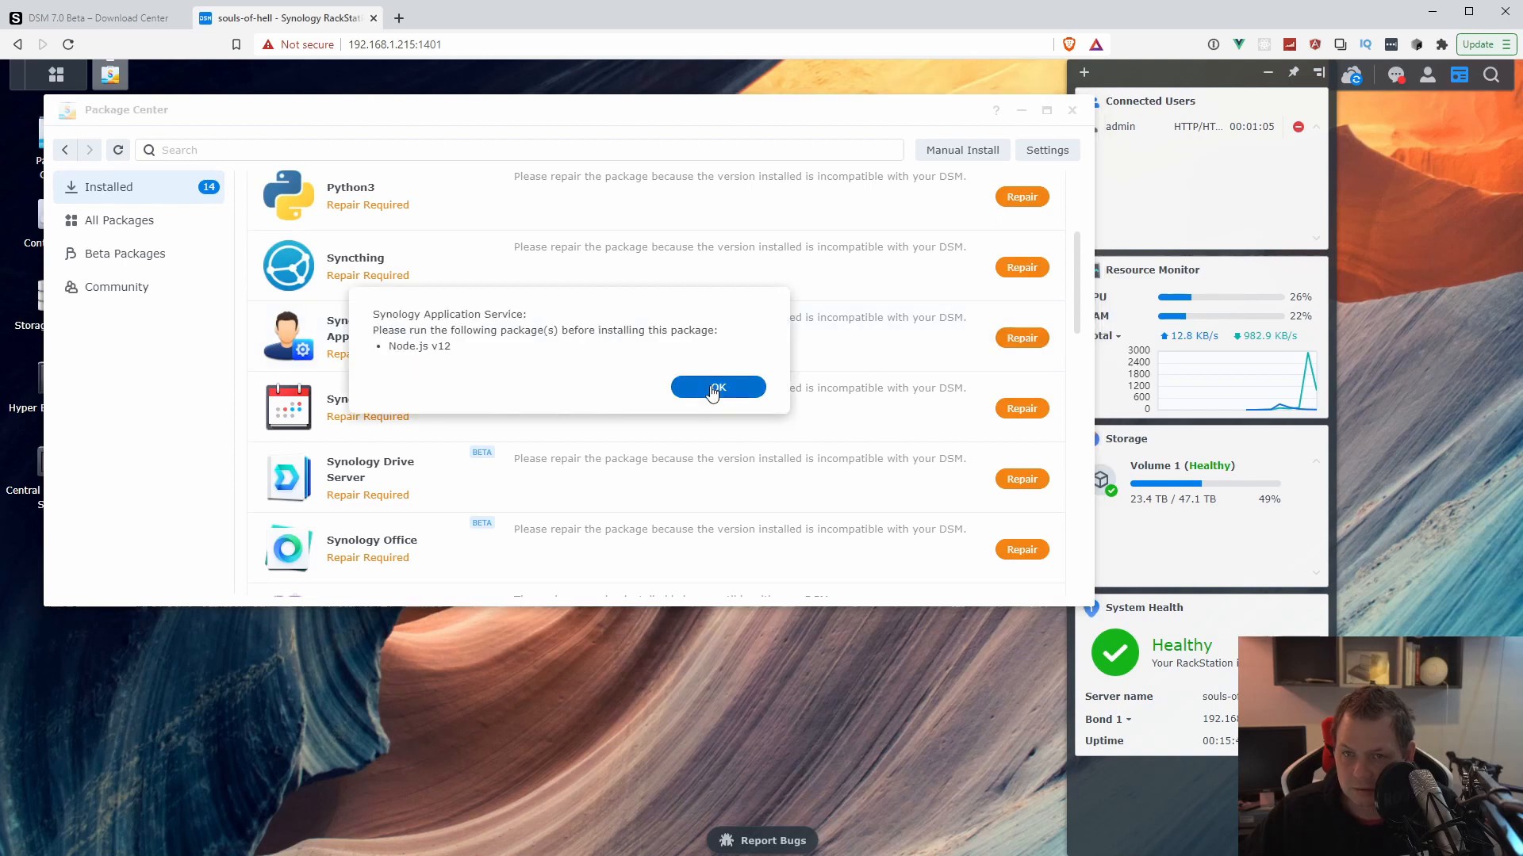
{"action": "left_click", "coordinate": [718, 387]}
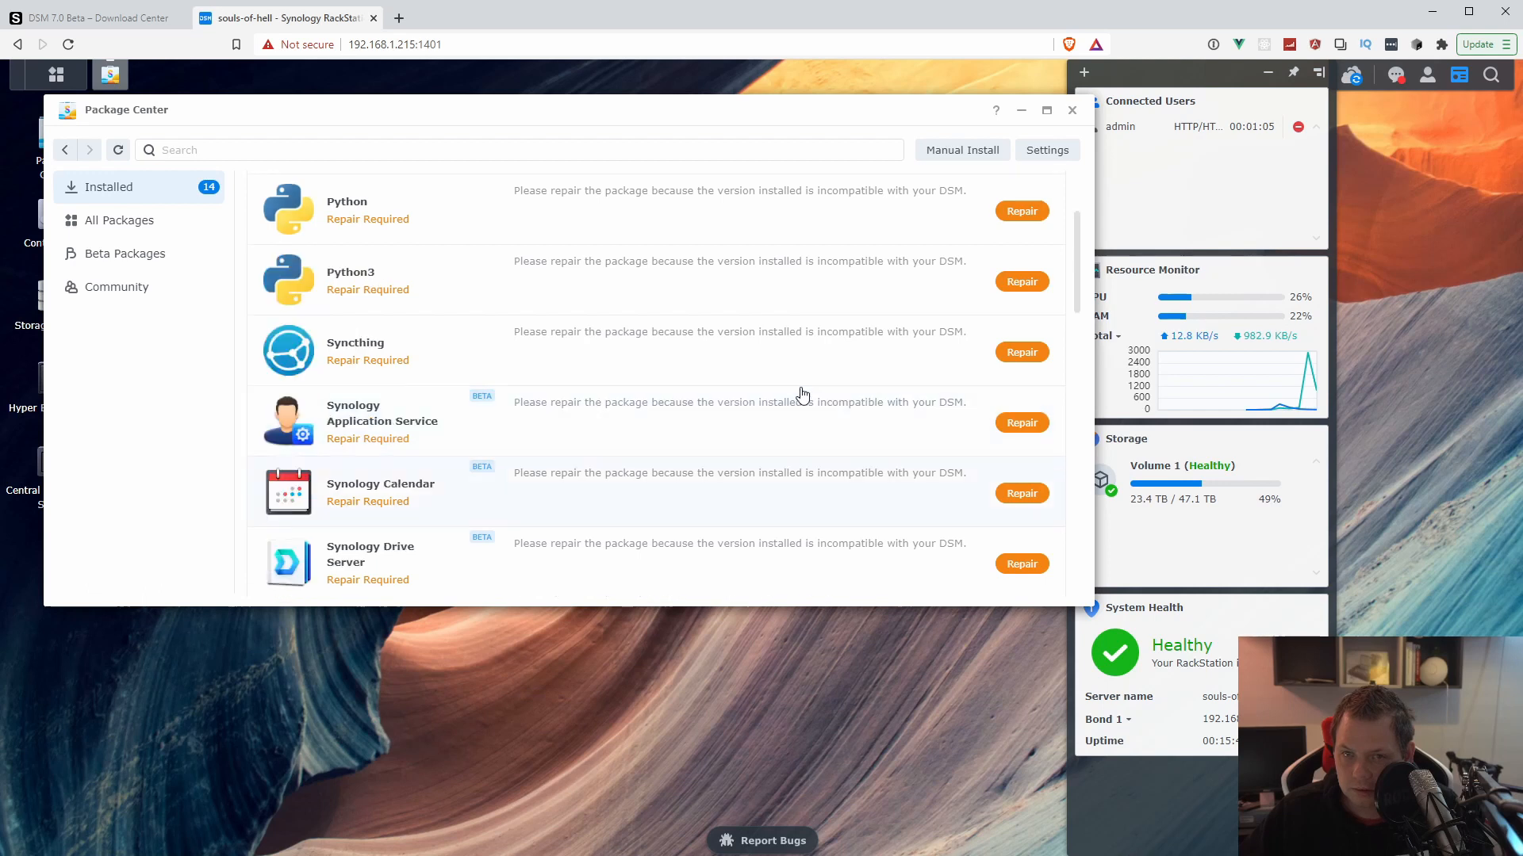
- Search Beta Packages for 'nodejs', then return to Installed packages
{"action": "scroll", "scroll_direction": "down", "scroll_amount": 3}
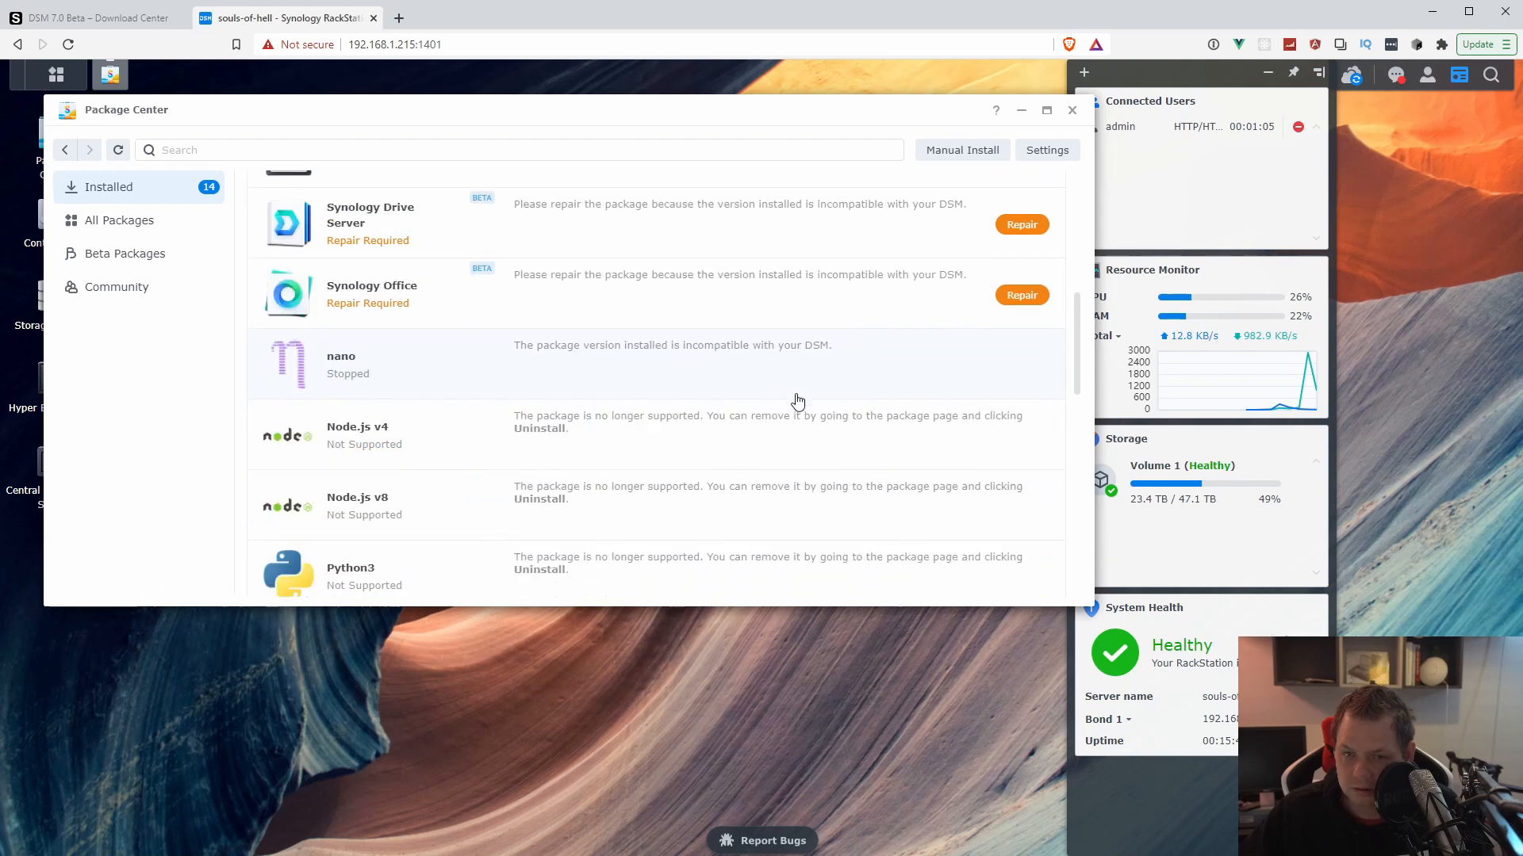
{"action": "scroll", "scroll_direction": "down", "scroll_amount": 3}
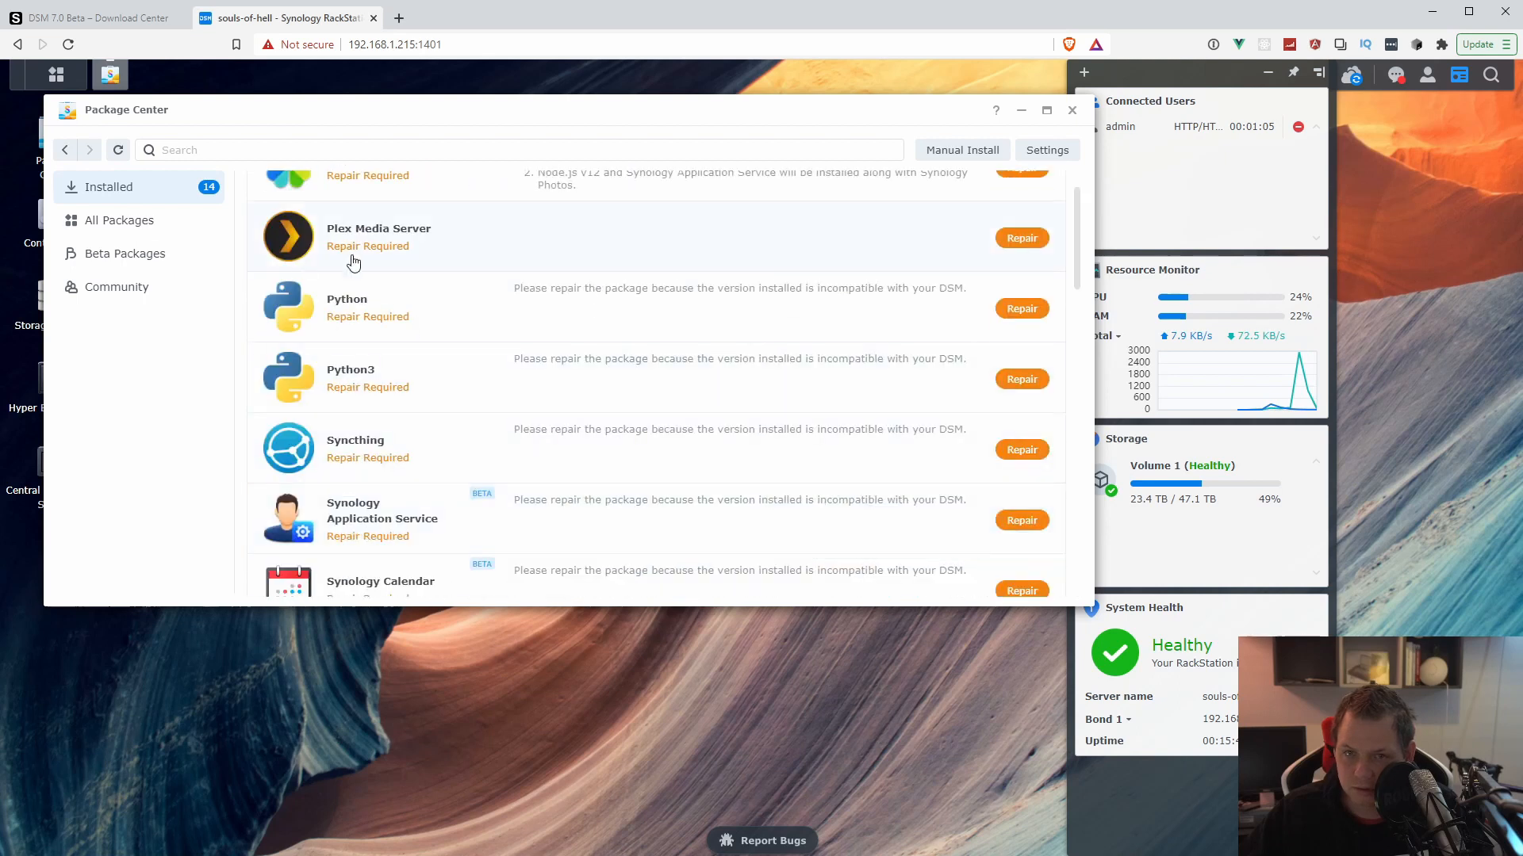
{"action": "left_click", "coordinate": [118, 220]}
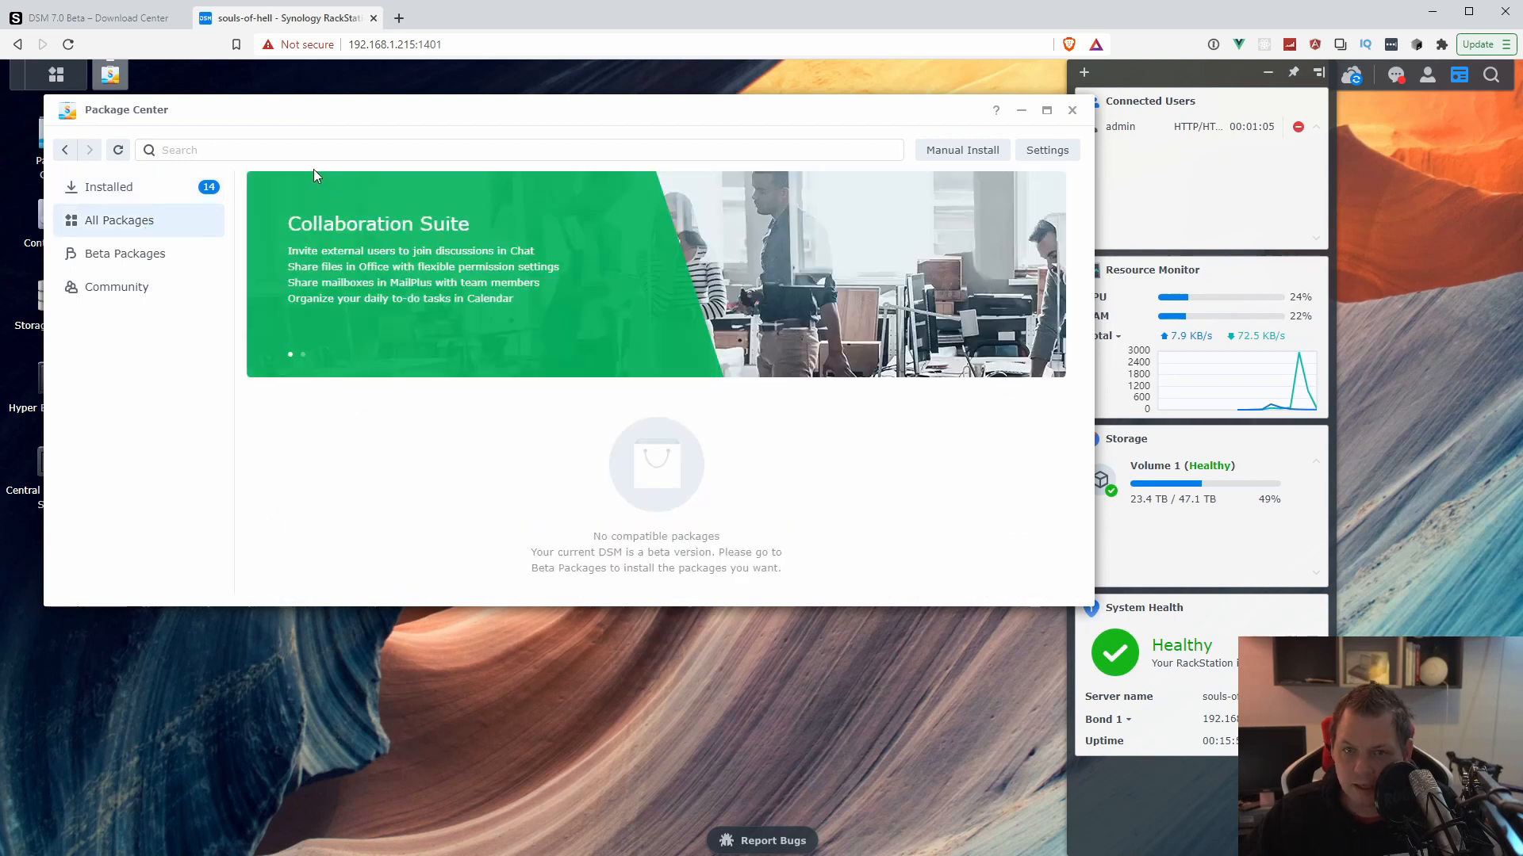
{"action": "left_click", "coordinate": [124, 253]}
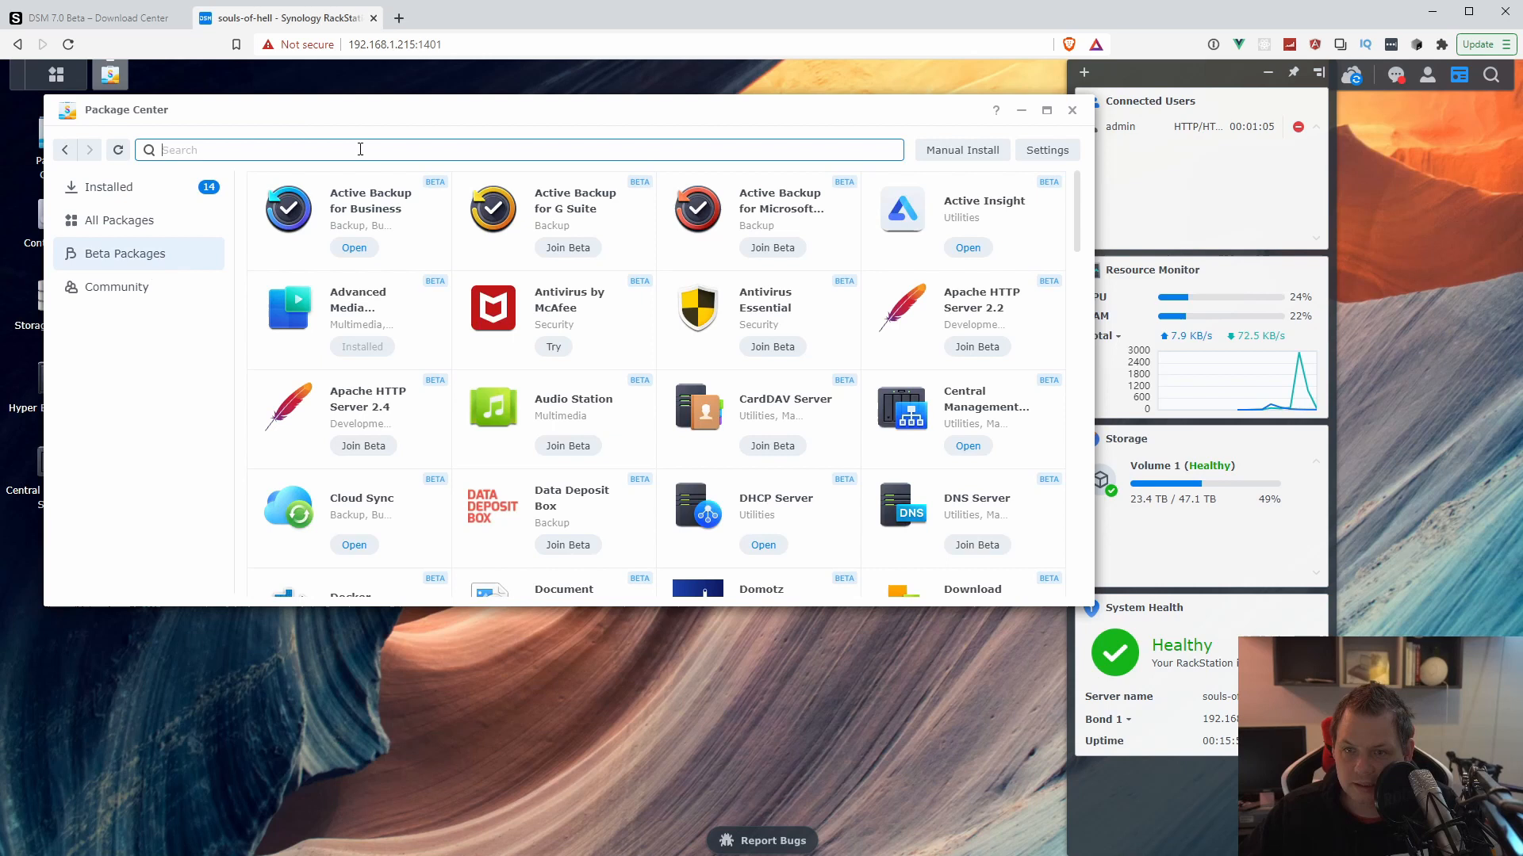
{"action": "type", "text": "nodejs"}
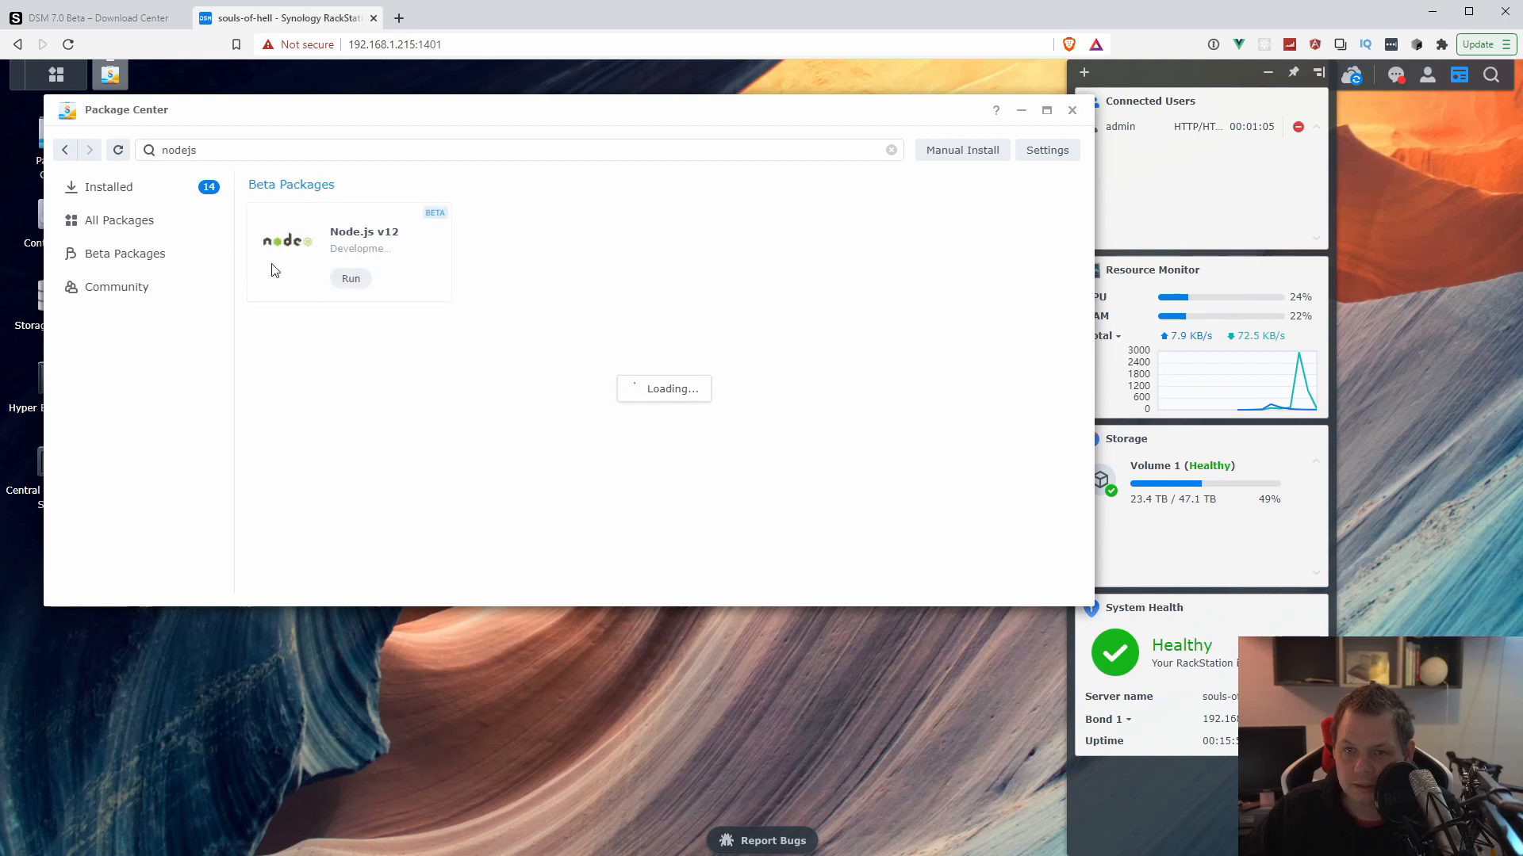
{"action": "left_click", "coordinate": [351, 278]}
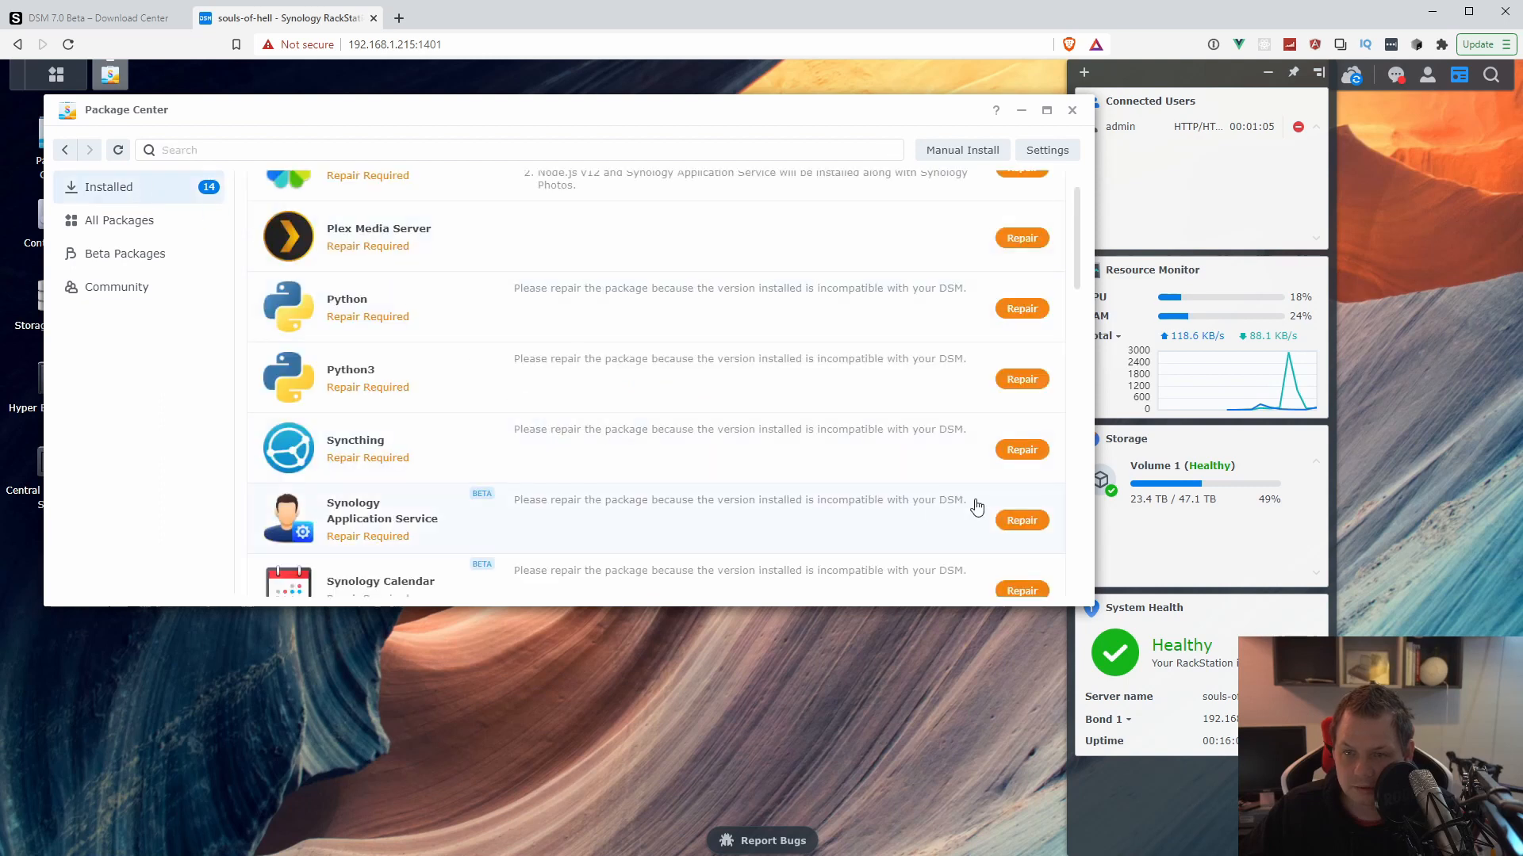
- Start repairing Synology Application Service, confirming it must finish before Moments can be repaired
{"action": "left_click", "coordinate": [1021, 520]}
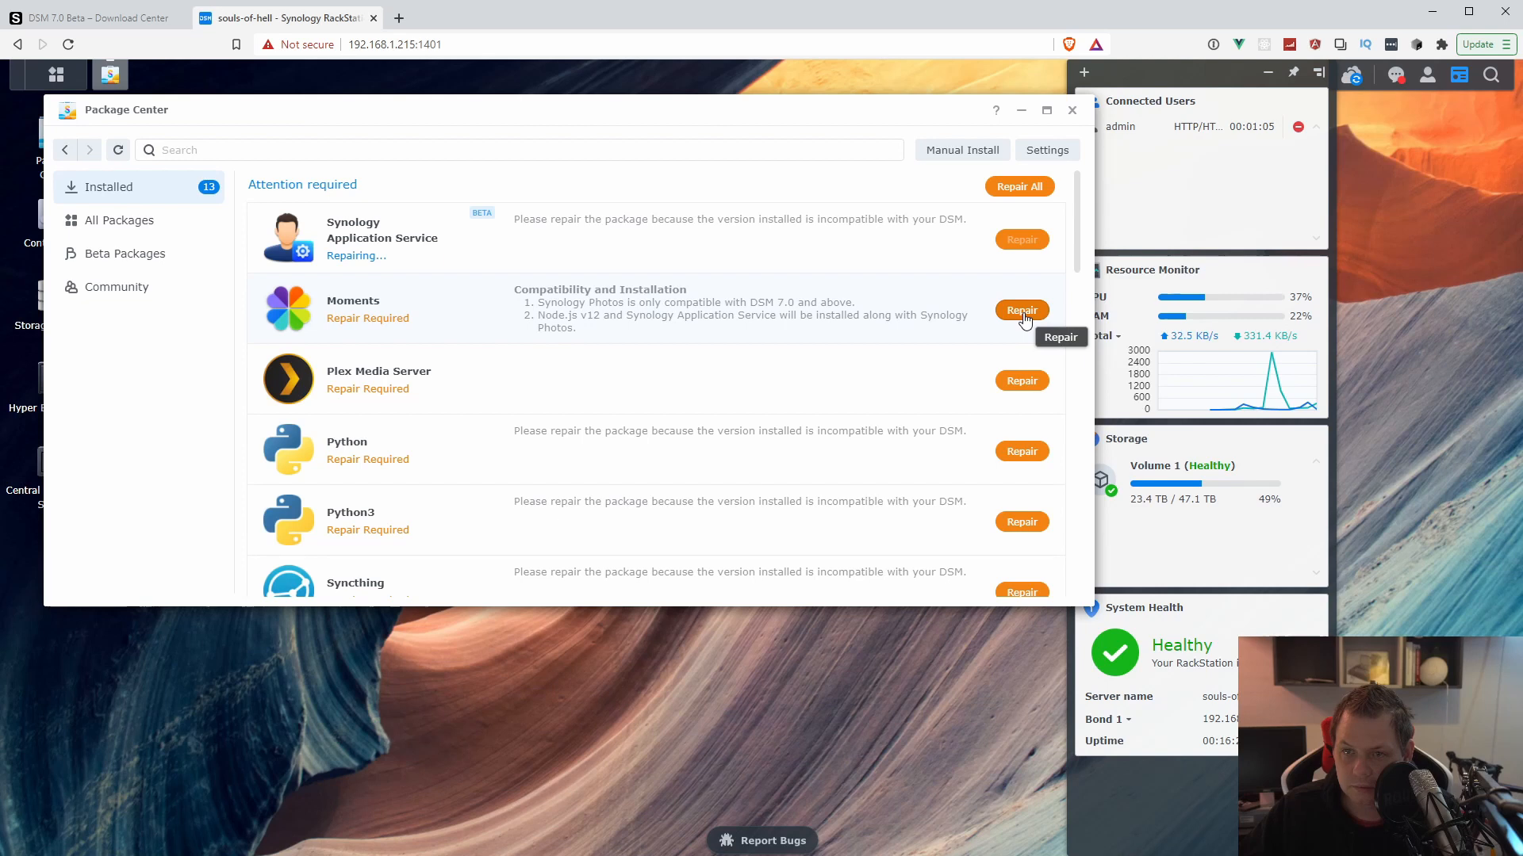
{"action": "left_click", "coordinate": [1021, 310]}
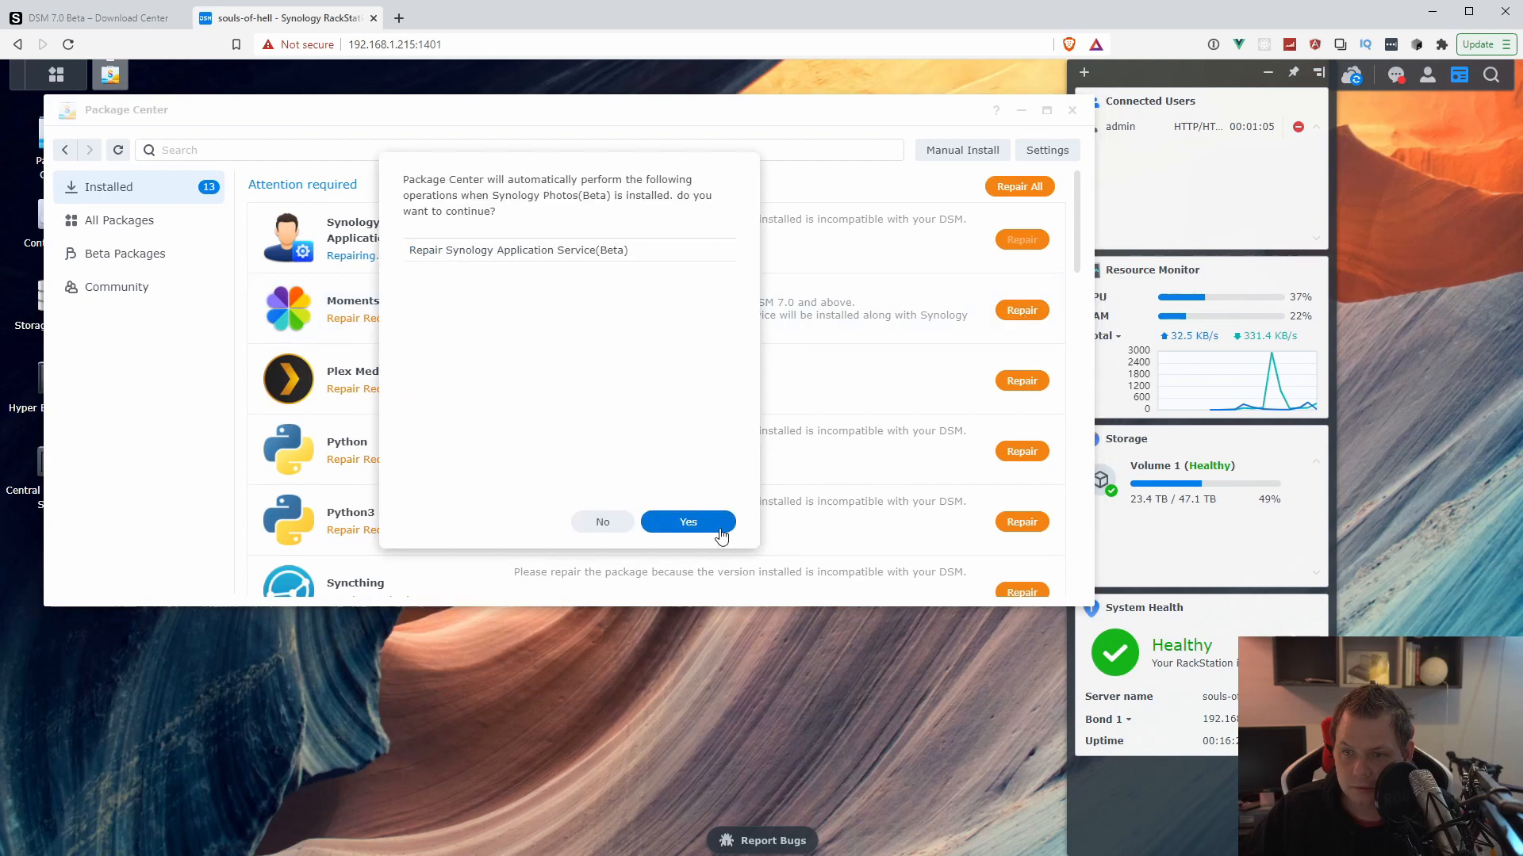
{"action": "left_click", "coordinate": [687, 522]}
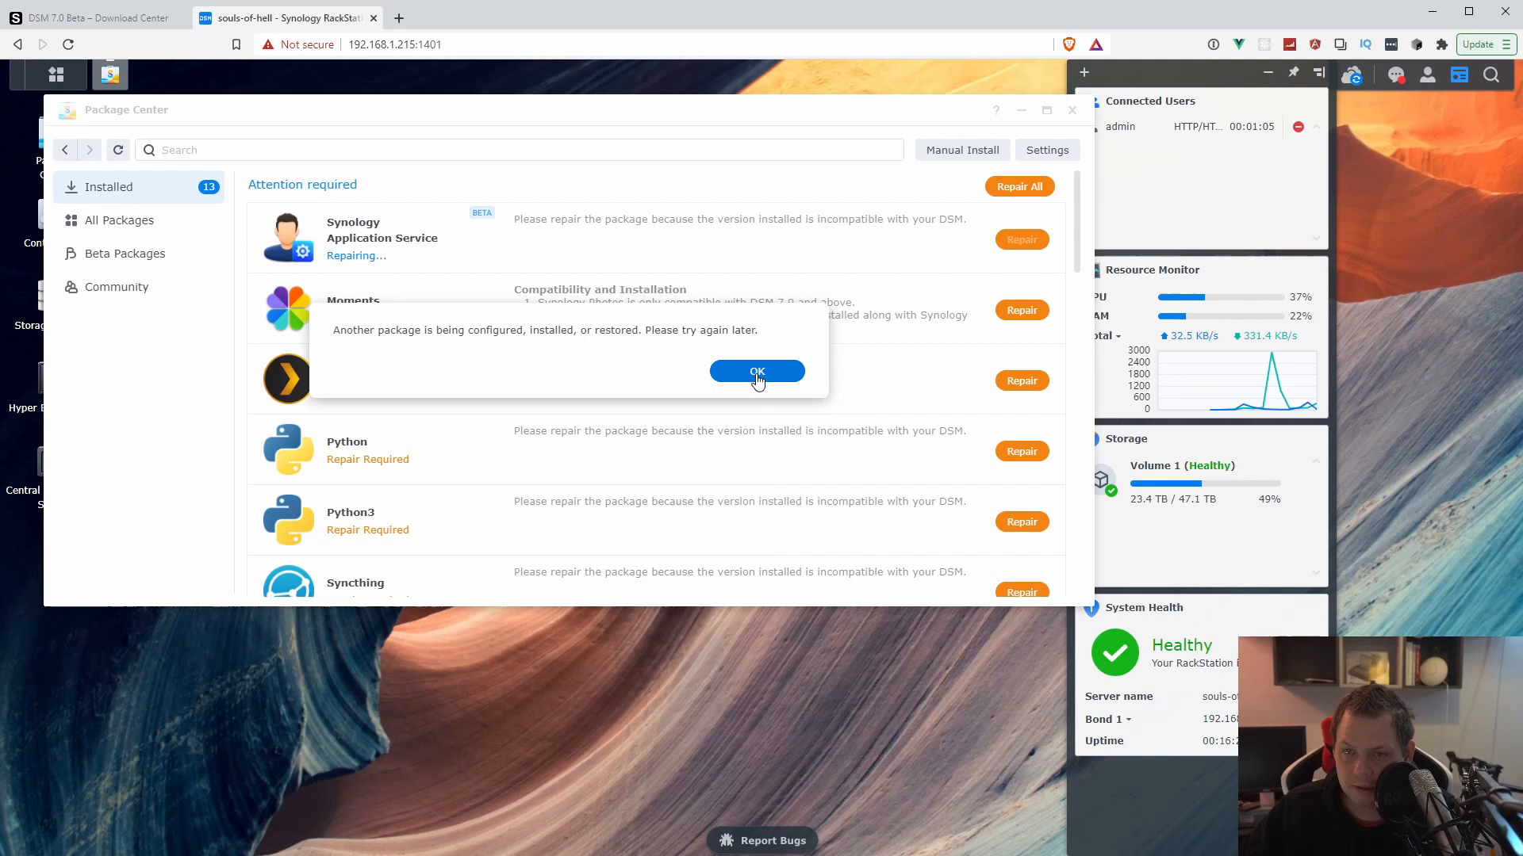
{"action": "left_click", "coordinate": [756, 372]}
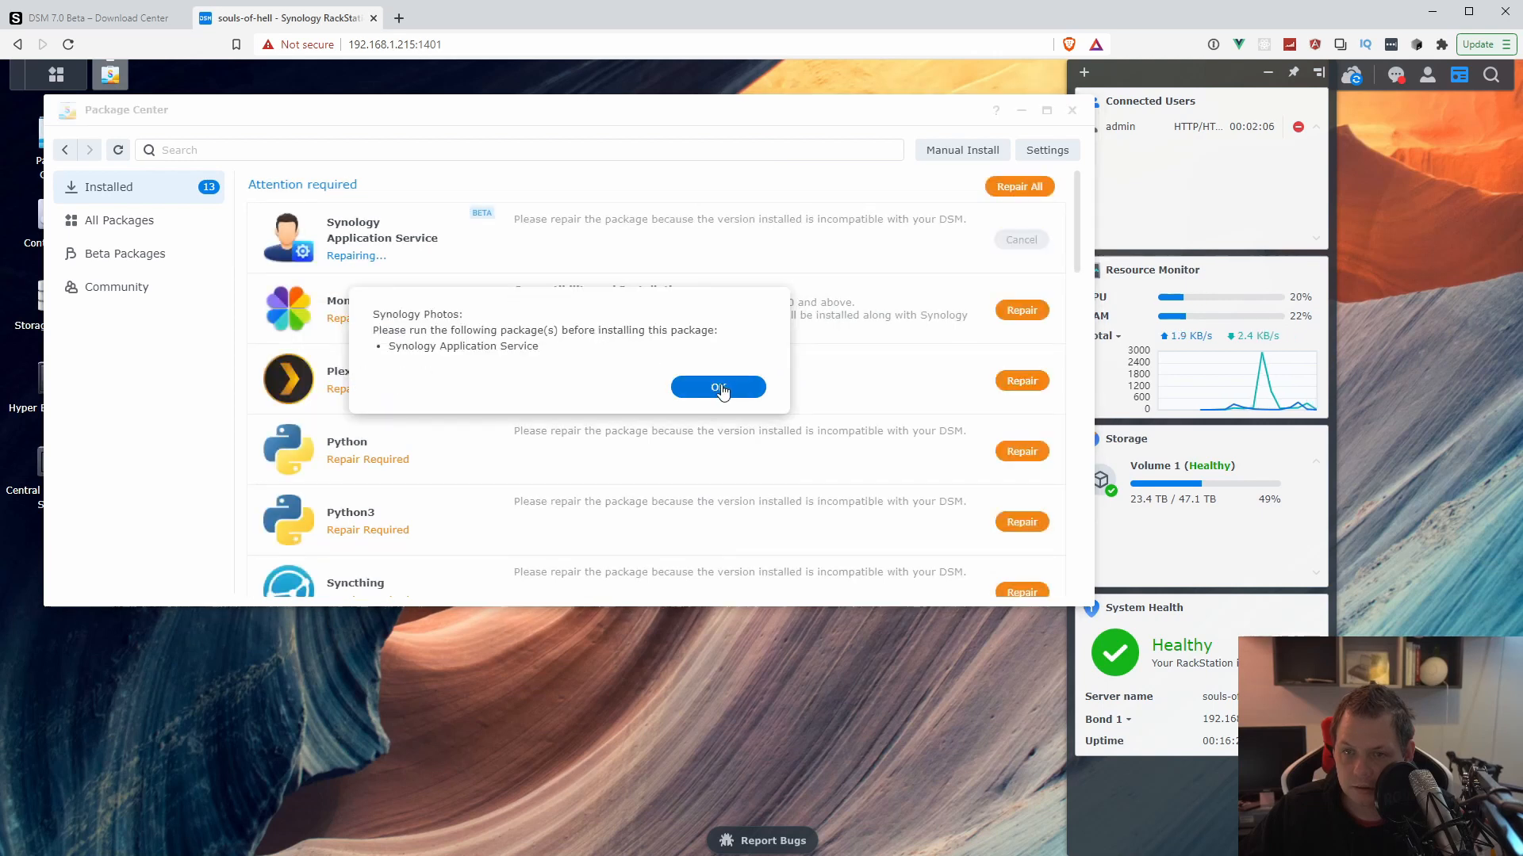
{"action": "left_click", "coordinate": [717, 387]}
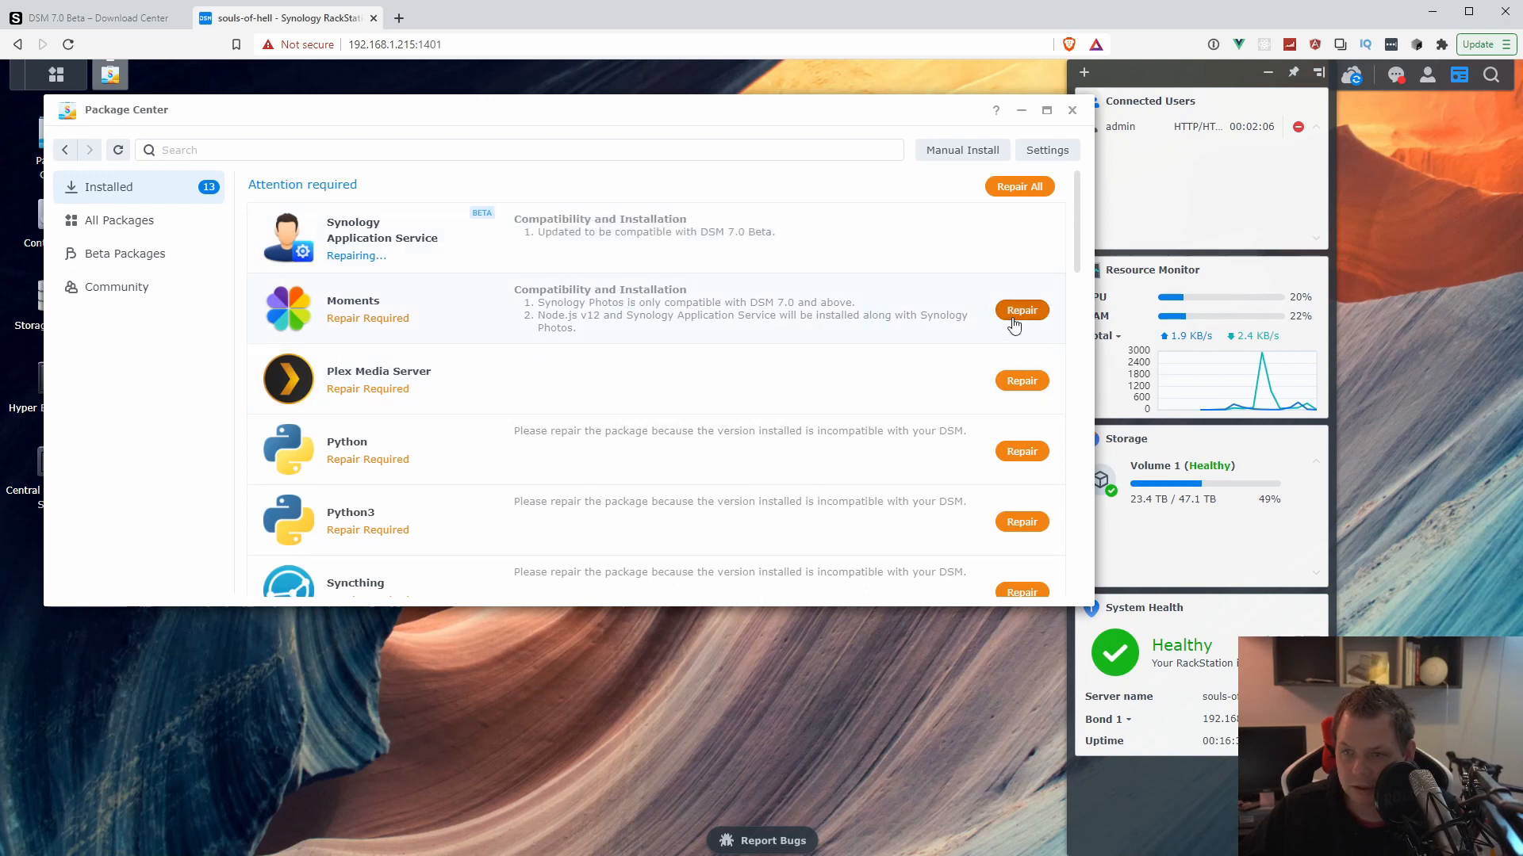
- Retry the Moments repair, dismiss the repeated requirement notice, and scroll the package list
{"action": "left_click", "coordinate": [1021, 310]}
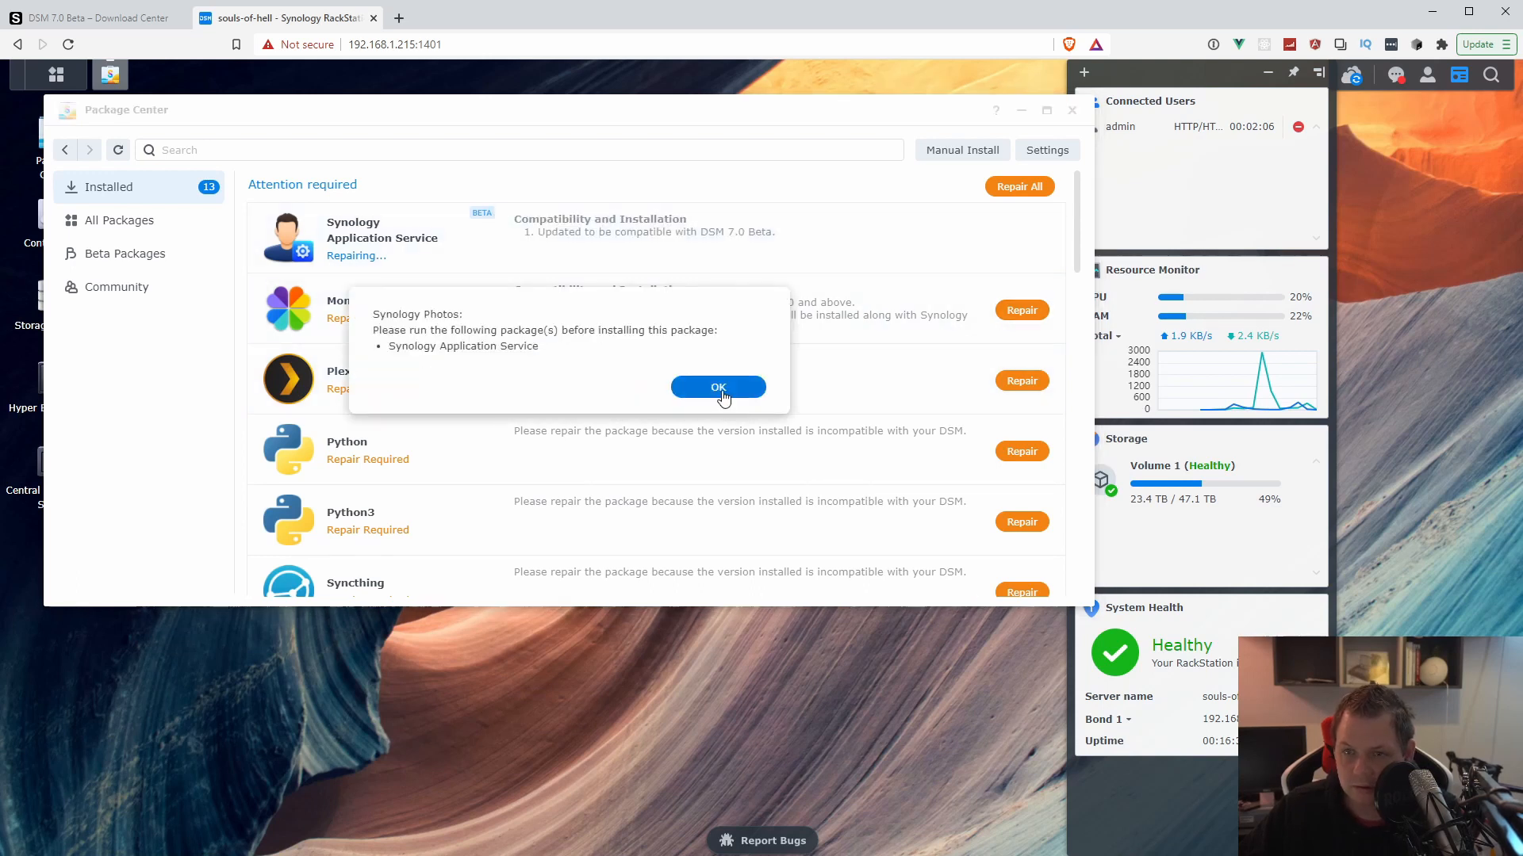
{"action": "left_click", "coordinate": [718, 386]}
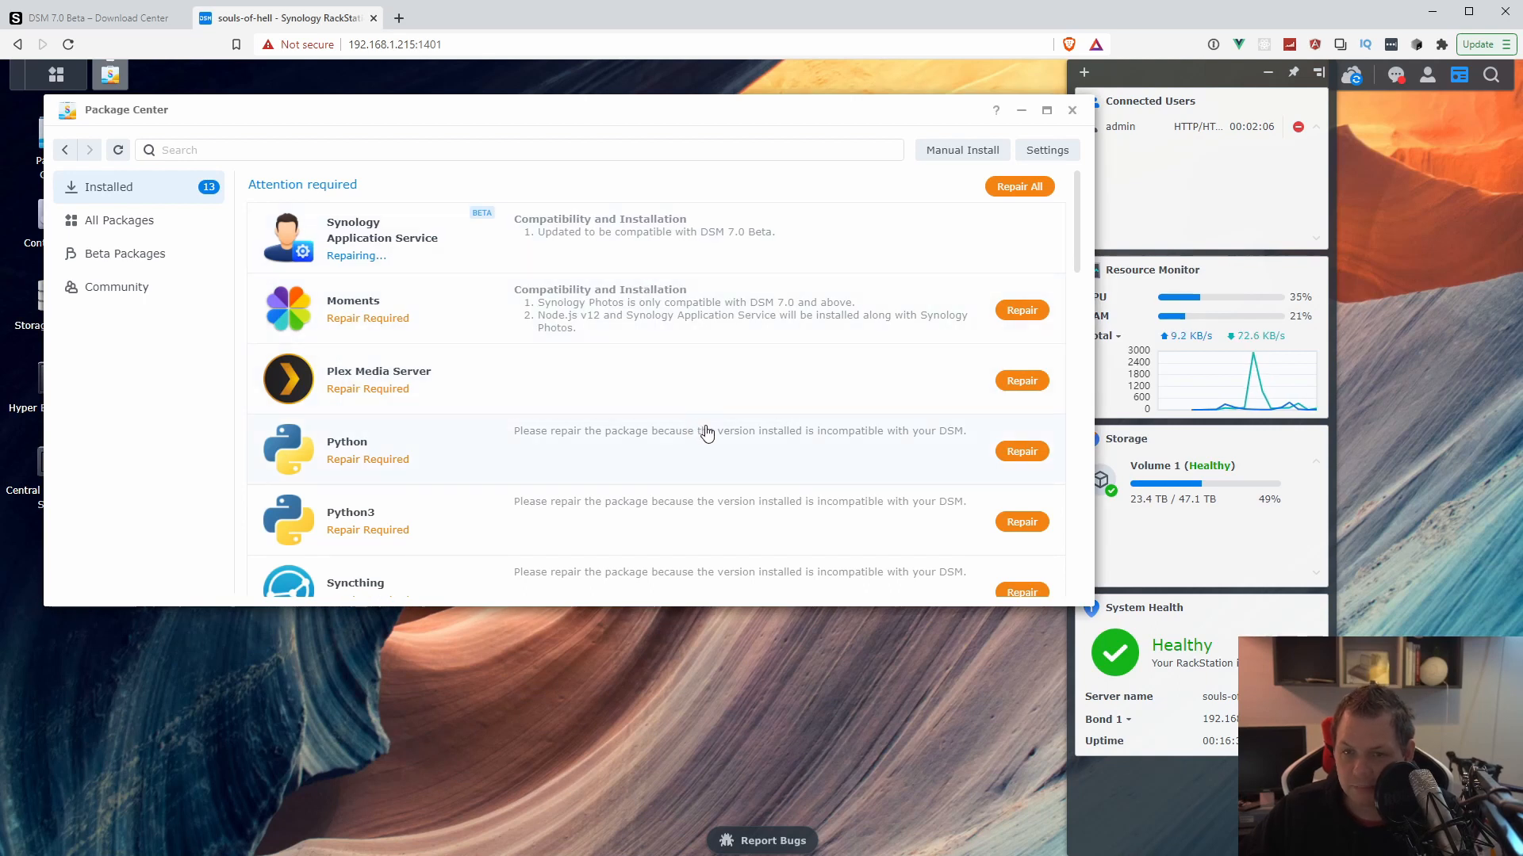
{"action": "scroll", "scroll_direction": "down", "scroll_amount": 3}
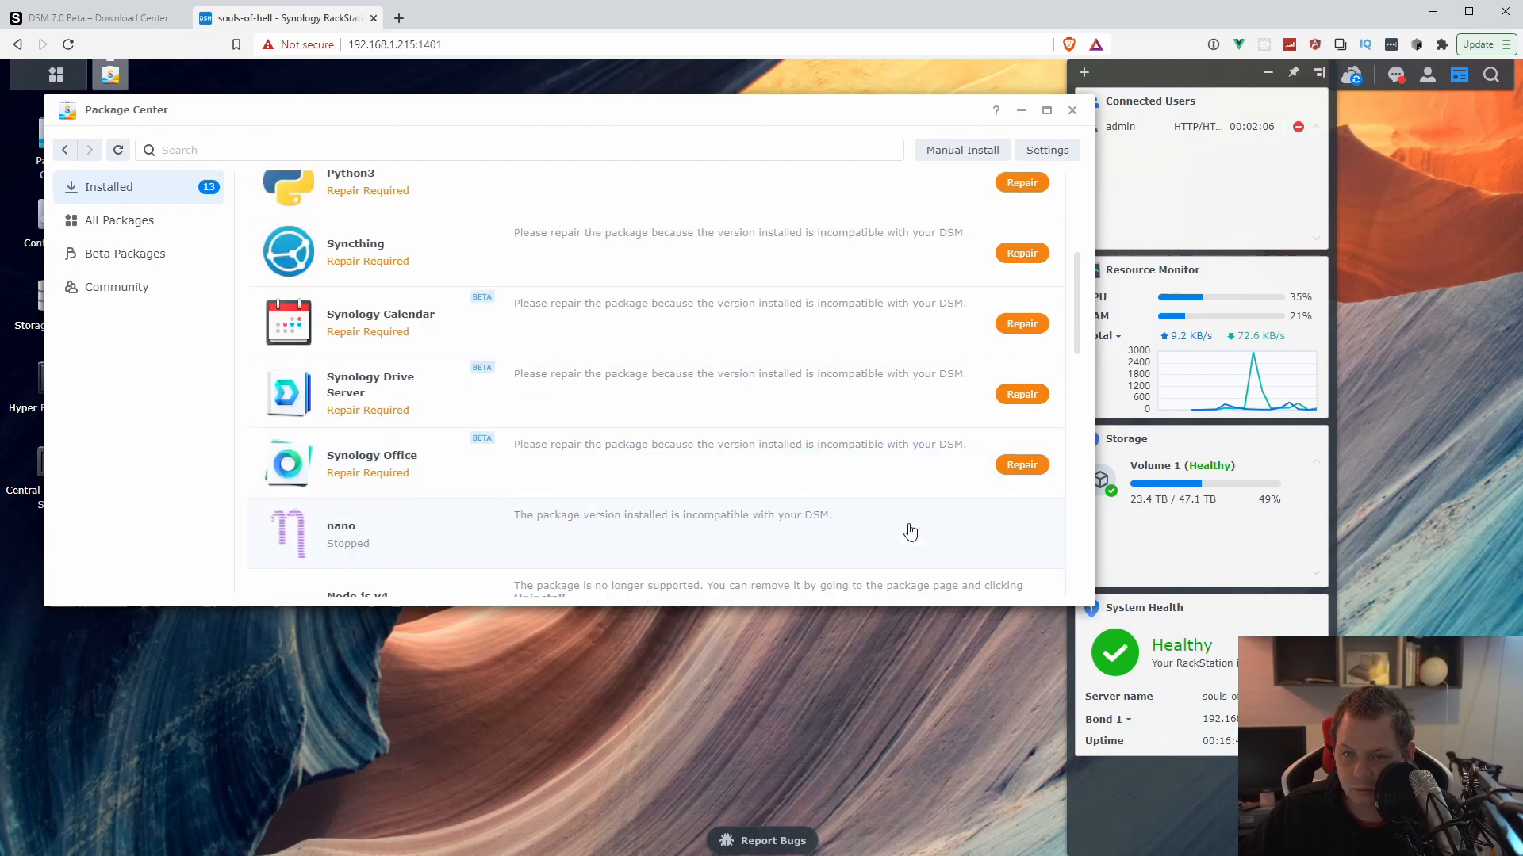
{"action": "scroll", "scroll_direction": "down", "scroll_amount": 3}
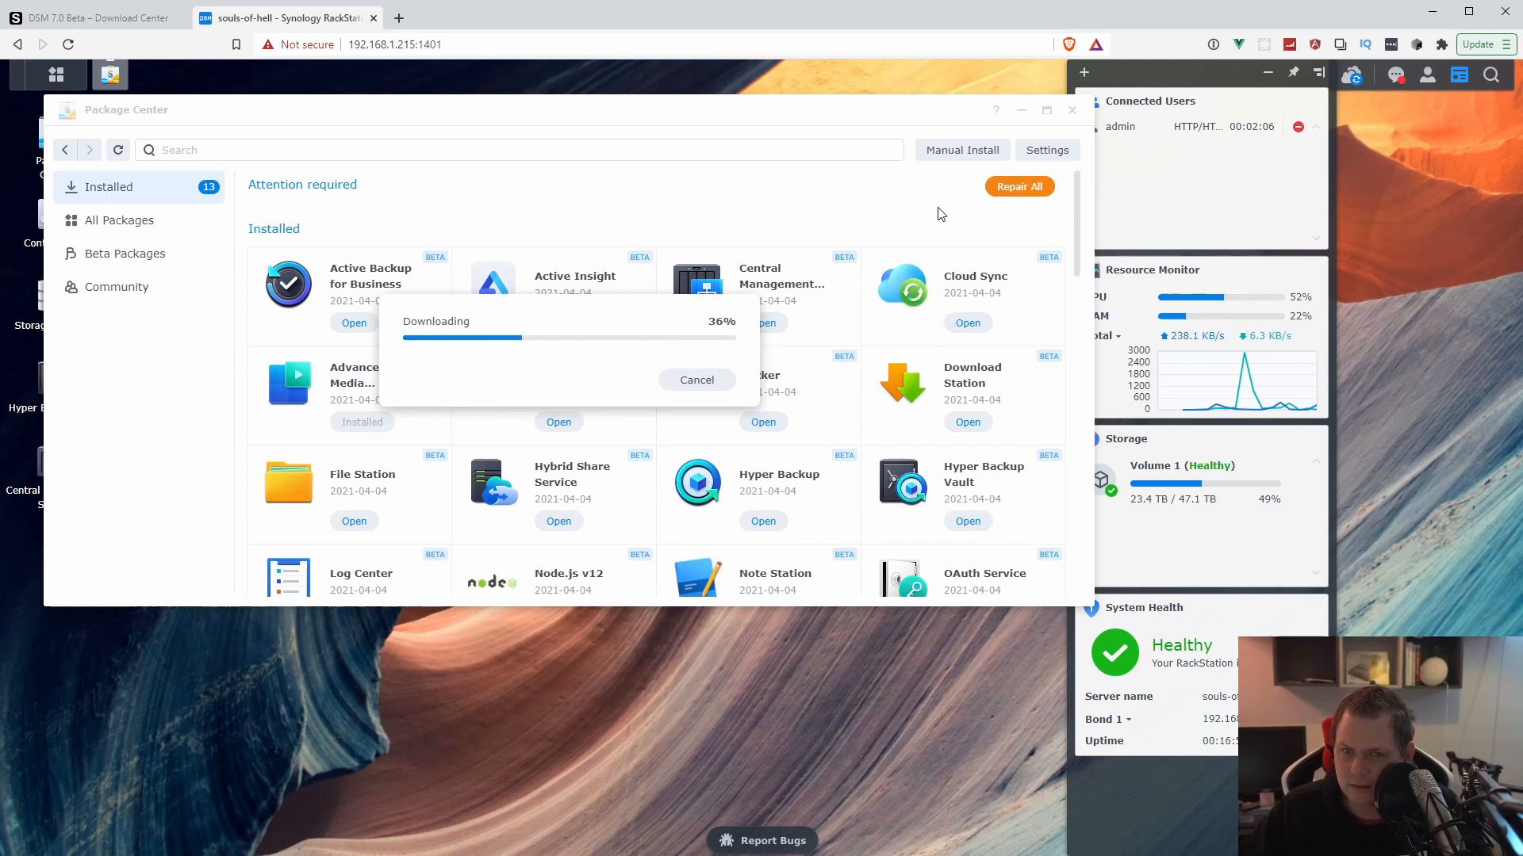
{"action": "mouse_move", "coordinate": [612, 310]}
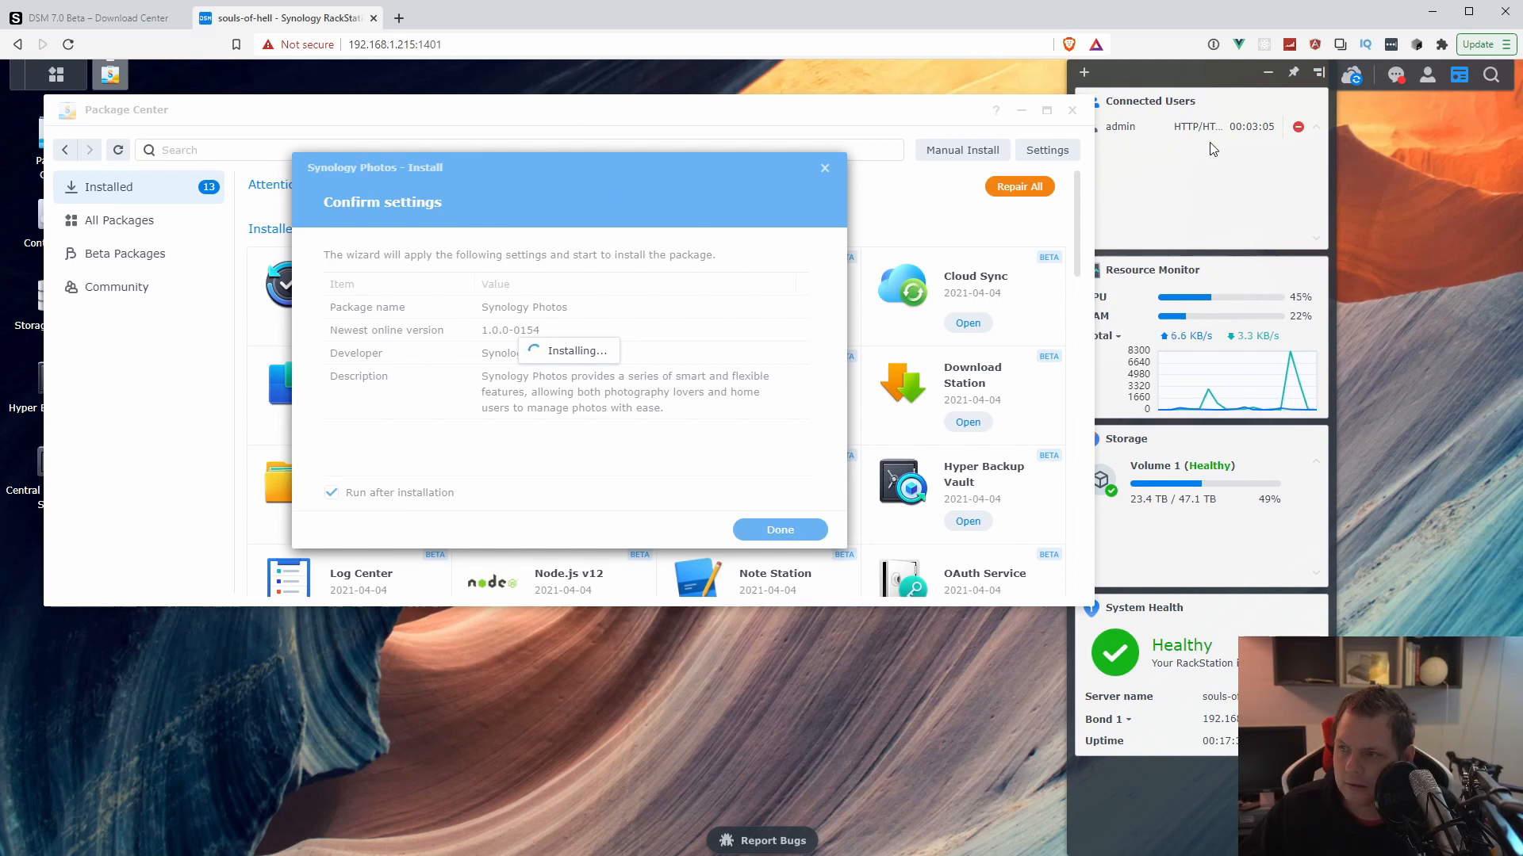
- Let Synology Photos 1.0.0-0154 keep installing with 'Run after installation' checked
{"action": "left_click", "coordinate": [1395, 74]}
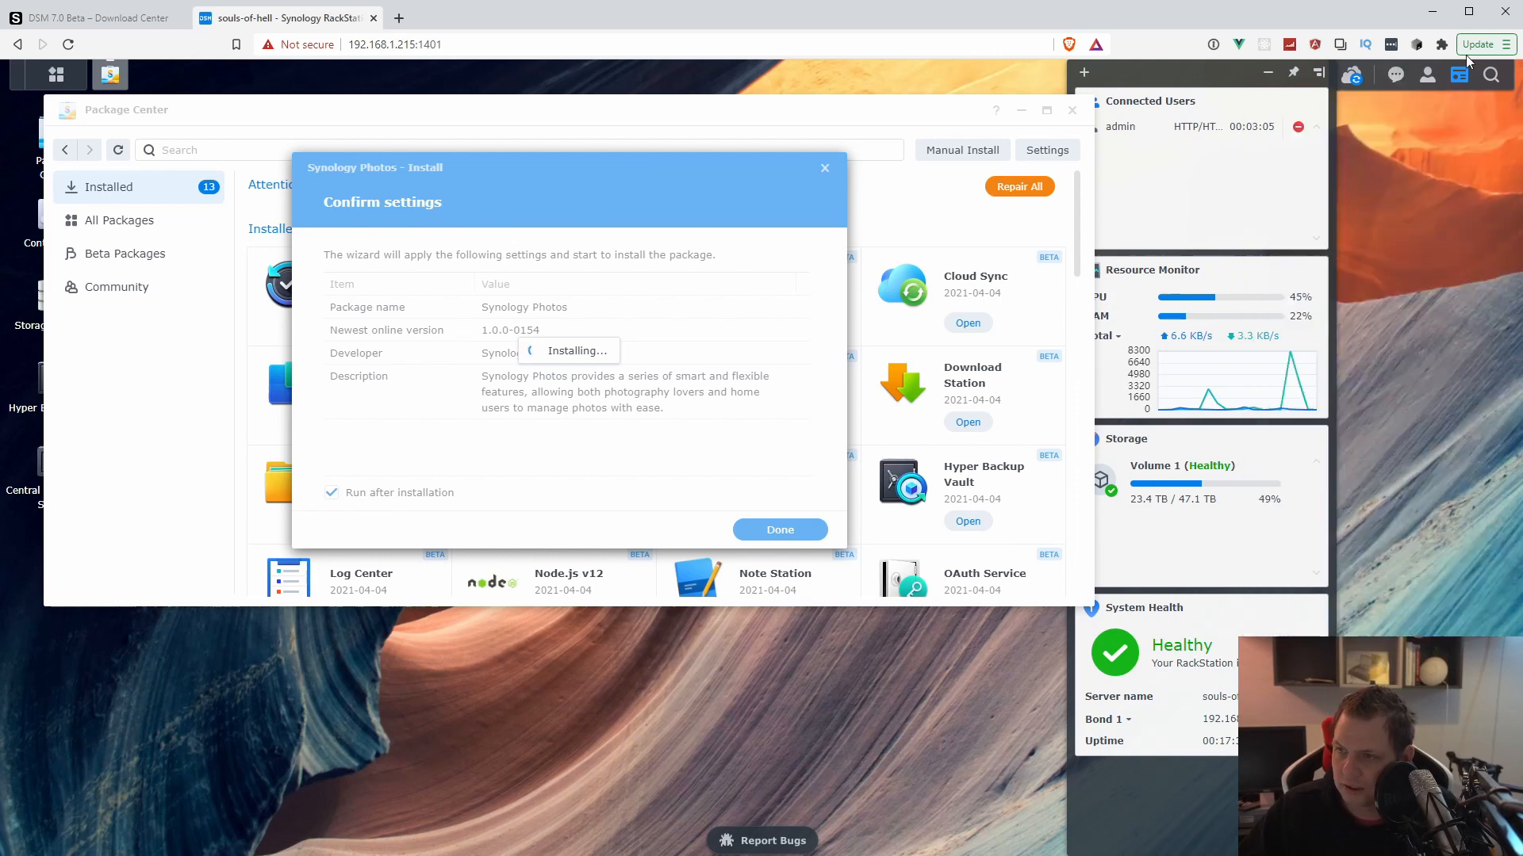
{"action": "mouse_move", "coordinate": [743, 143]}
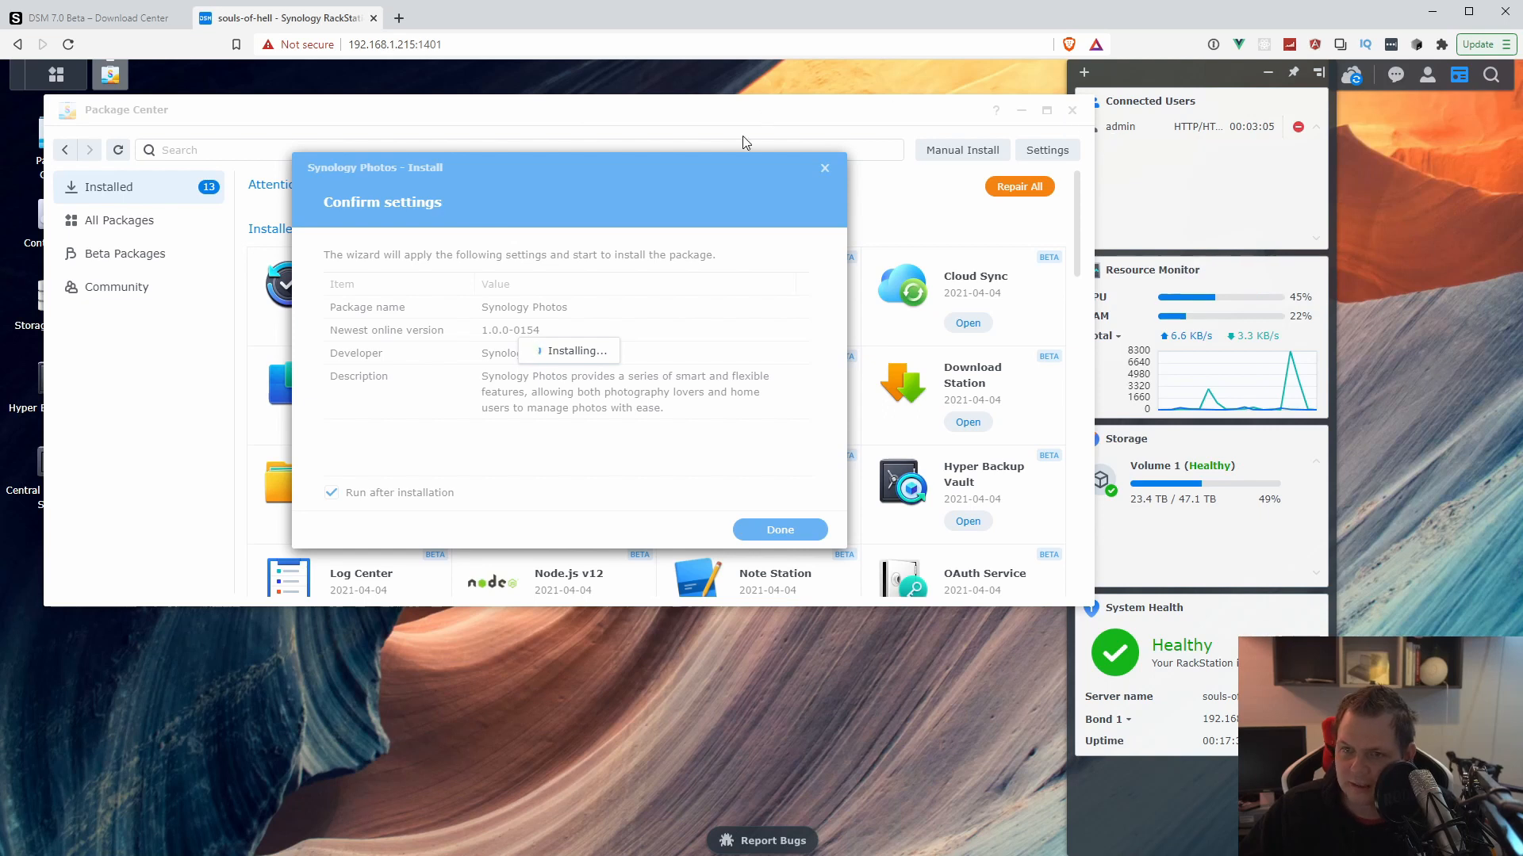
{"action": "mouse_move", "coordinate": [723, 167]}
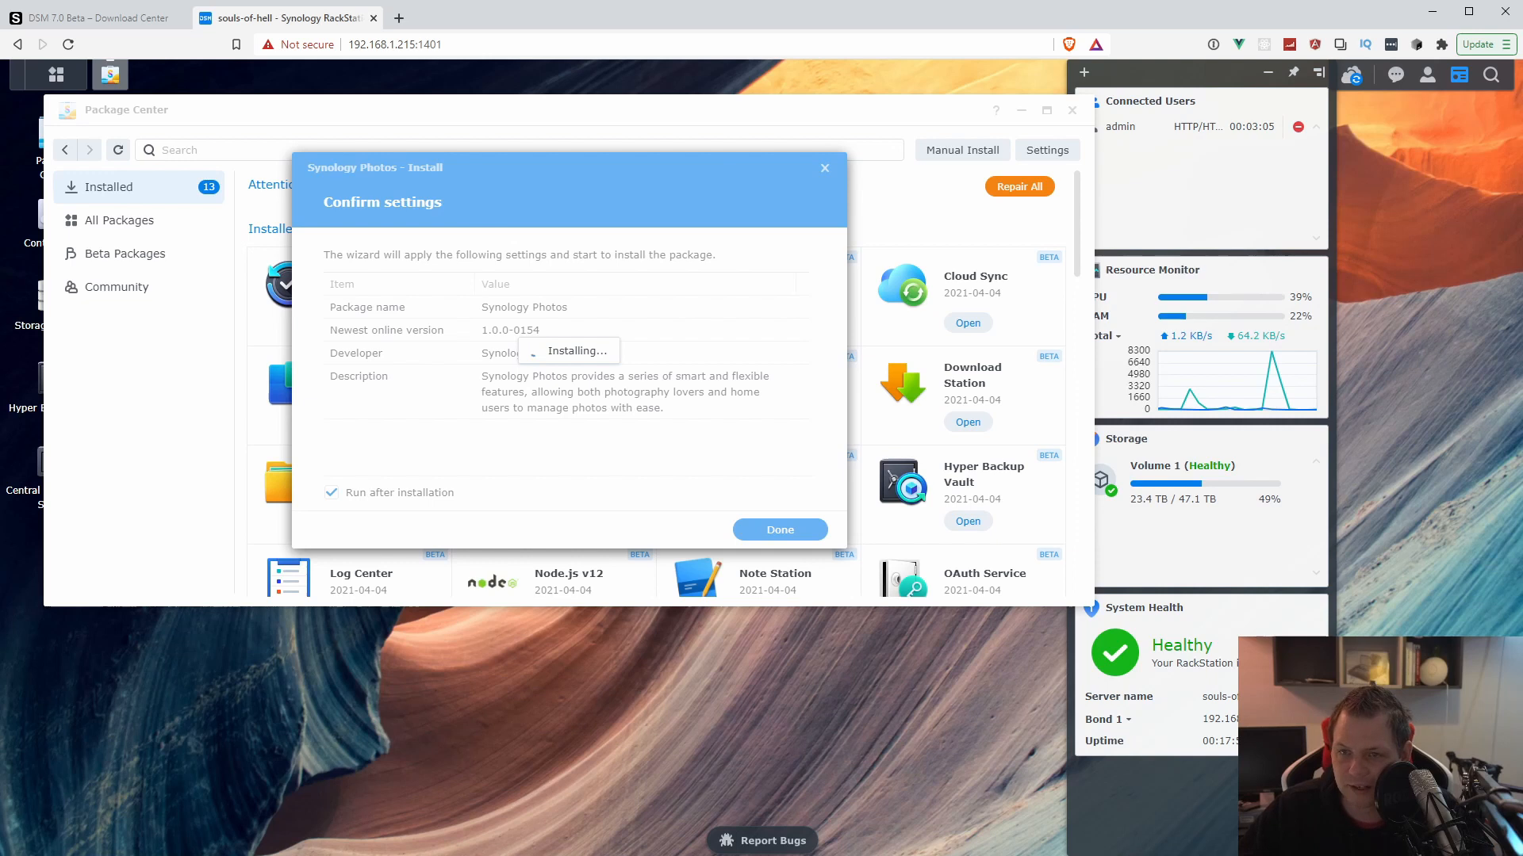
{"action": "mouse_move", "coordinate": [721, 204]}
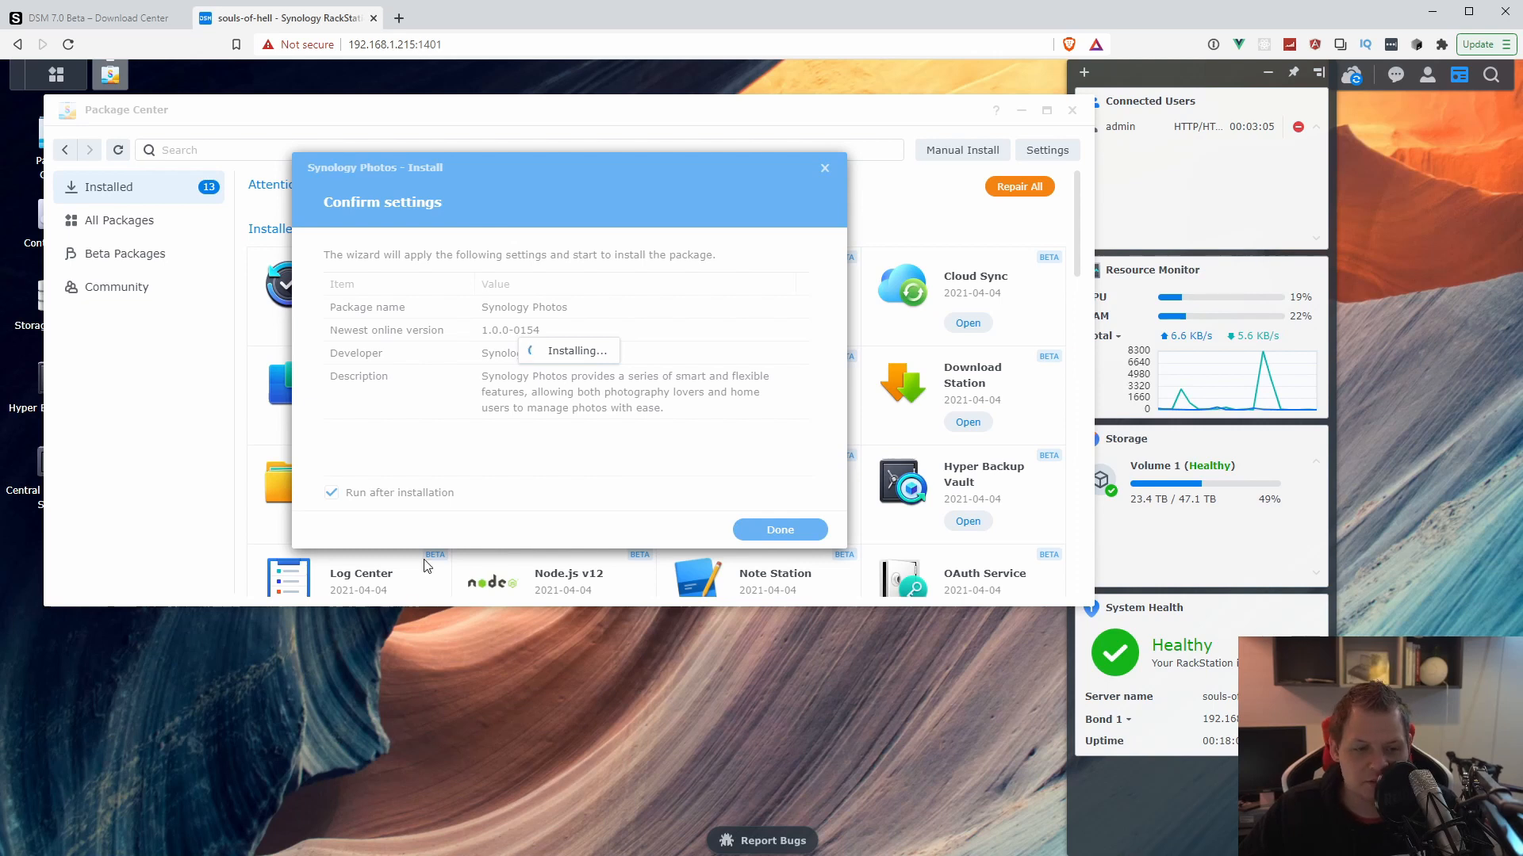
{"action": "mouse_move", "coordinate": [498, 315]}
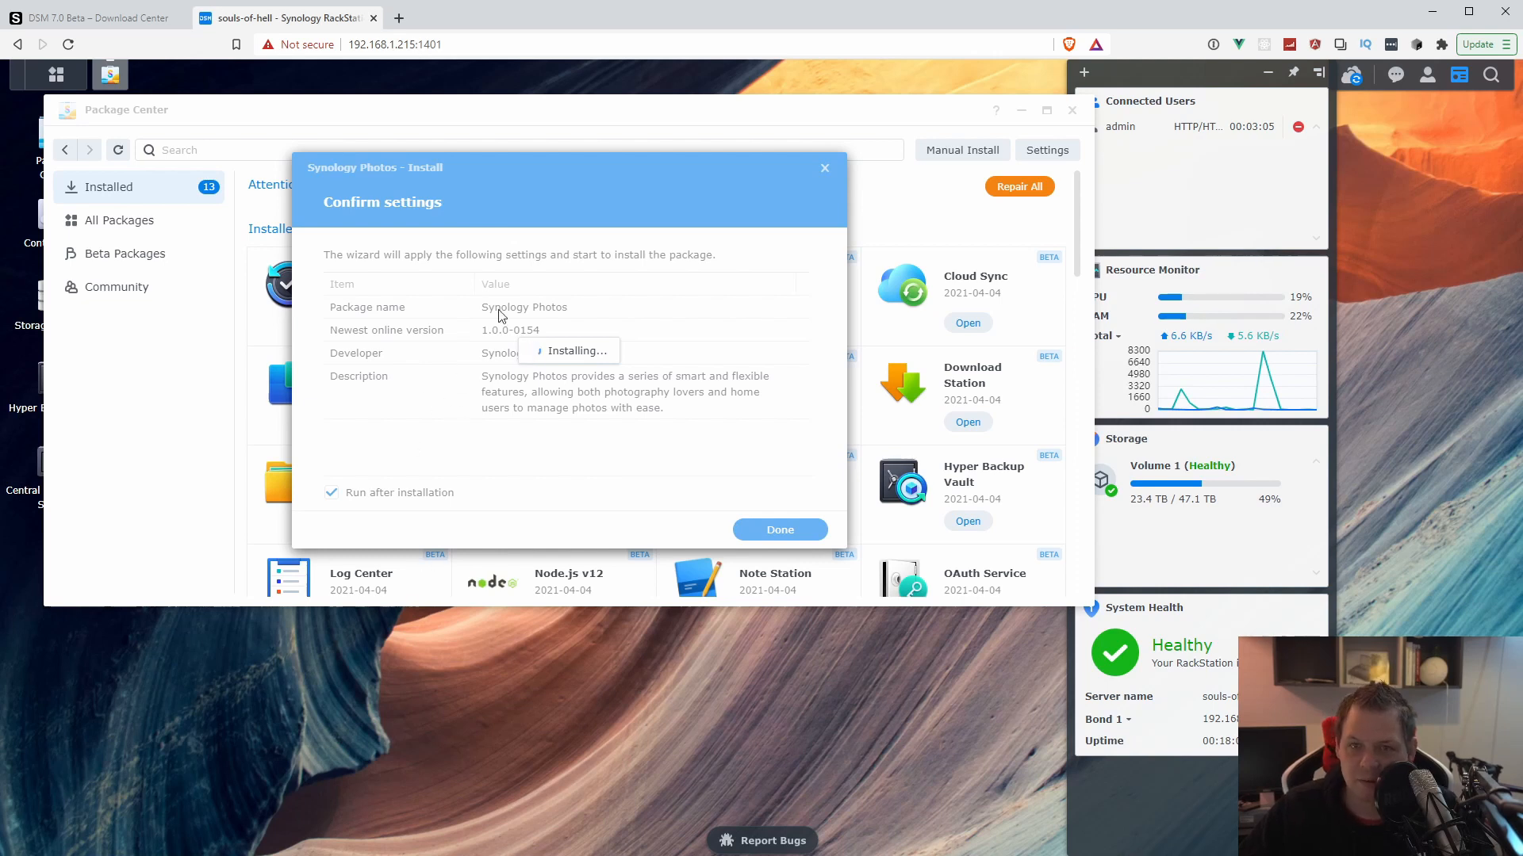
{"action": "mouse_move", "coordinate": [518, 183]}
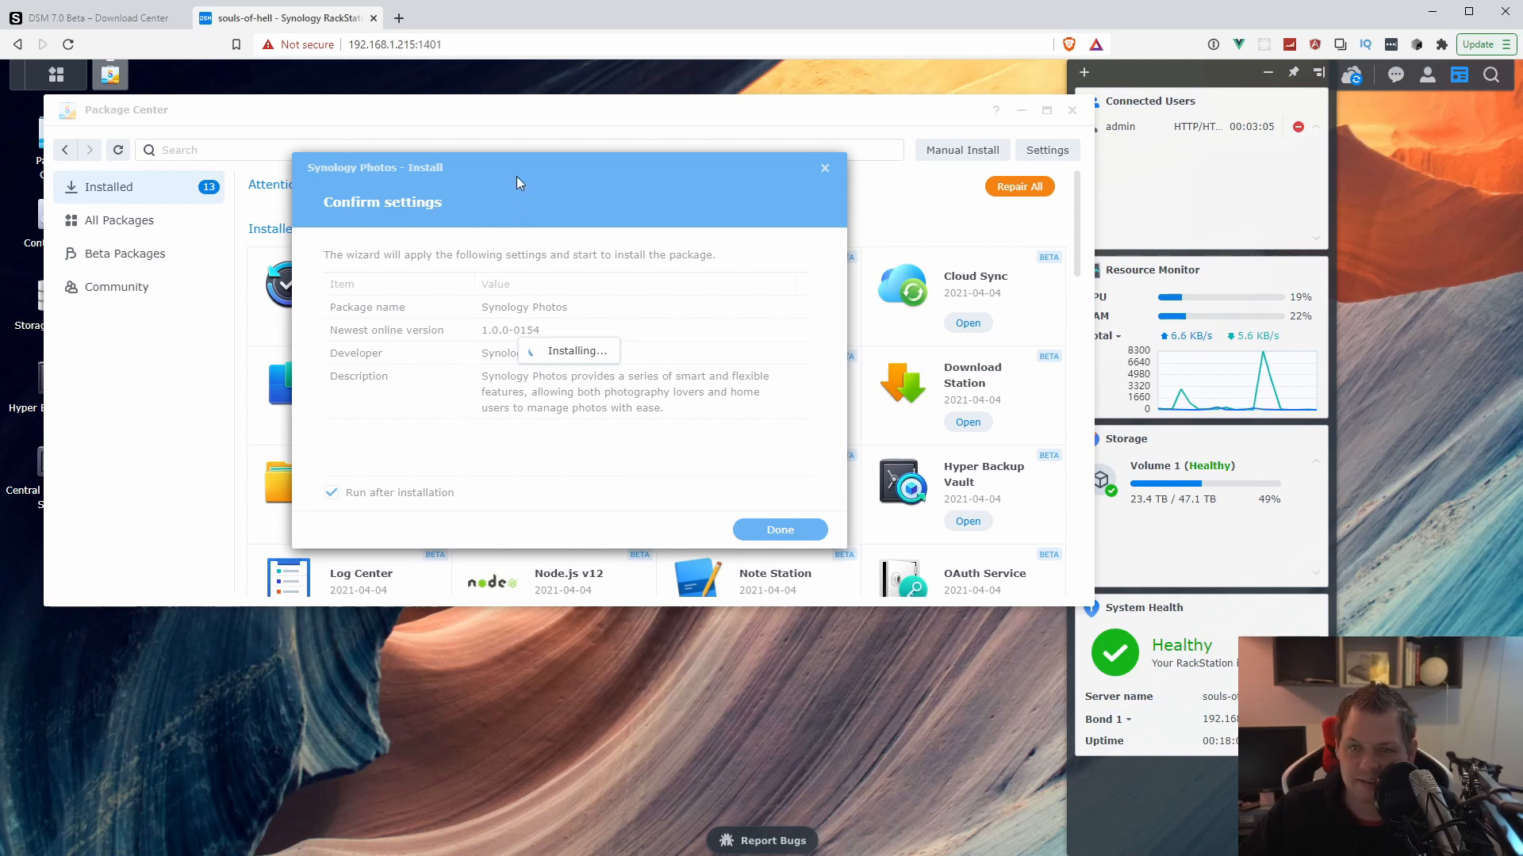
{"action": "mouse_move", "coordinate": [508, 180]}
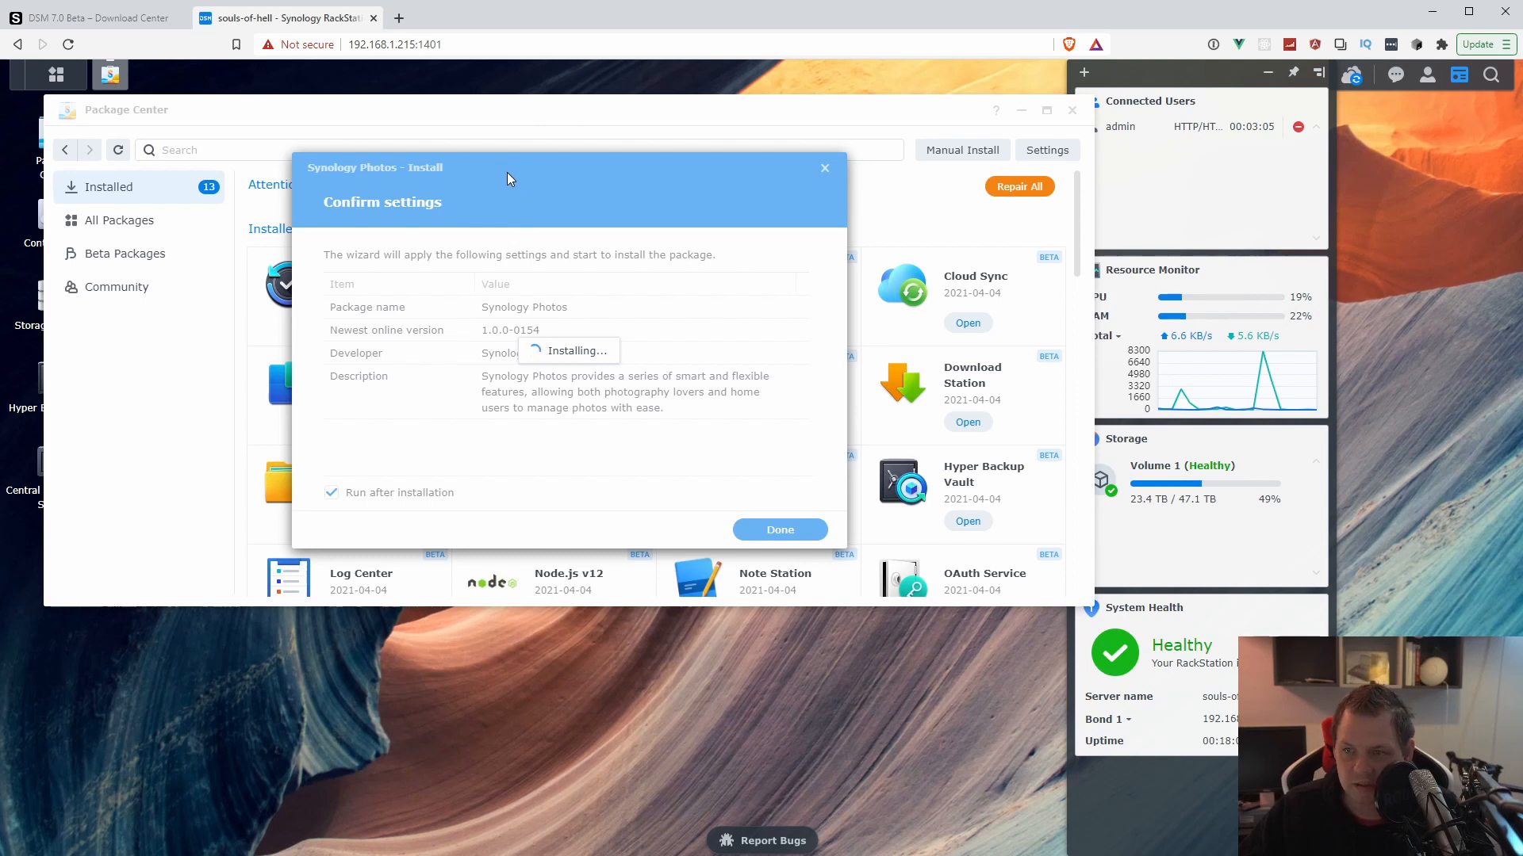